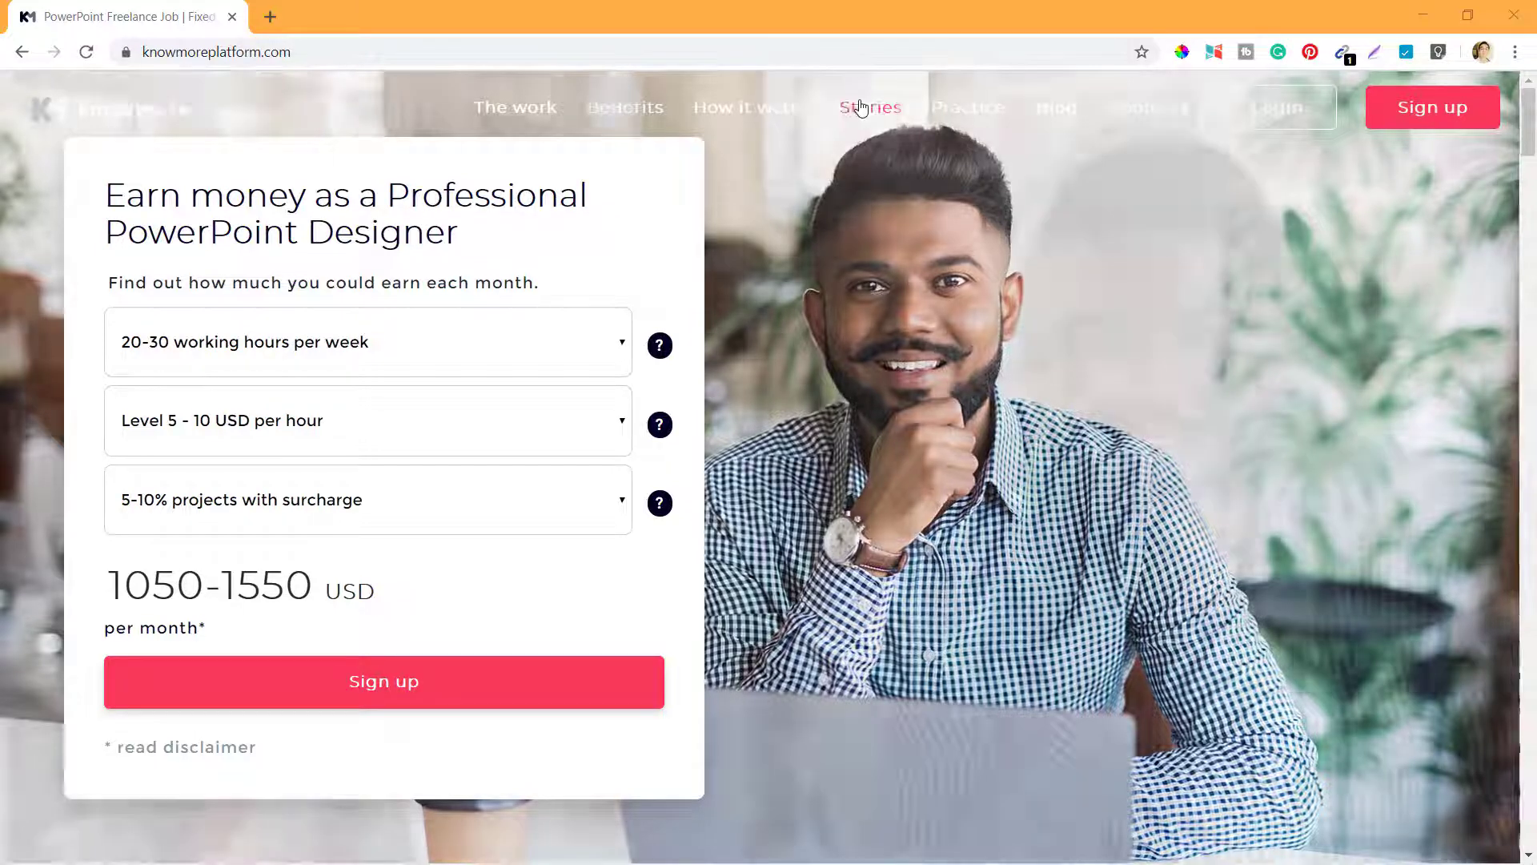
# Open Stories and read the freelancer testimonial cards down to the numbers section.
pyautogui.click(870, 107)
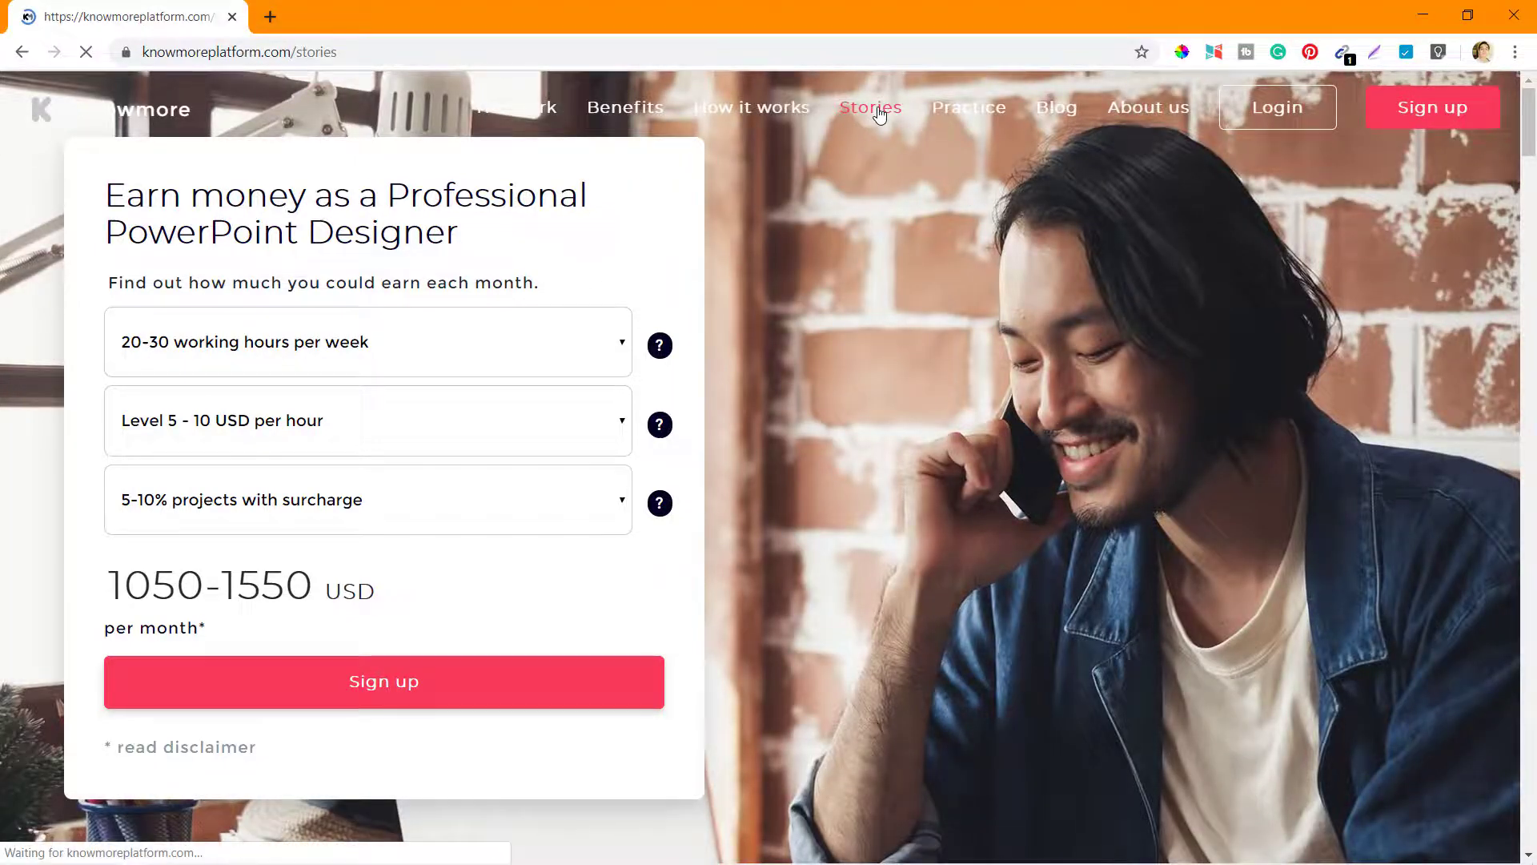
pyautogui.click(869, 106)
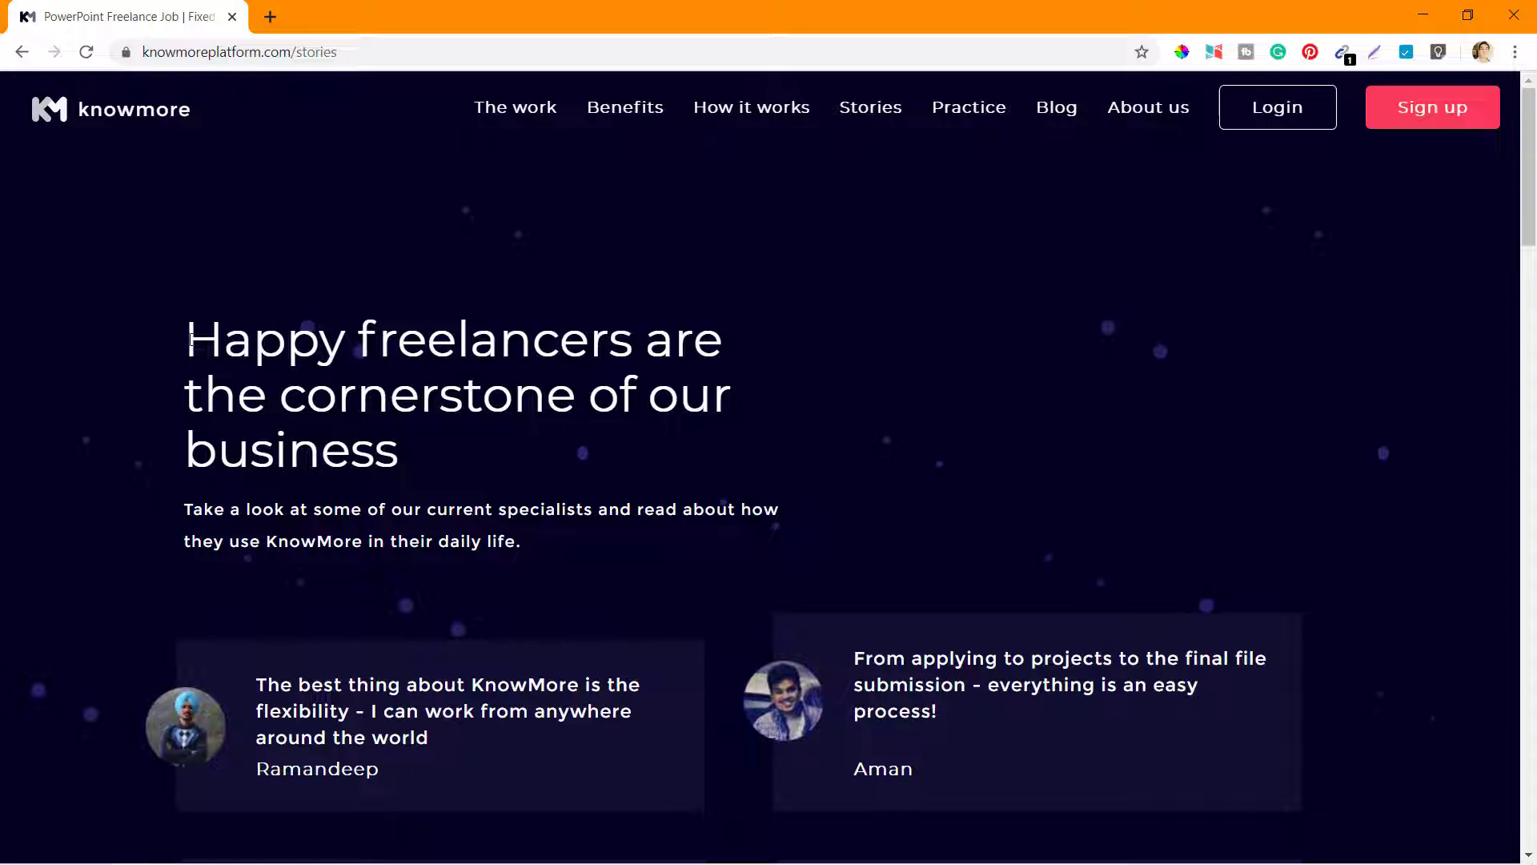
pyautogui.moveTo(637, 474)
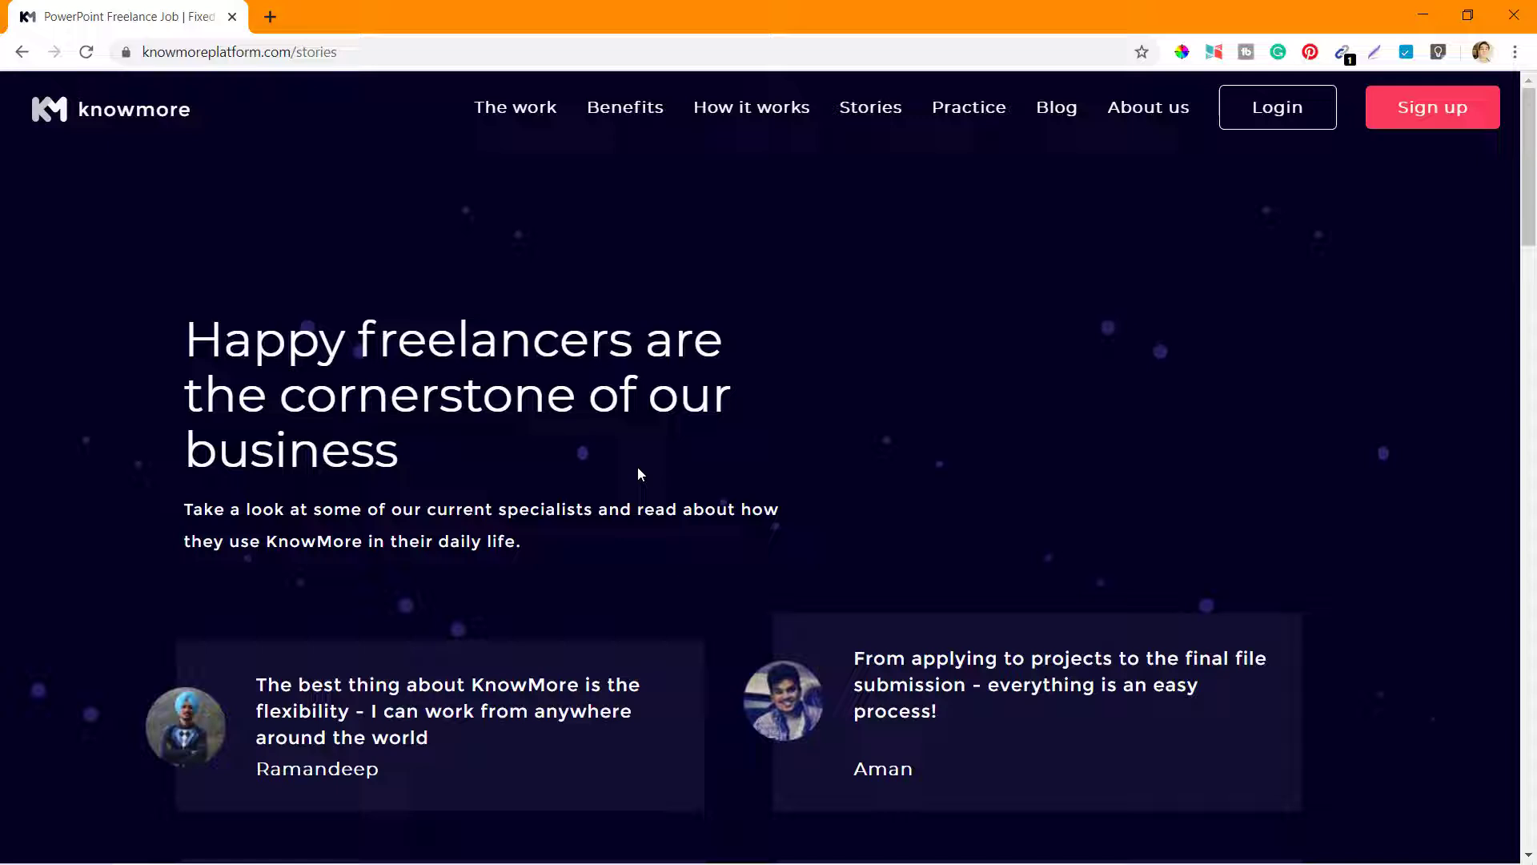
pyautogui.scroll(-3)
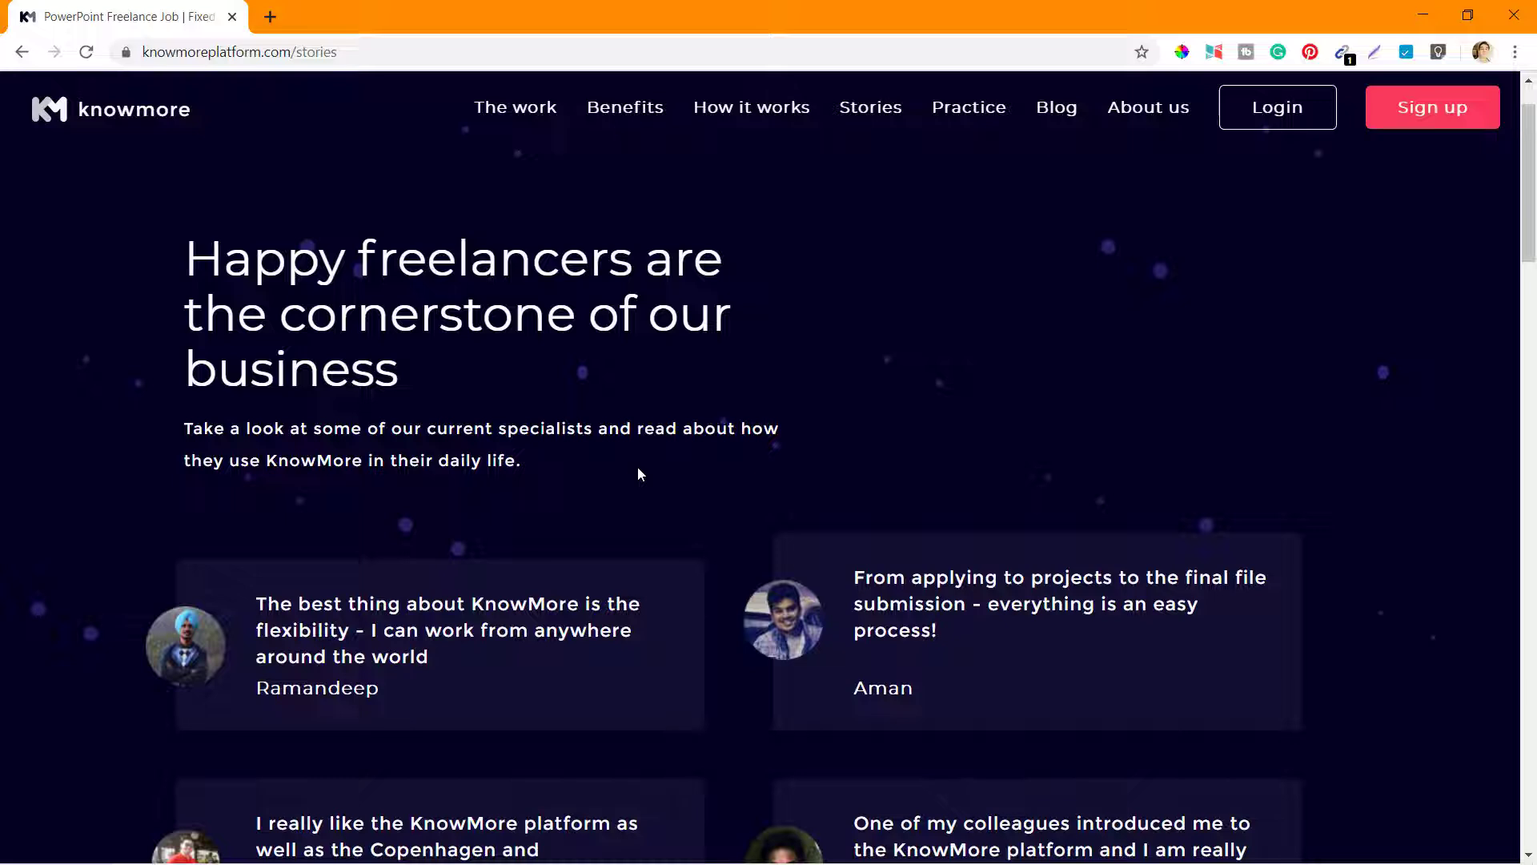
pyautogui.moveTo(738, 708)
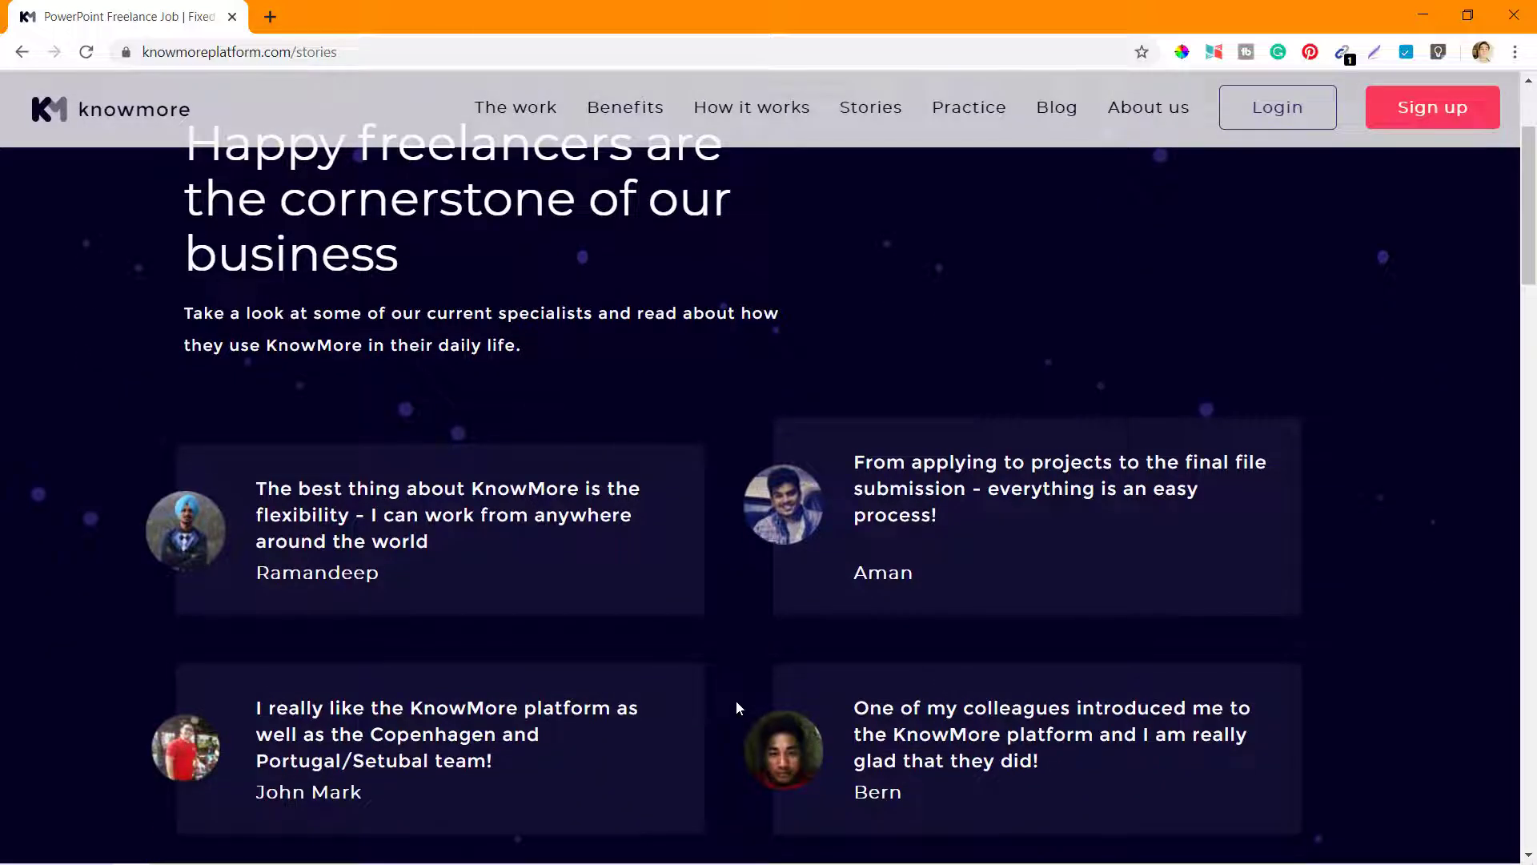
pyautogui.scroll(-3)
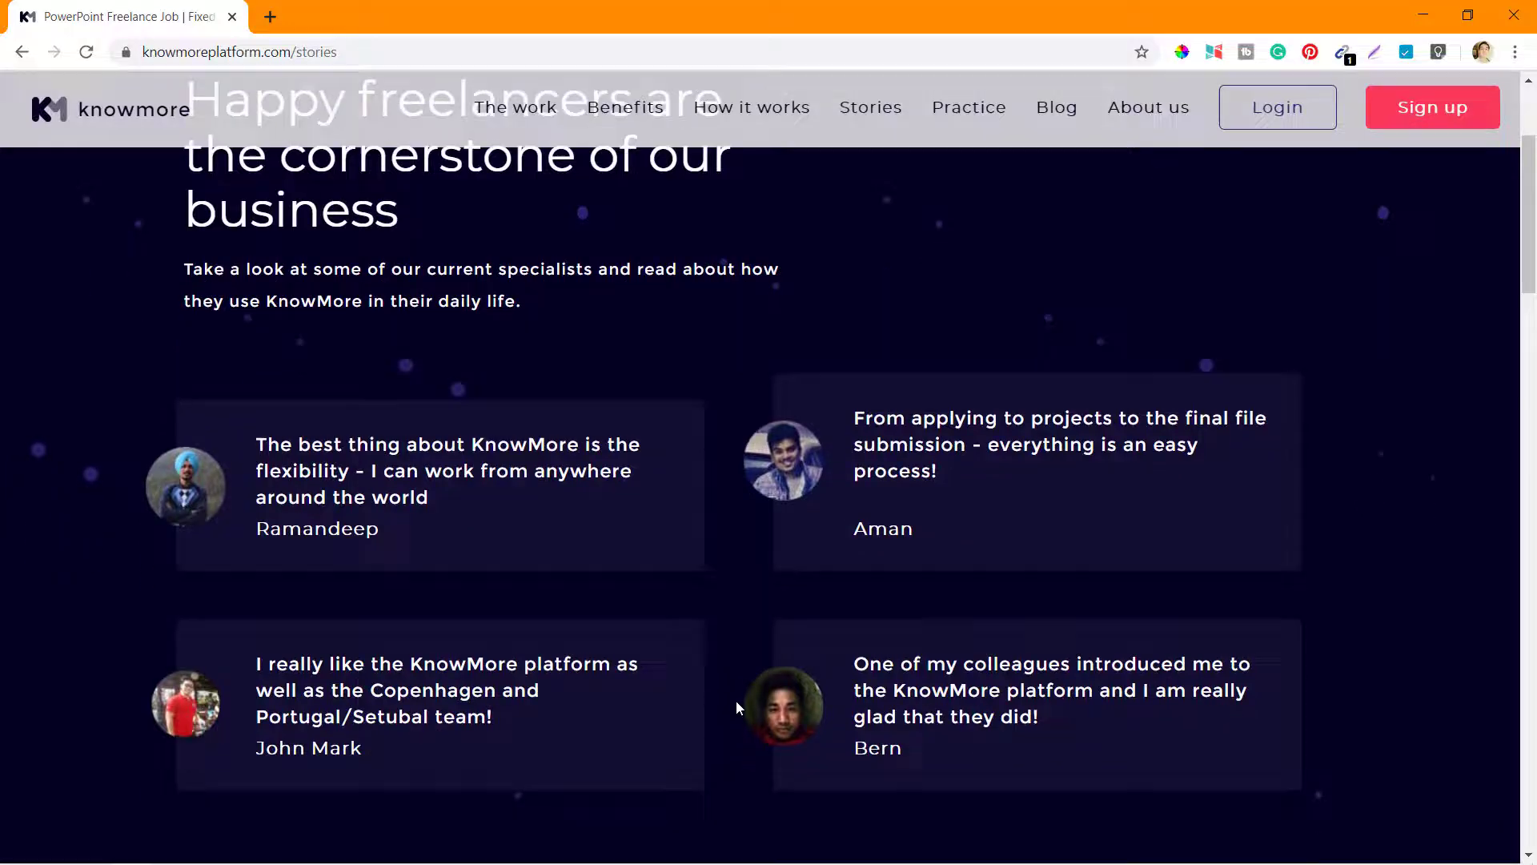
pyautogui.scroll(-3)
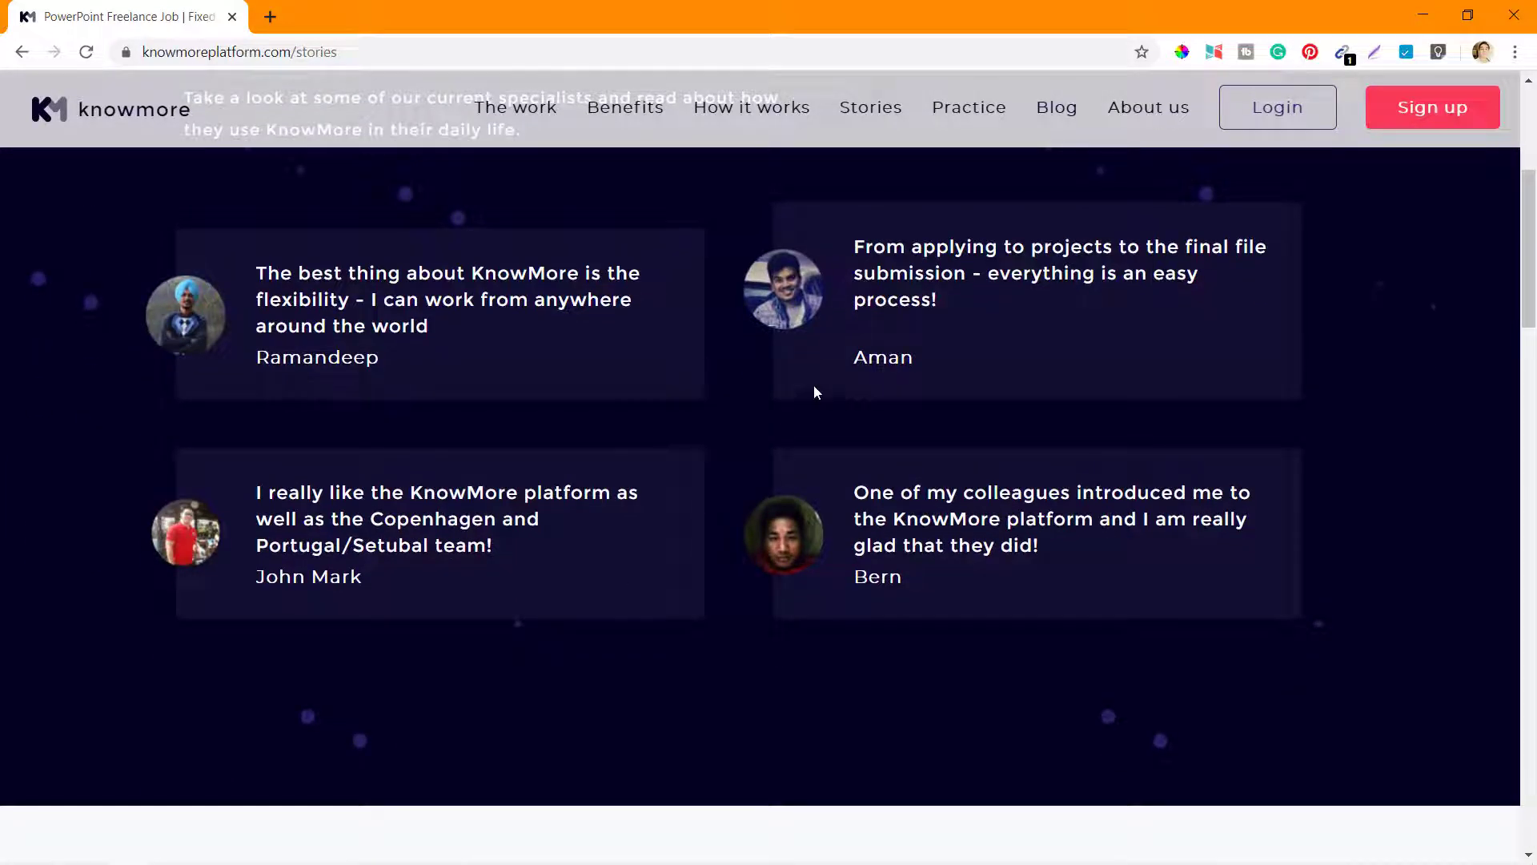
pyautogui.moveTo(443, 416)
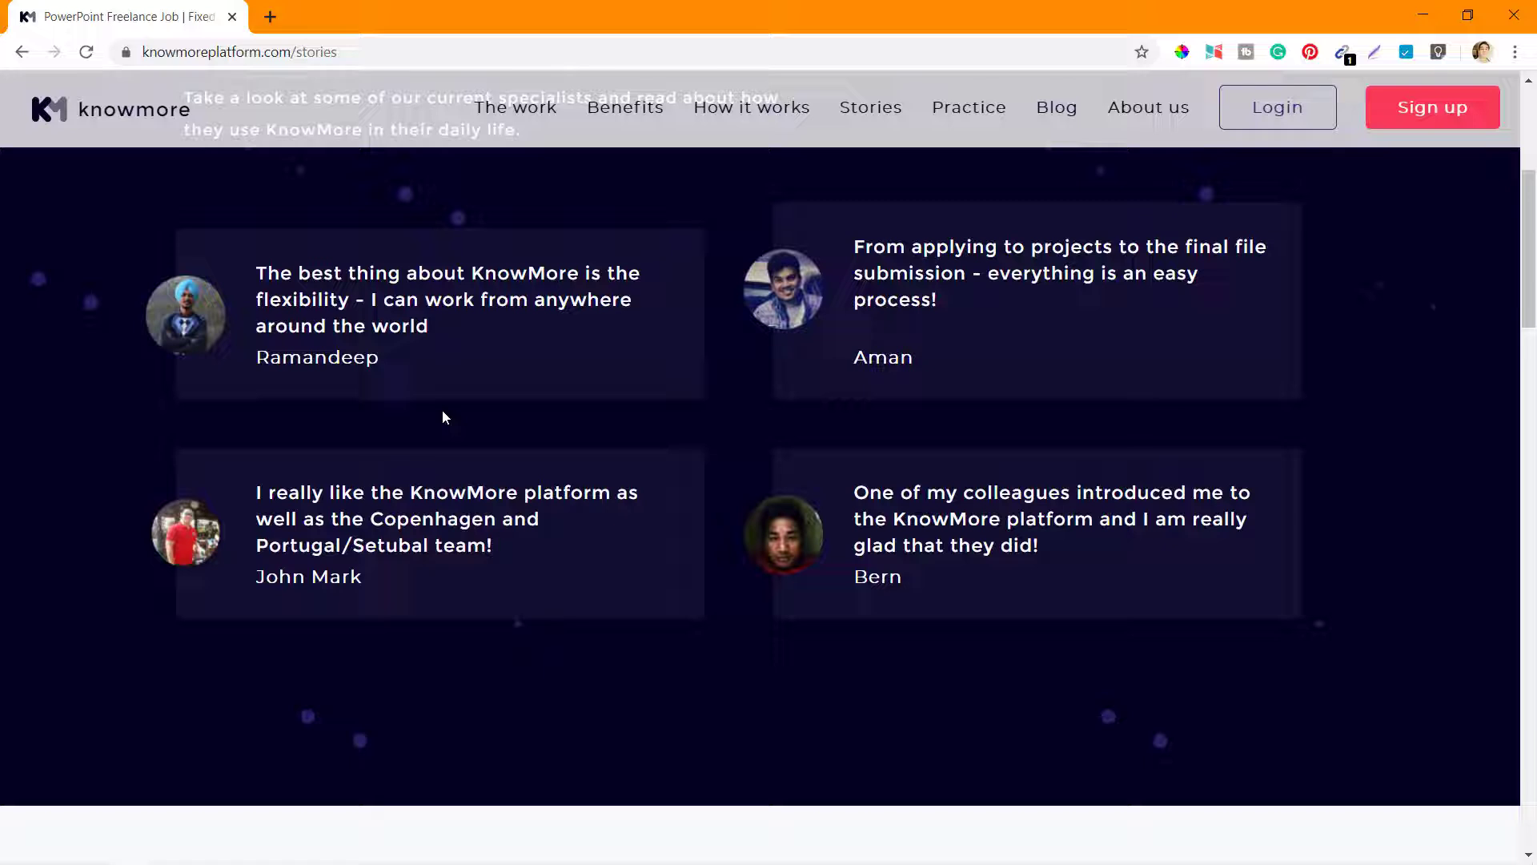
pyautogui.moveTo(658, 573)
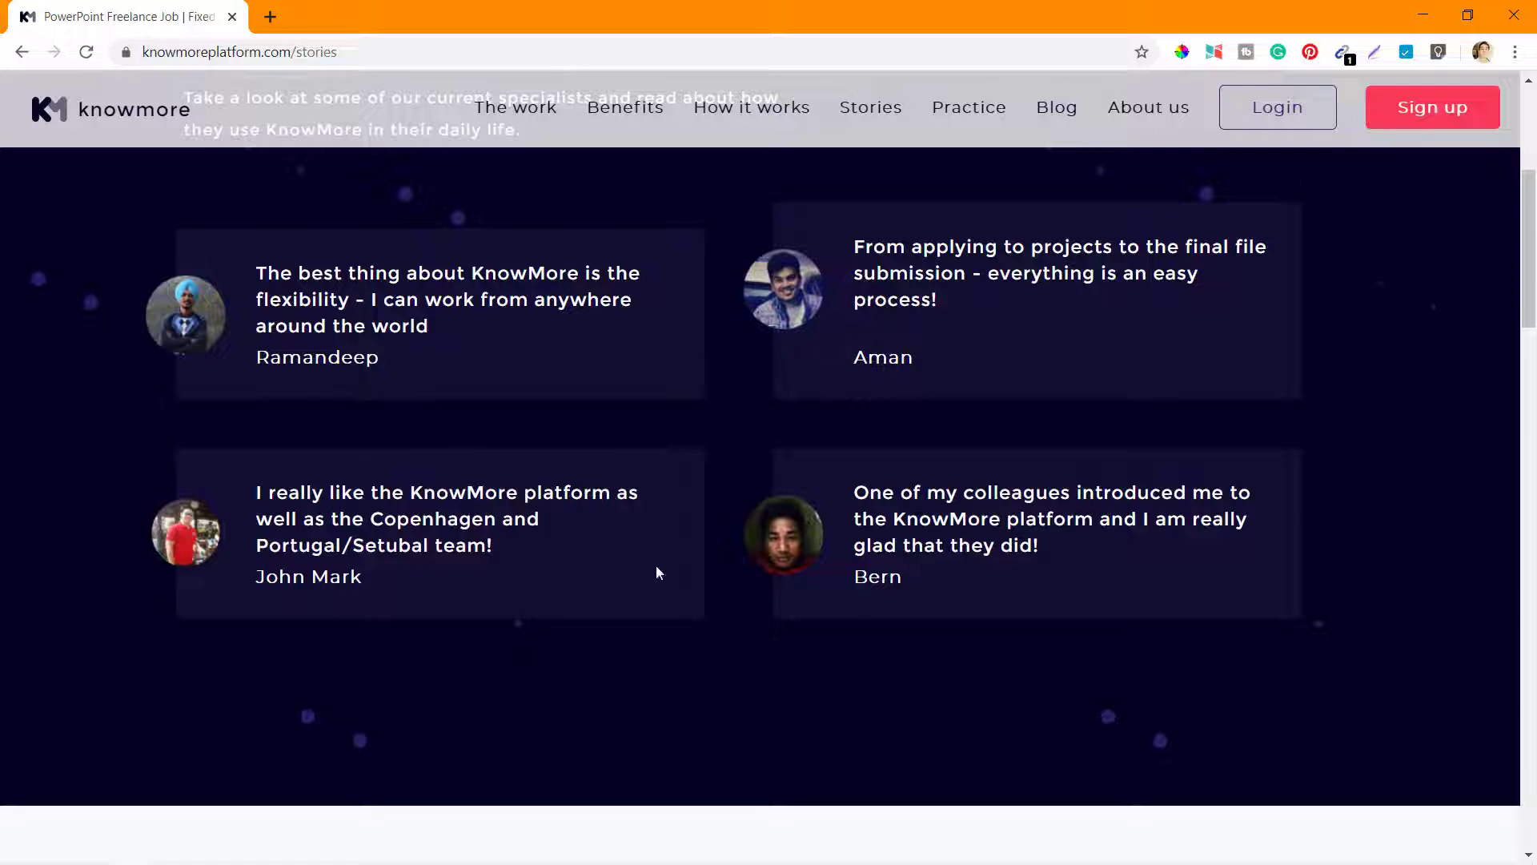
pyautogui.moveTo(934, 331)
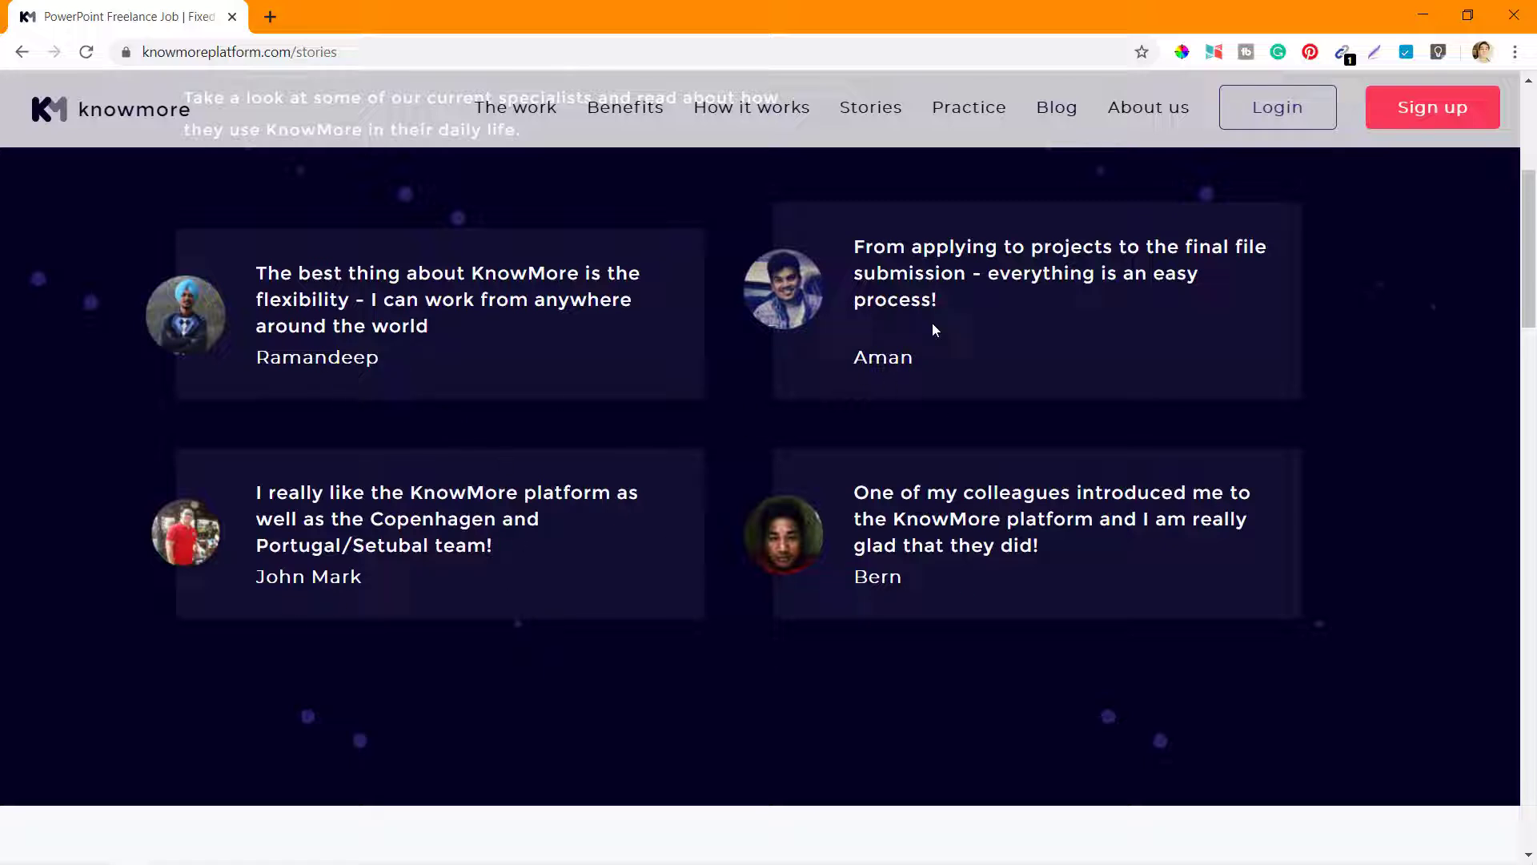
pyautogui.scroll(-3)
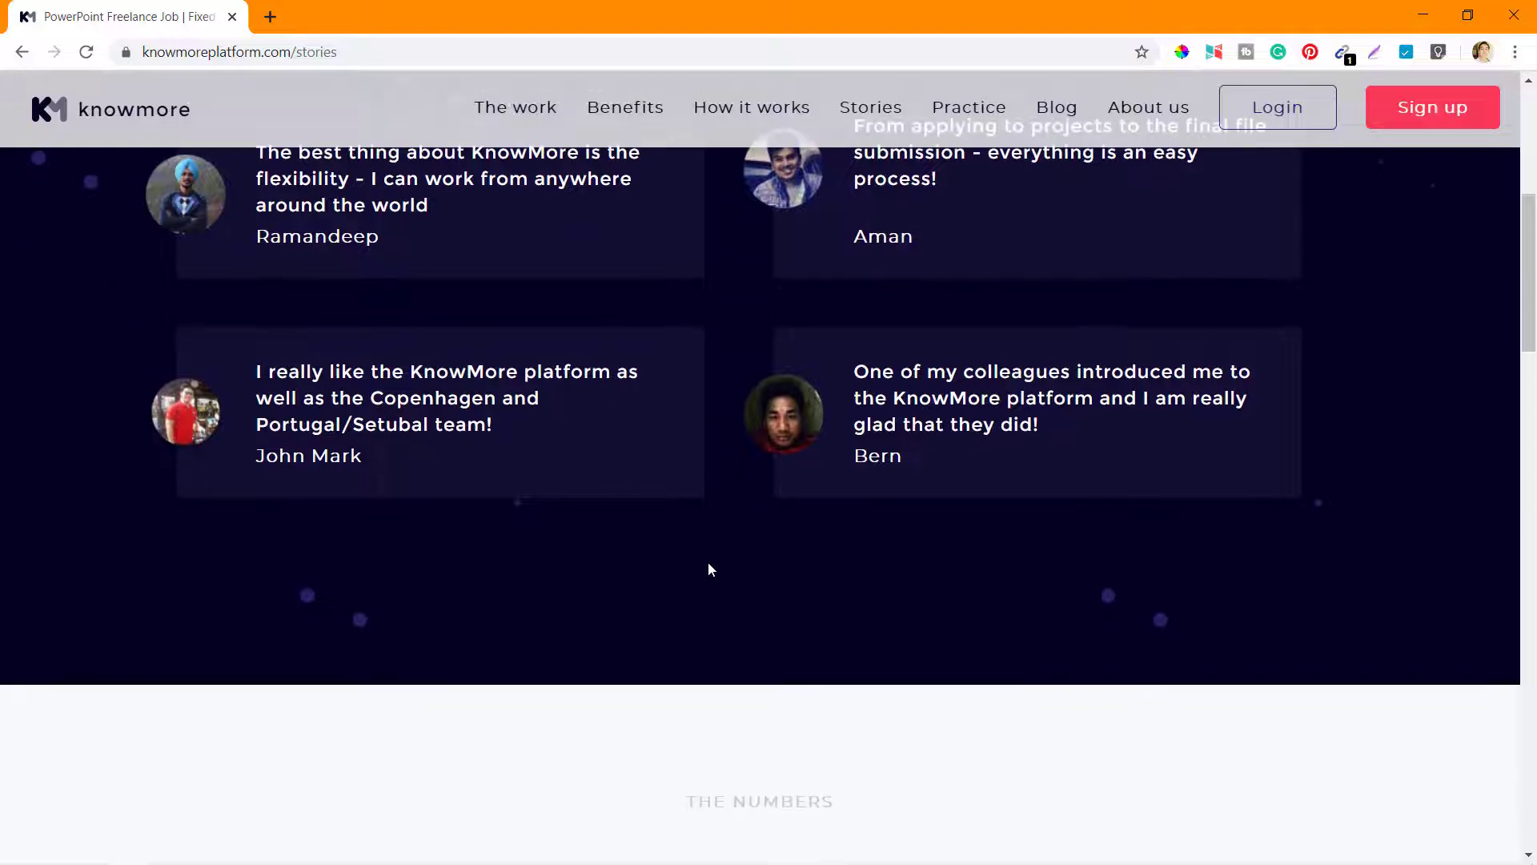
pyautogui.scroll(-3)
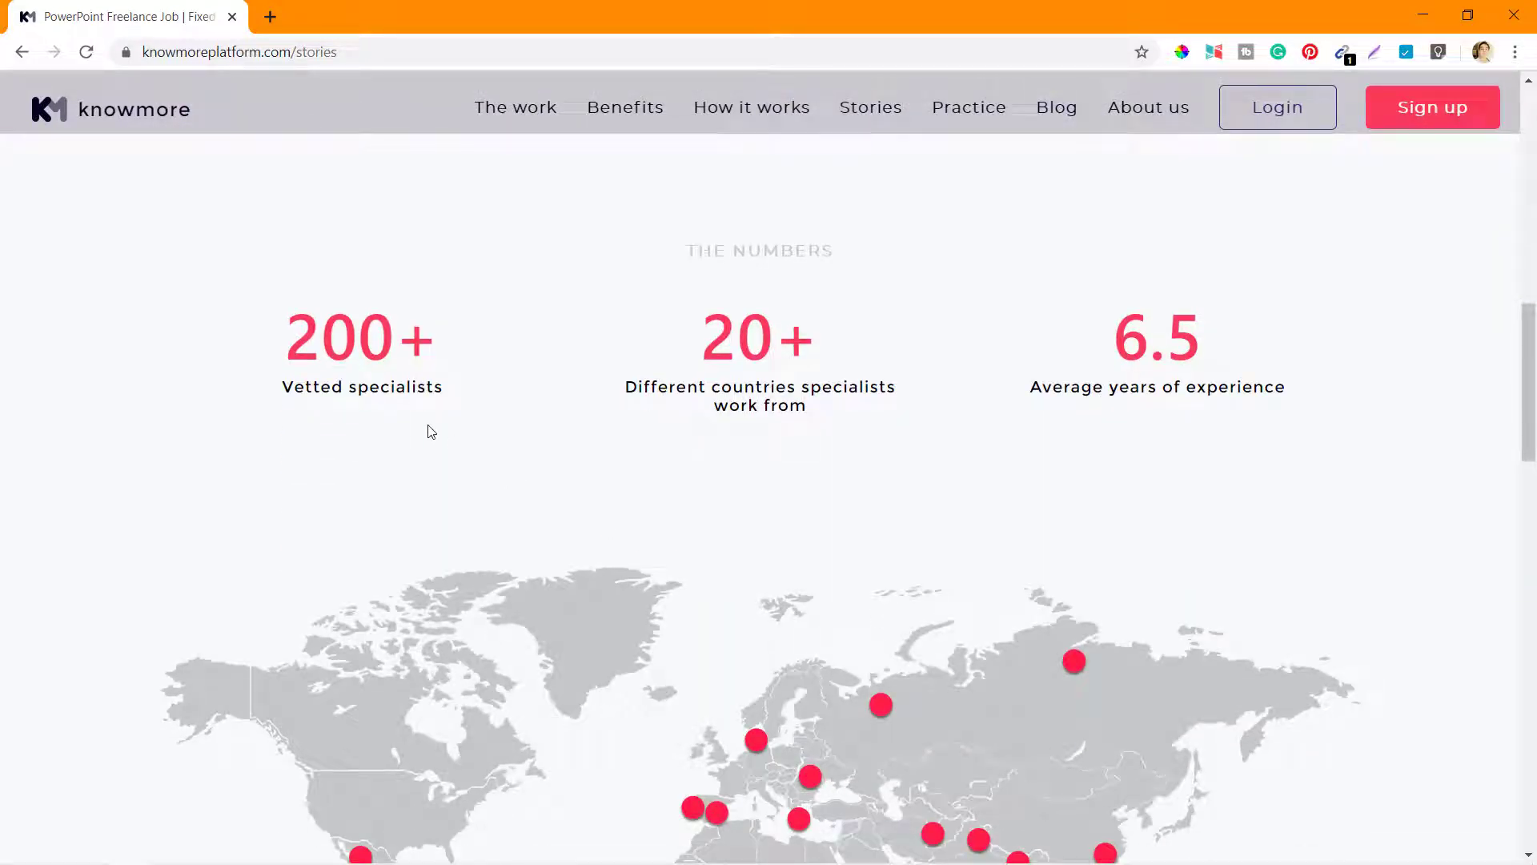
pyautogui.moveTo(451, 397)
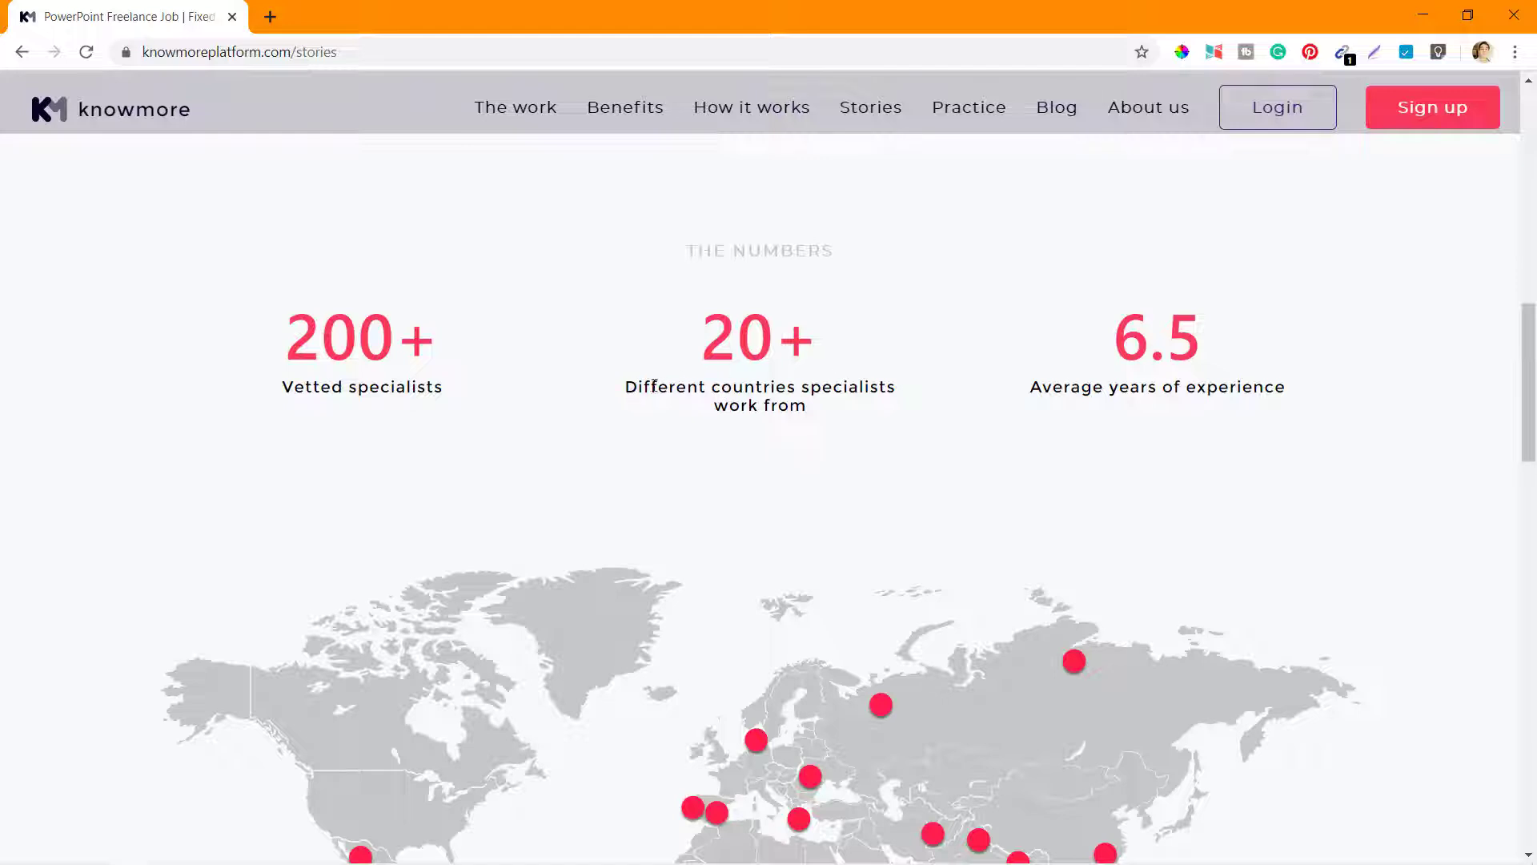
pyautogui.moveTo(842, 381)
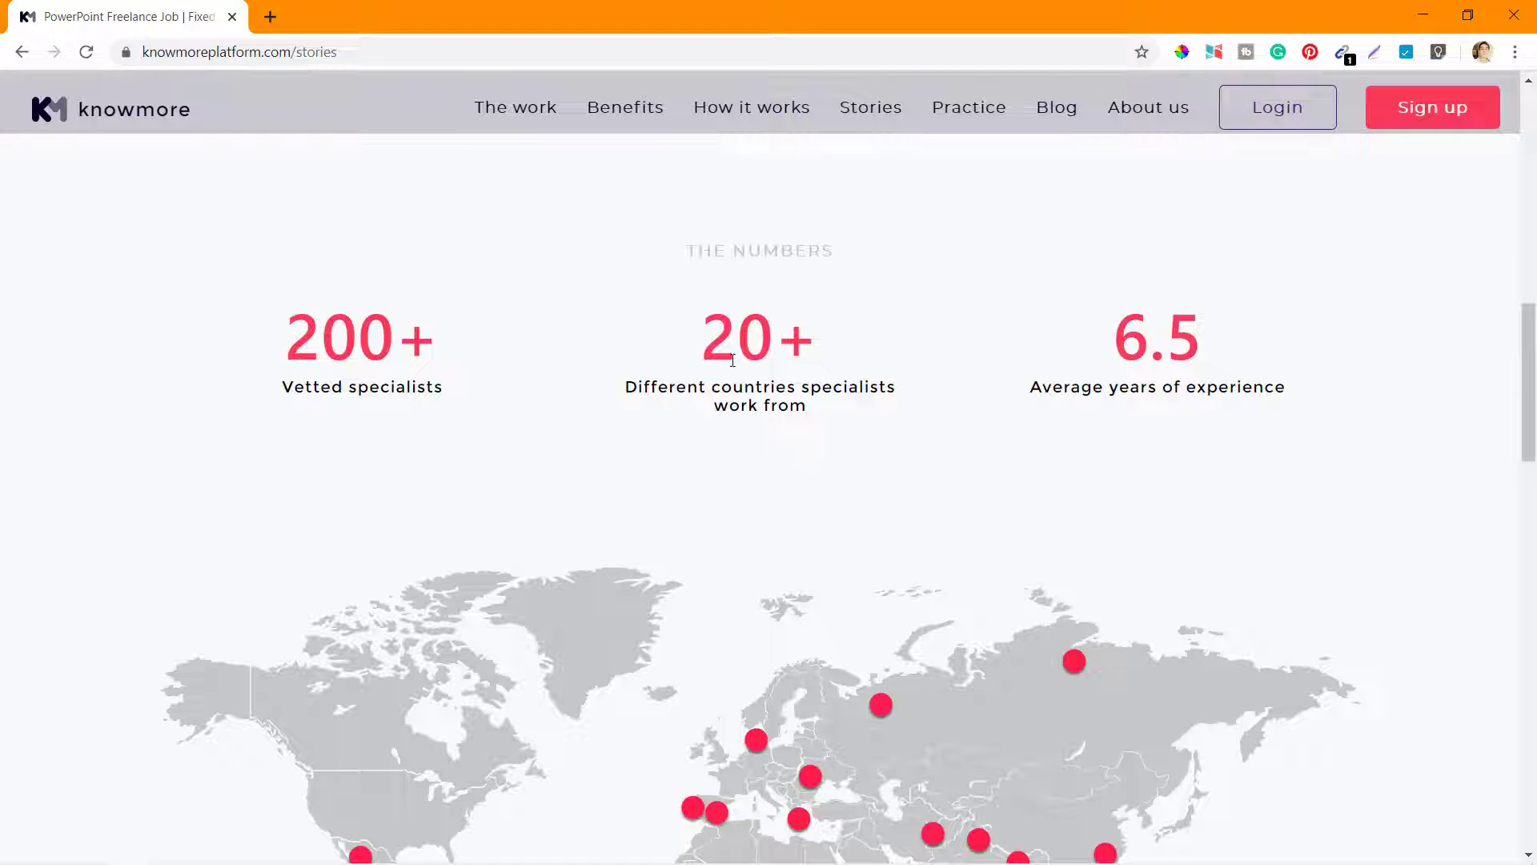
pyautogui.moveTo(880, 440)
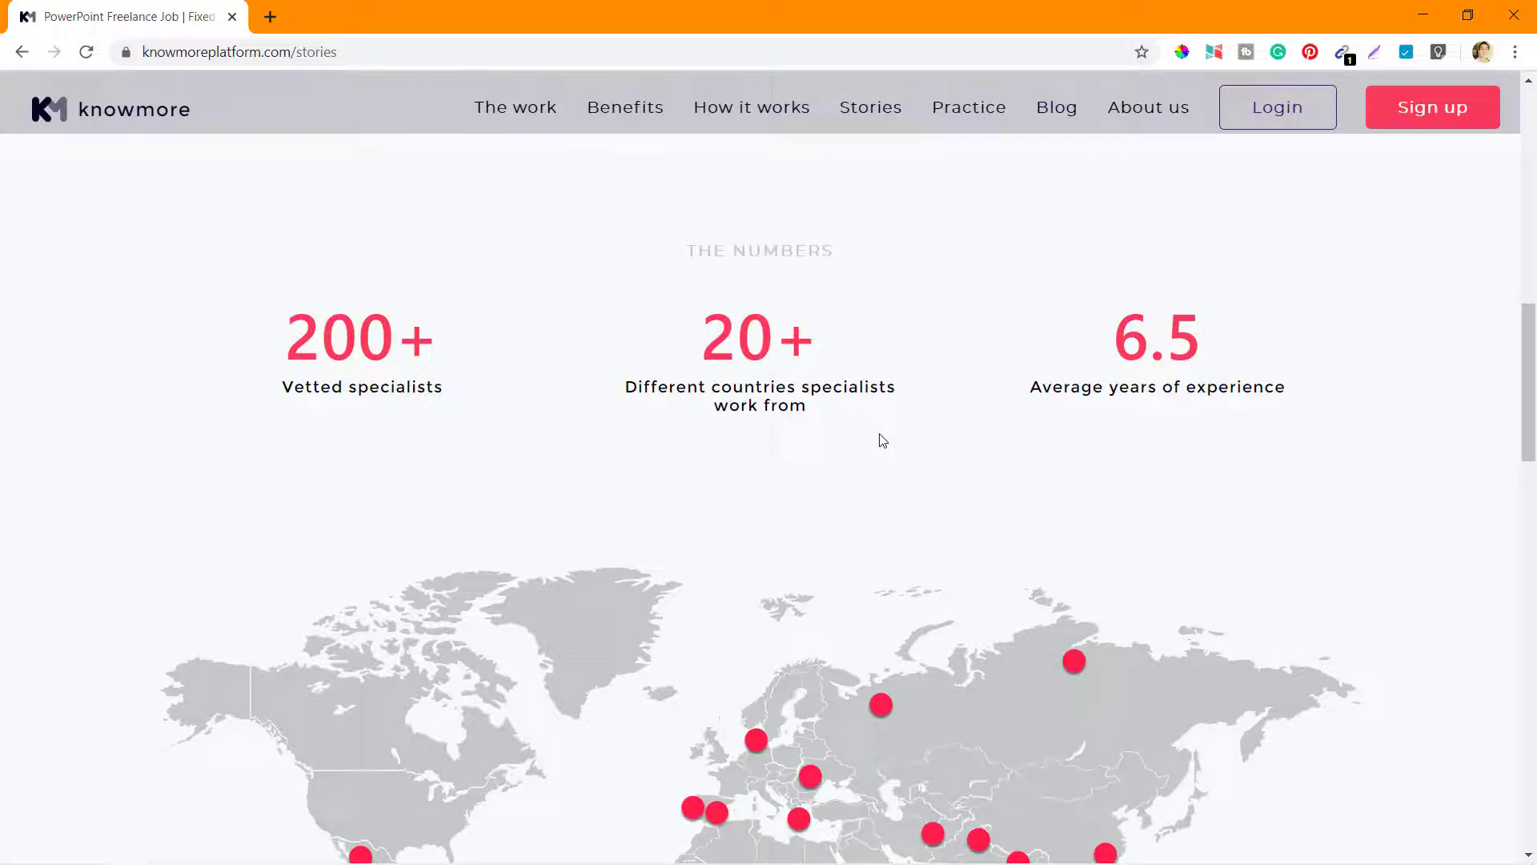
# Scroll past The Numbers until the full specialist world map is in view.
pyautogui.scroll(-3)
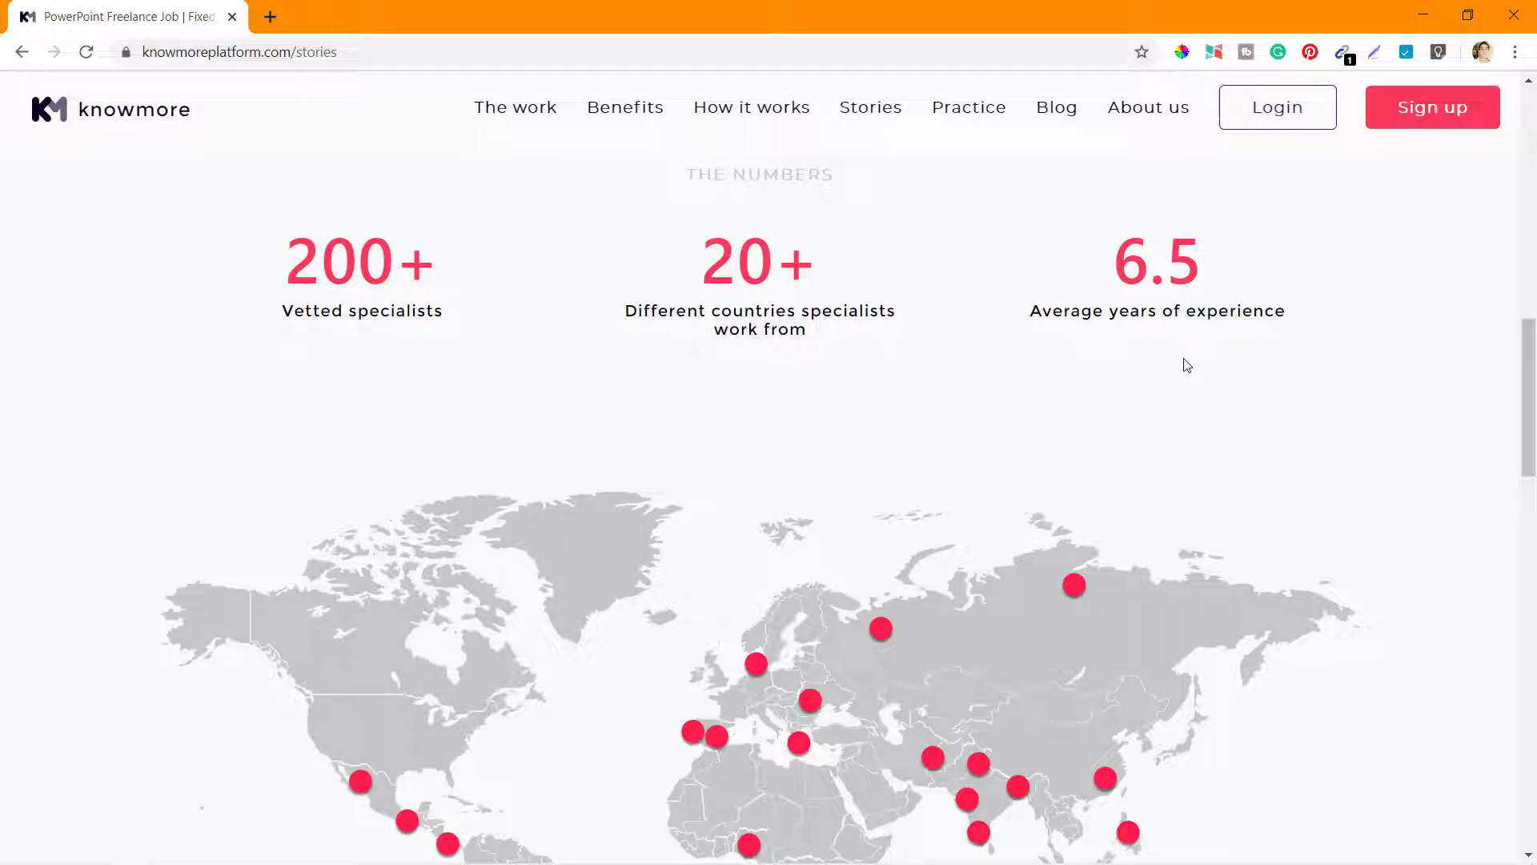
pyautogui.scroll(-3)
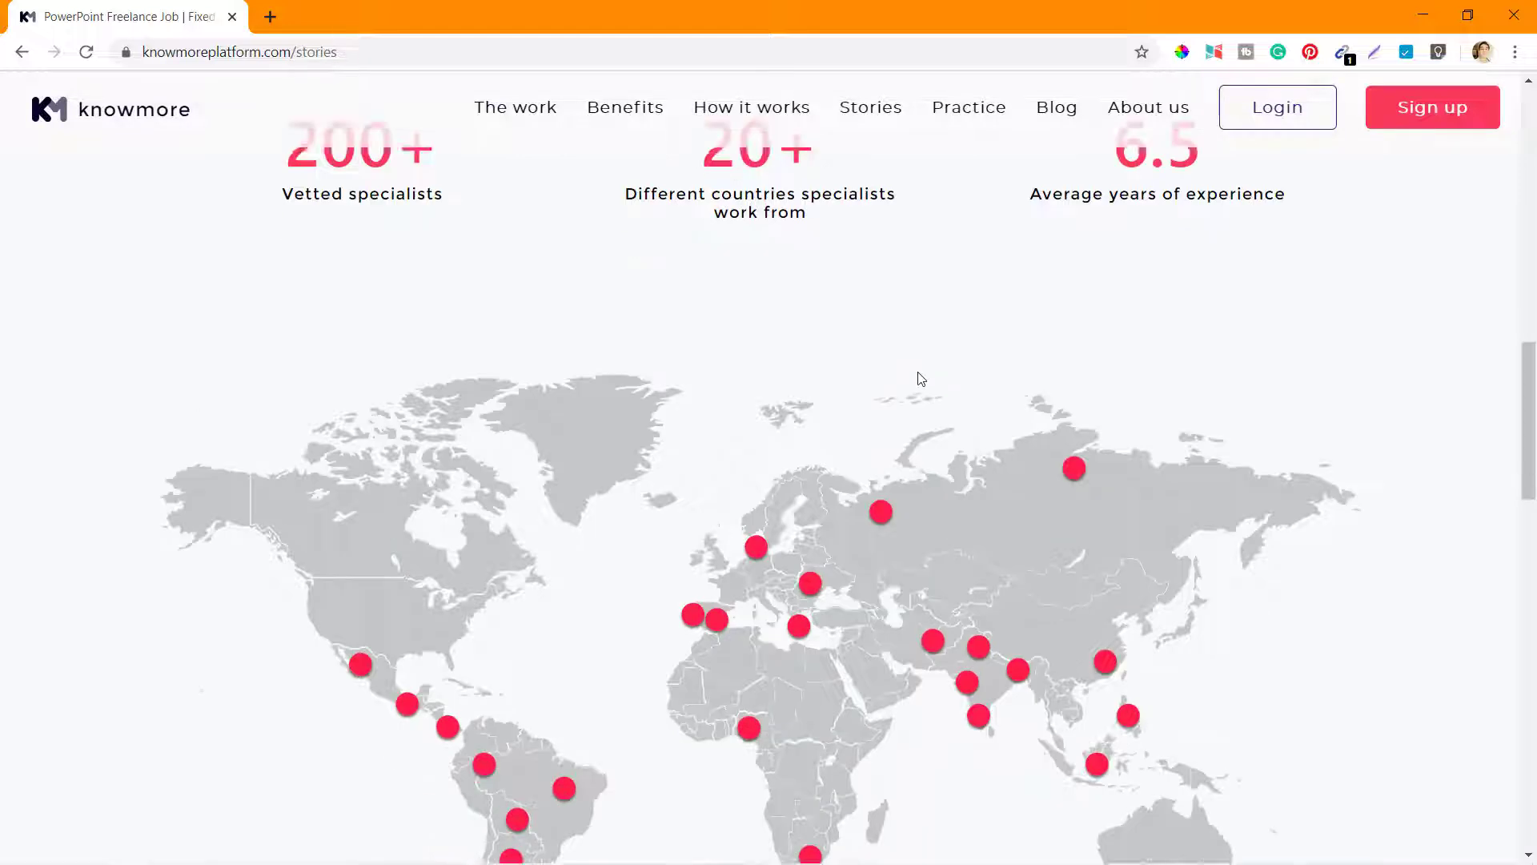
pyautogui.scroll(-3)
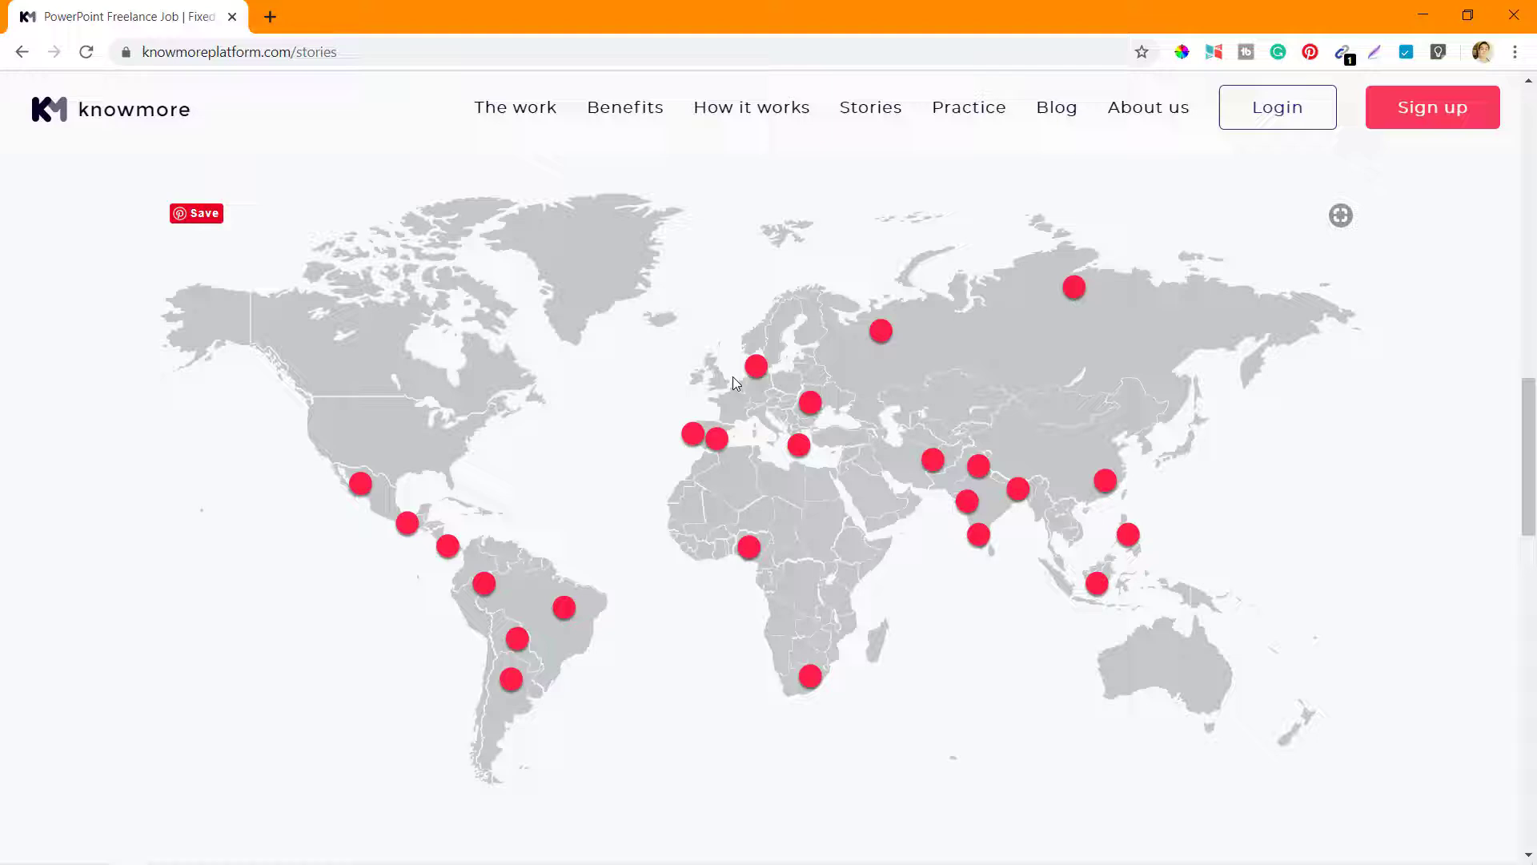
pyautogui.moveTo(782, 586)
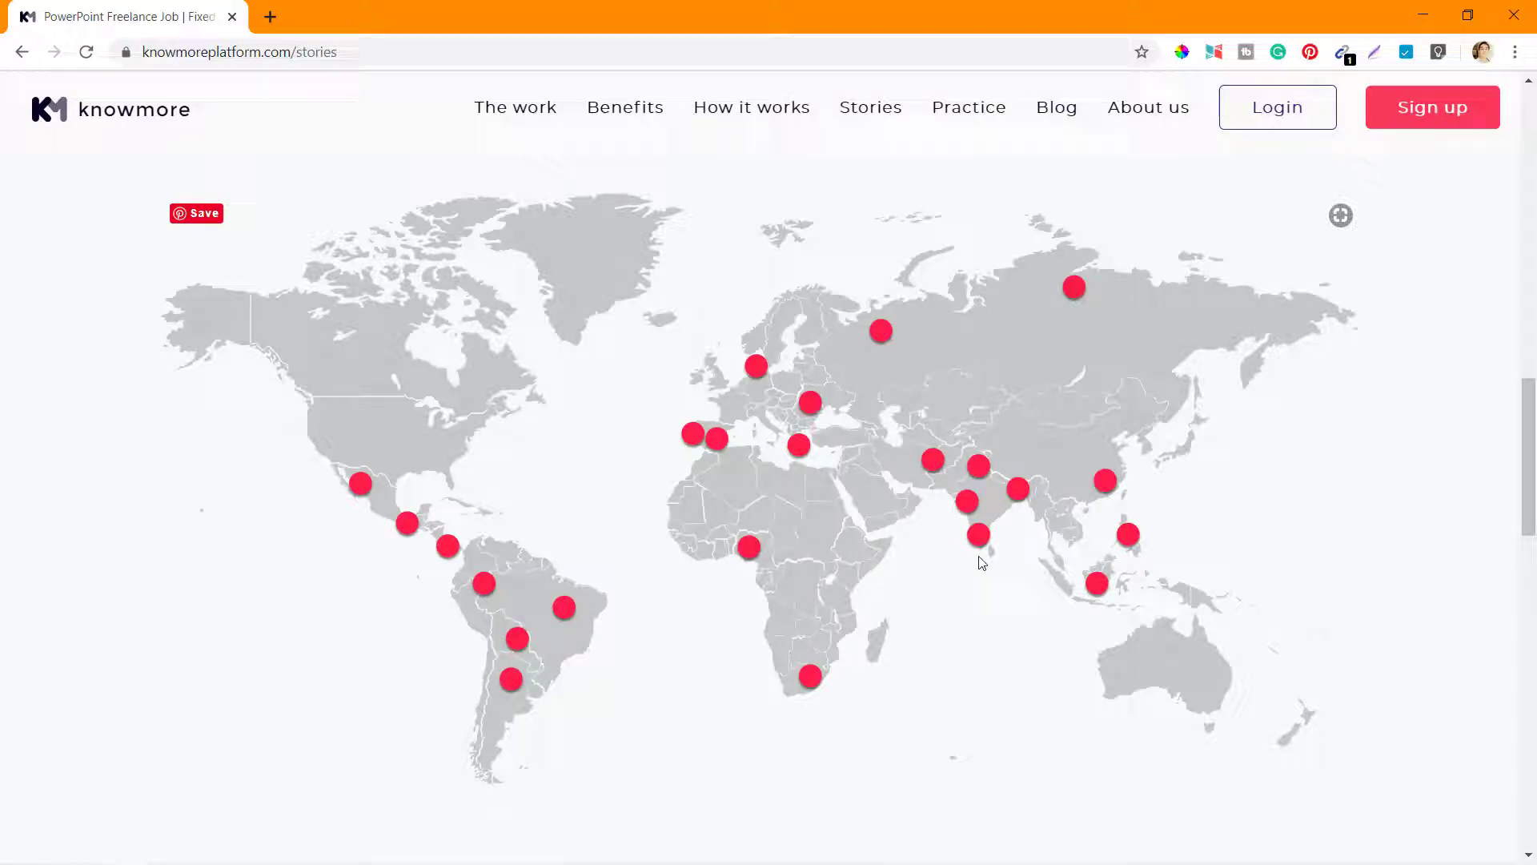
pyautogui.moveTo(841, 503)
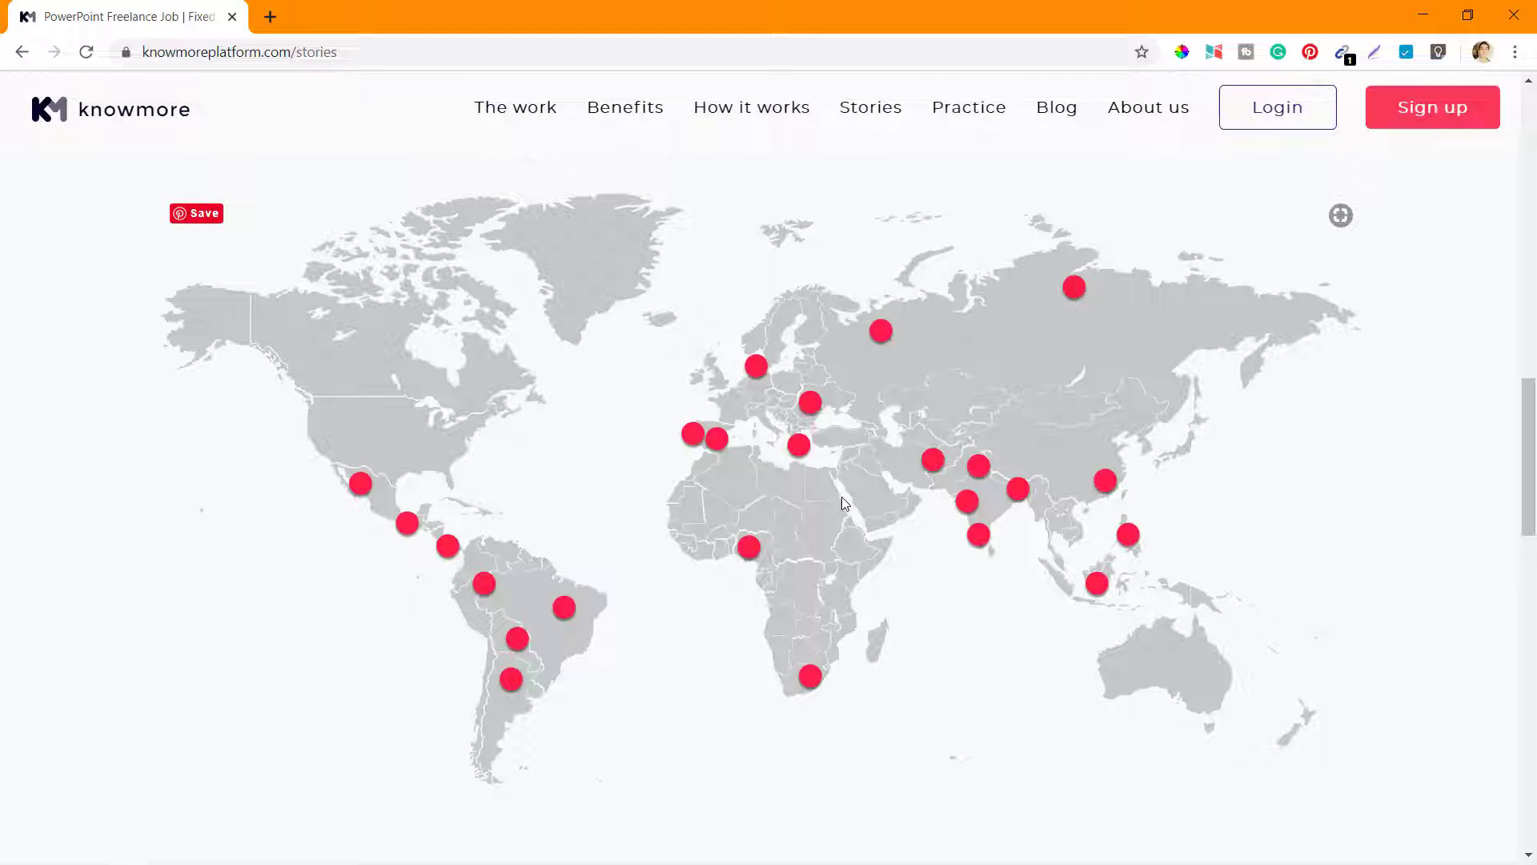
pyautogui.moveTo(920, 464)
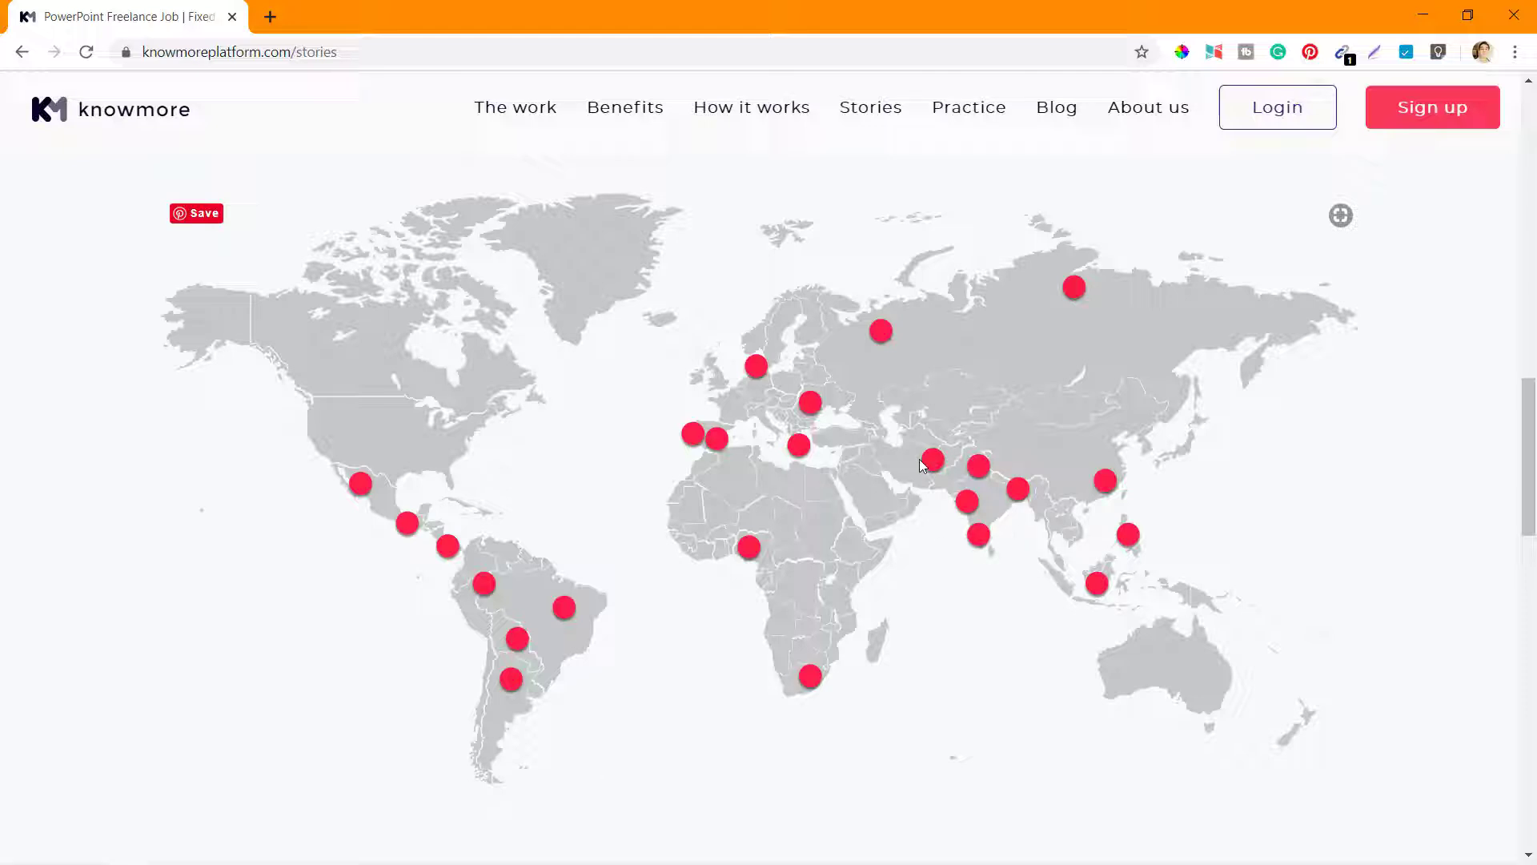
pyautogui.moveTo(942, 497)
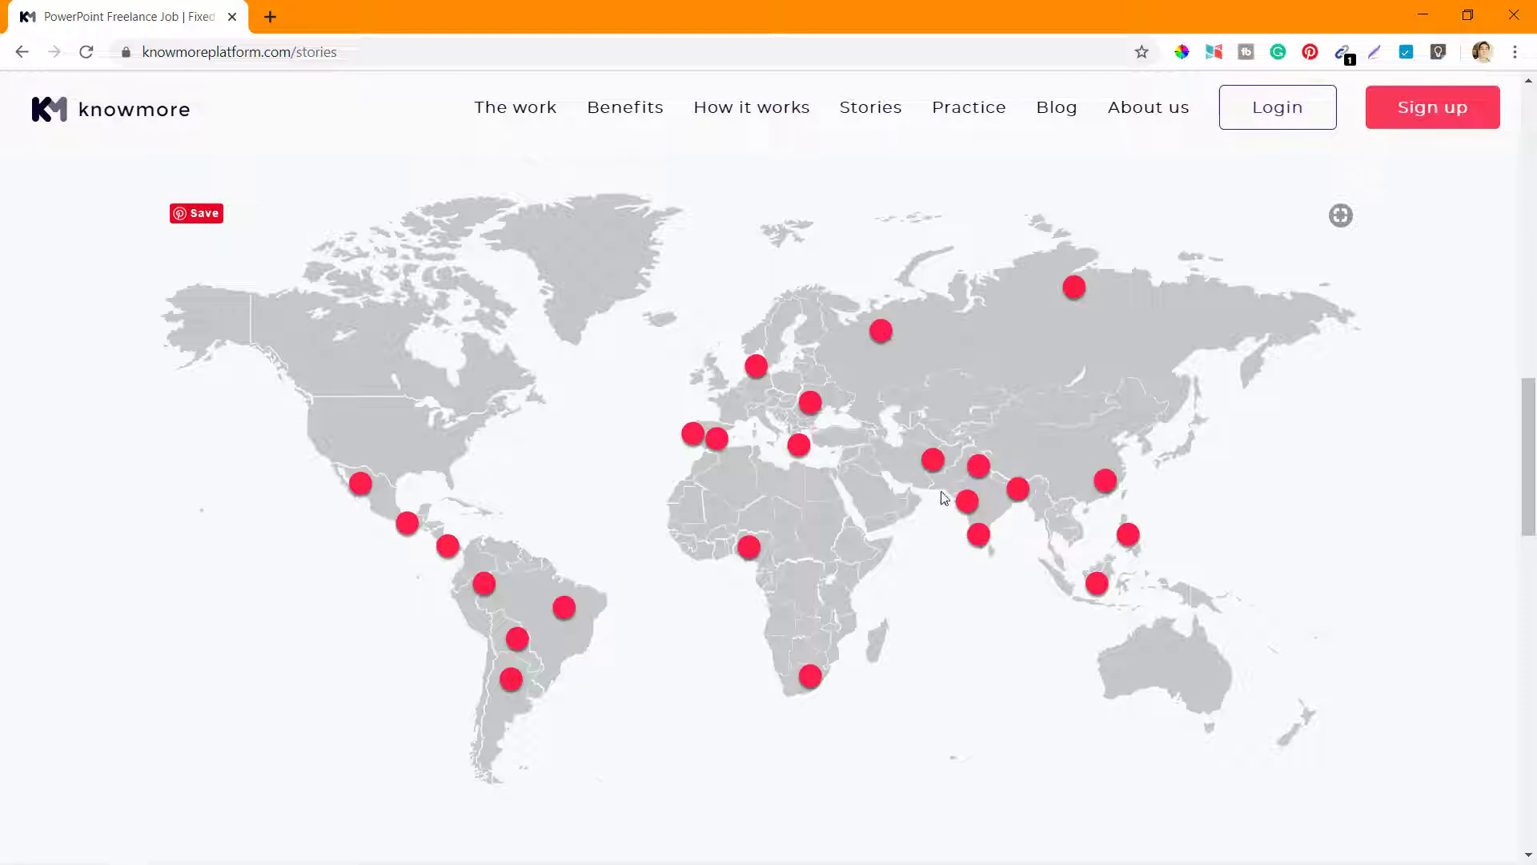
pyautogui.moveTo(515, 710)
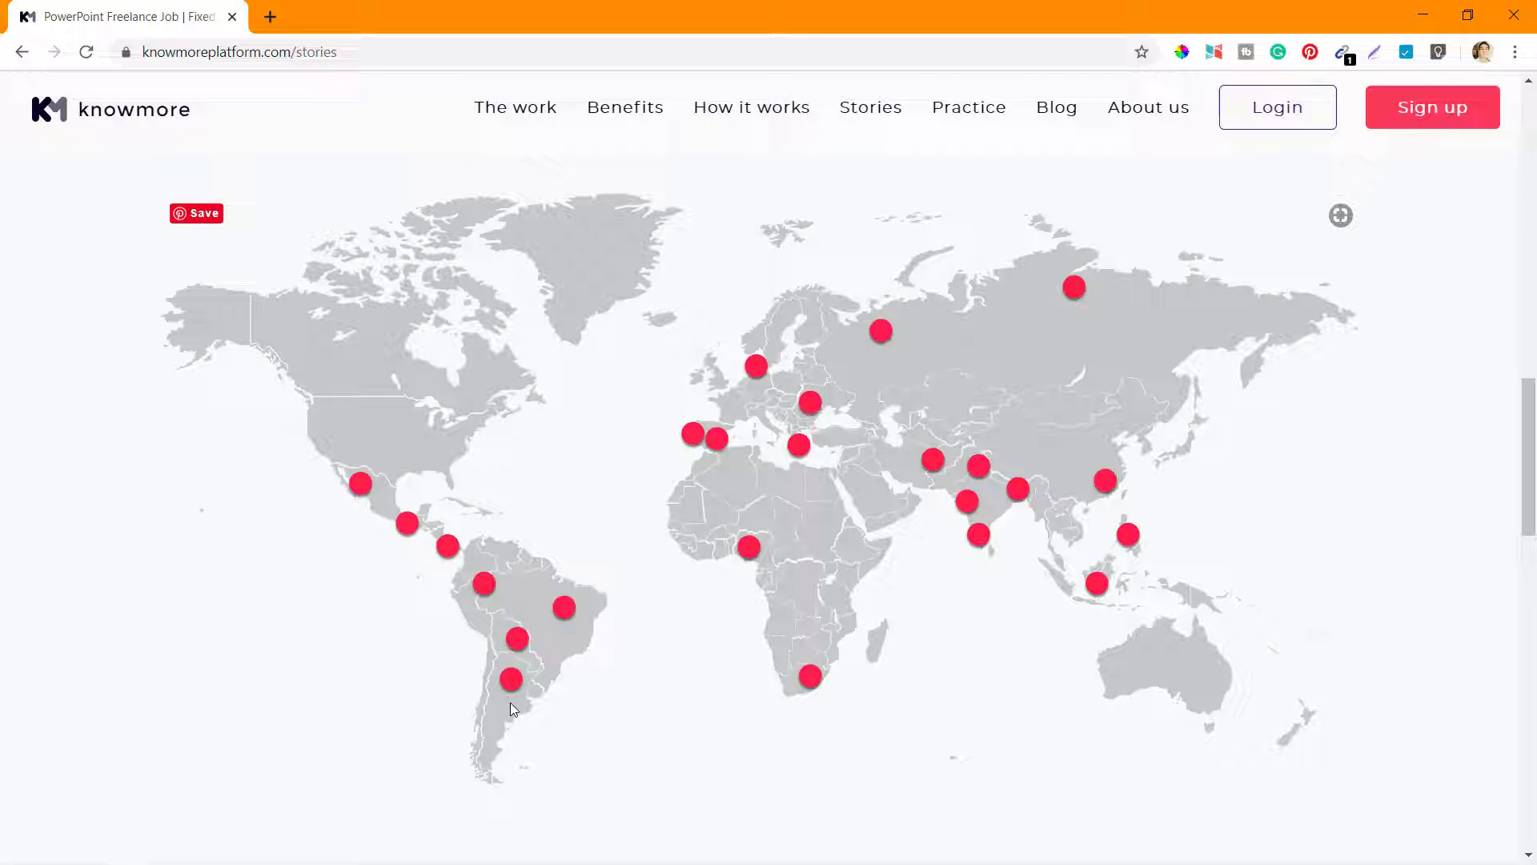
pyautogui.moveTo(724, 456)
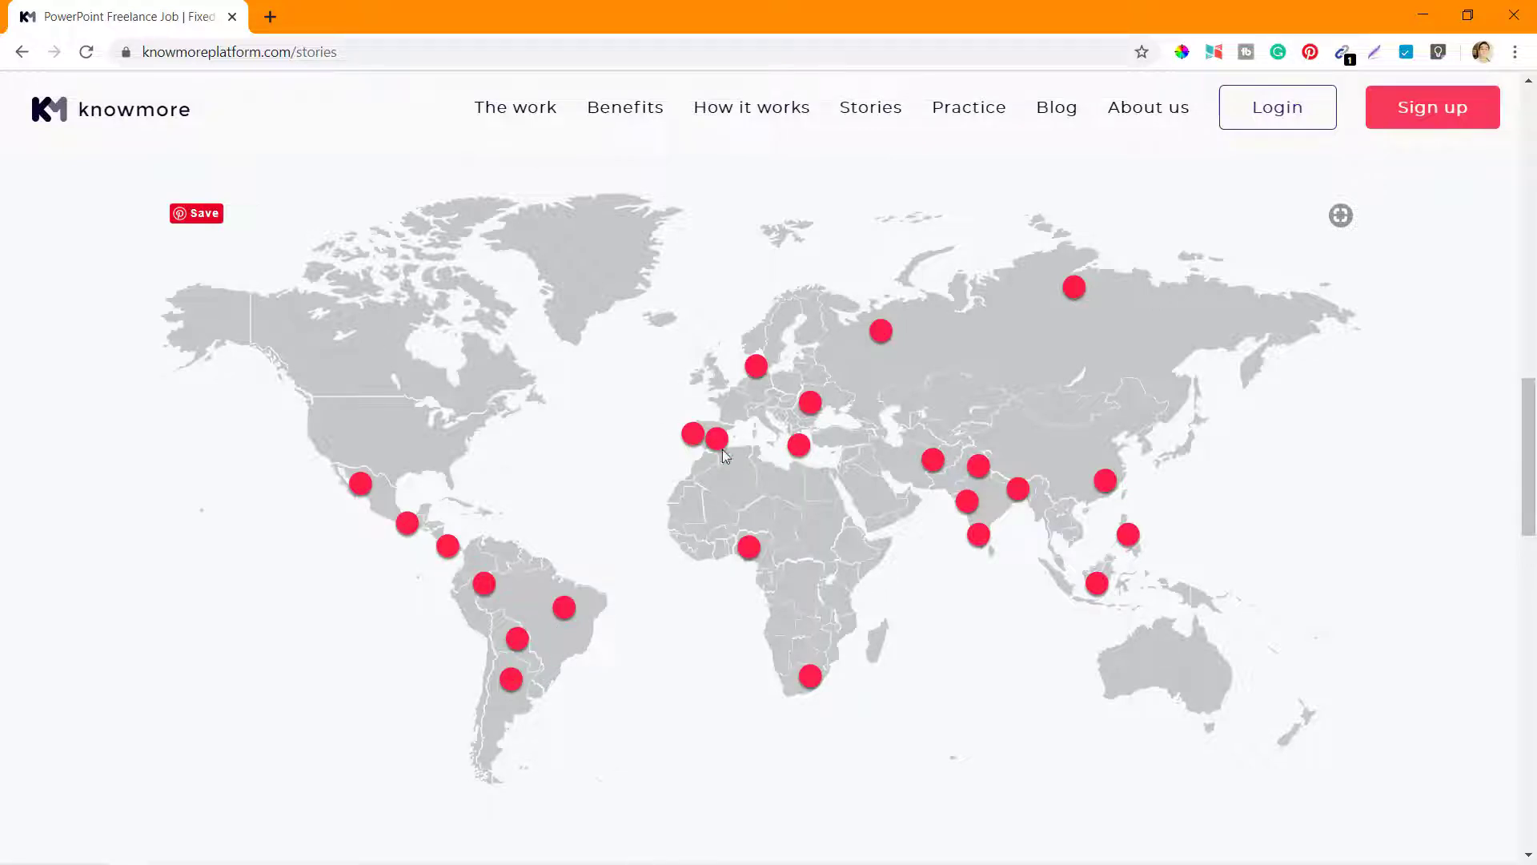
pyautogui.moveTo(845, 663)
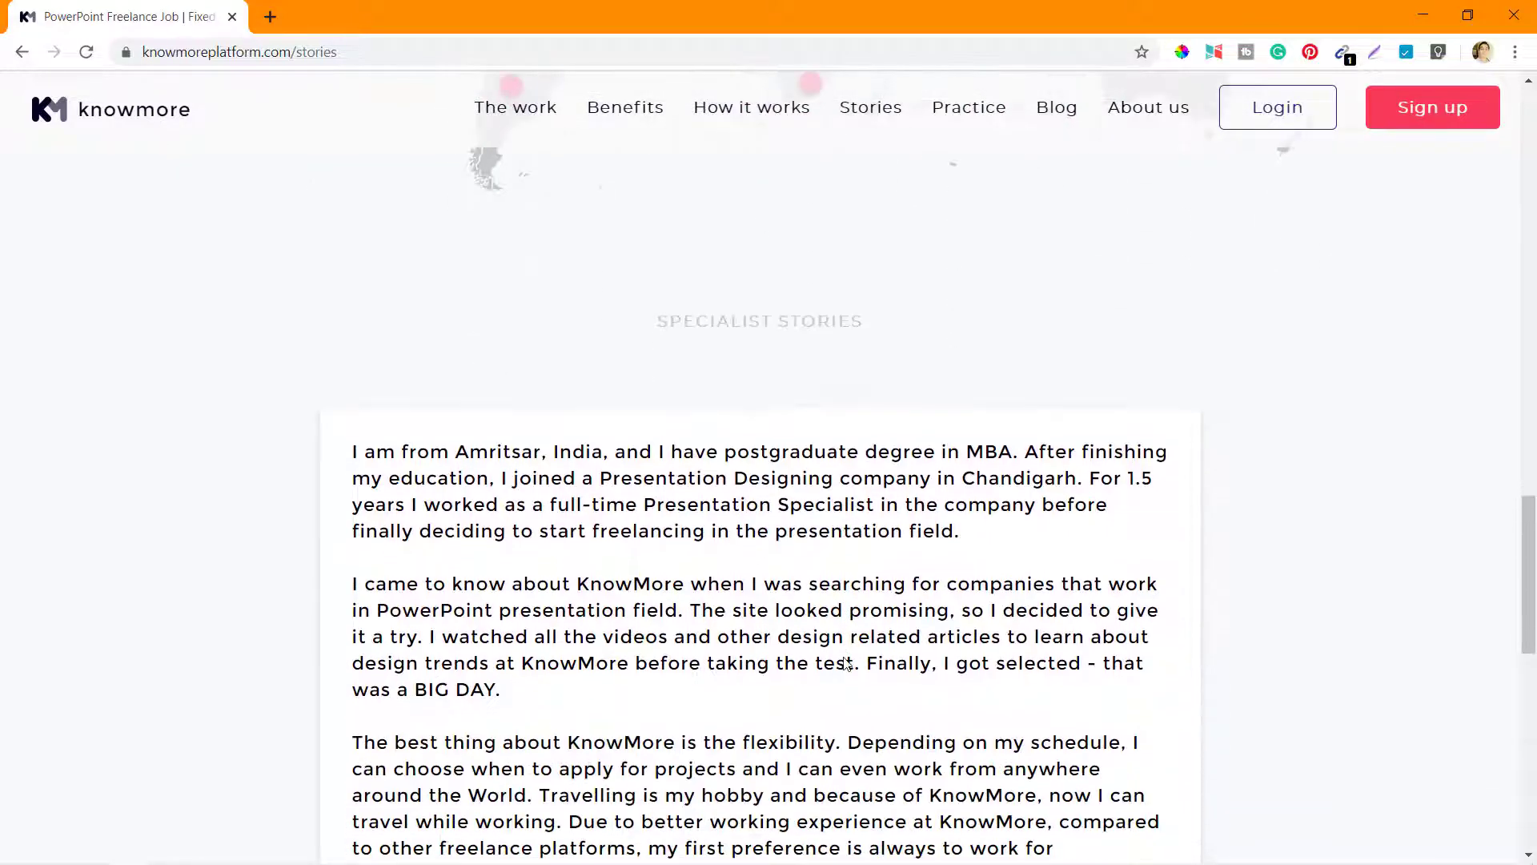
# Switch the testimonial carousel to the second freelancer testimonial.
pyautogui.scroll(-3)
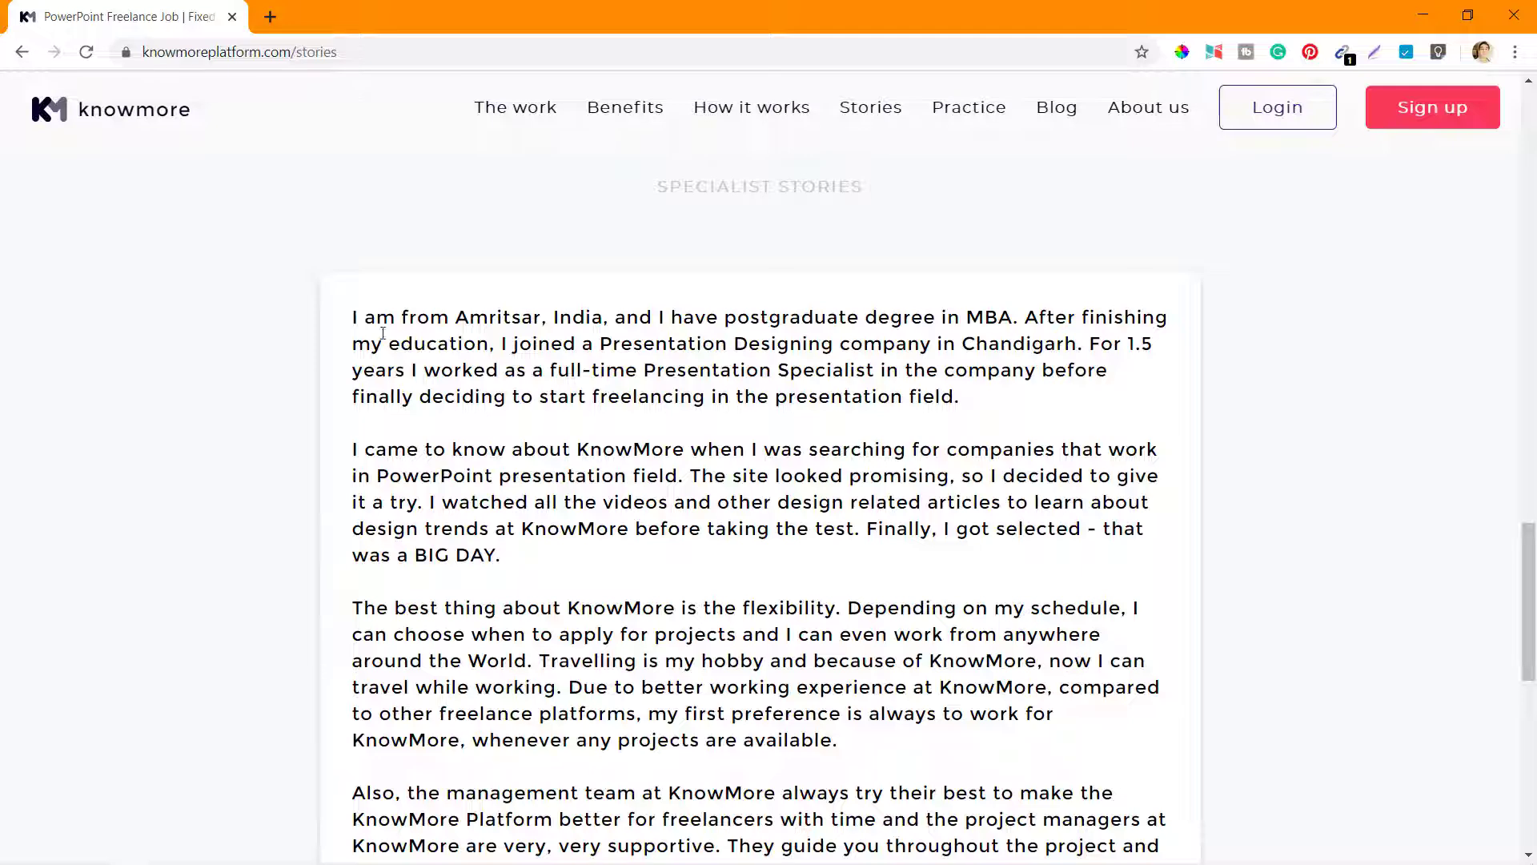
pyautogui.scroll(-3)
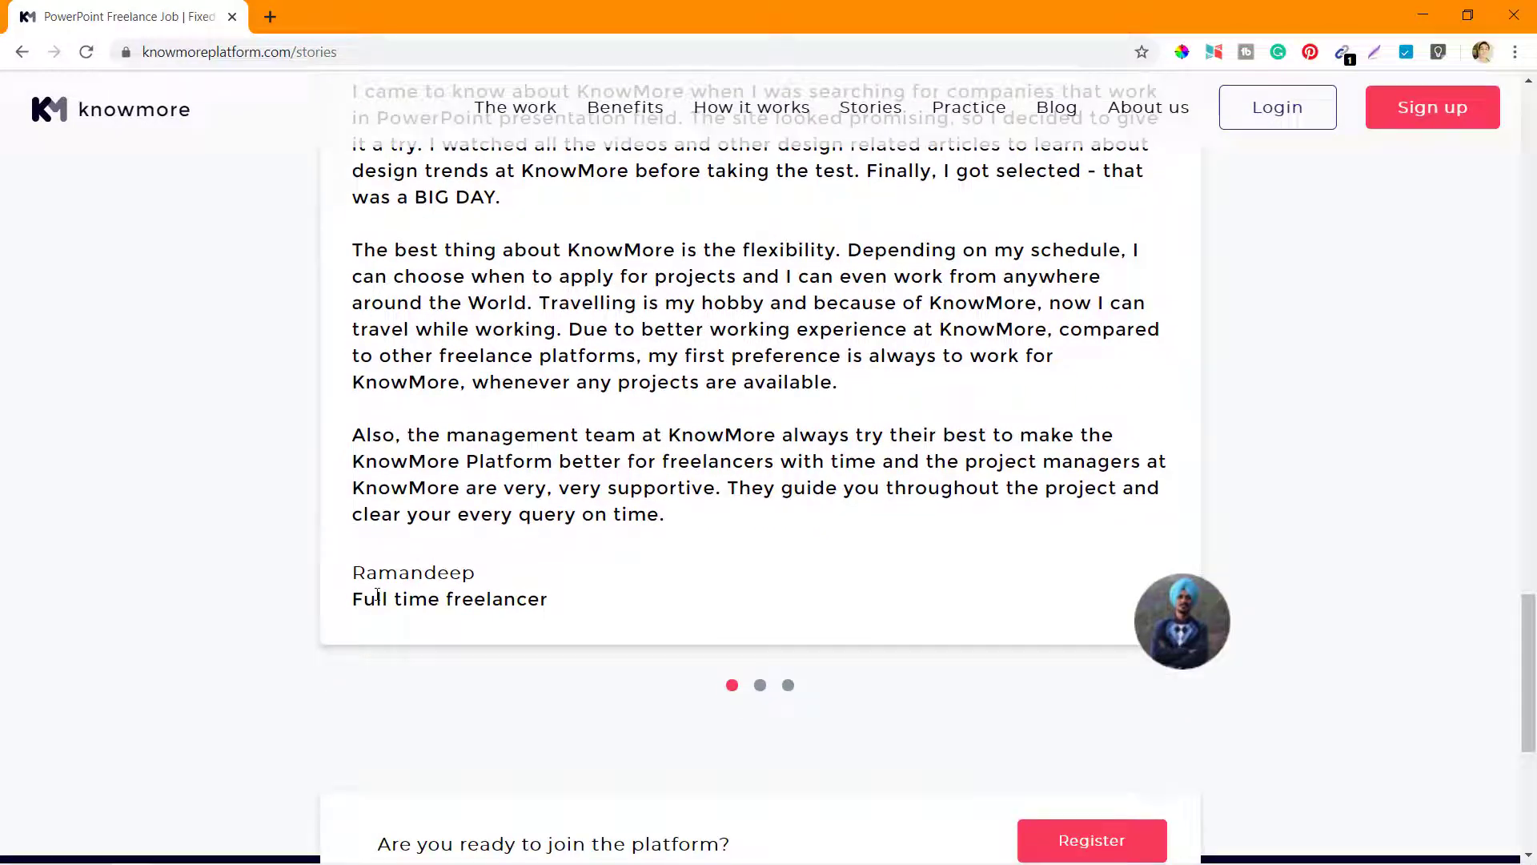
pyautogui.scroll(3)
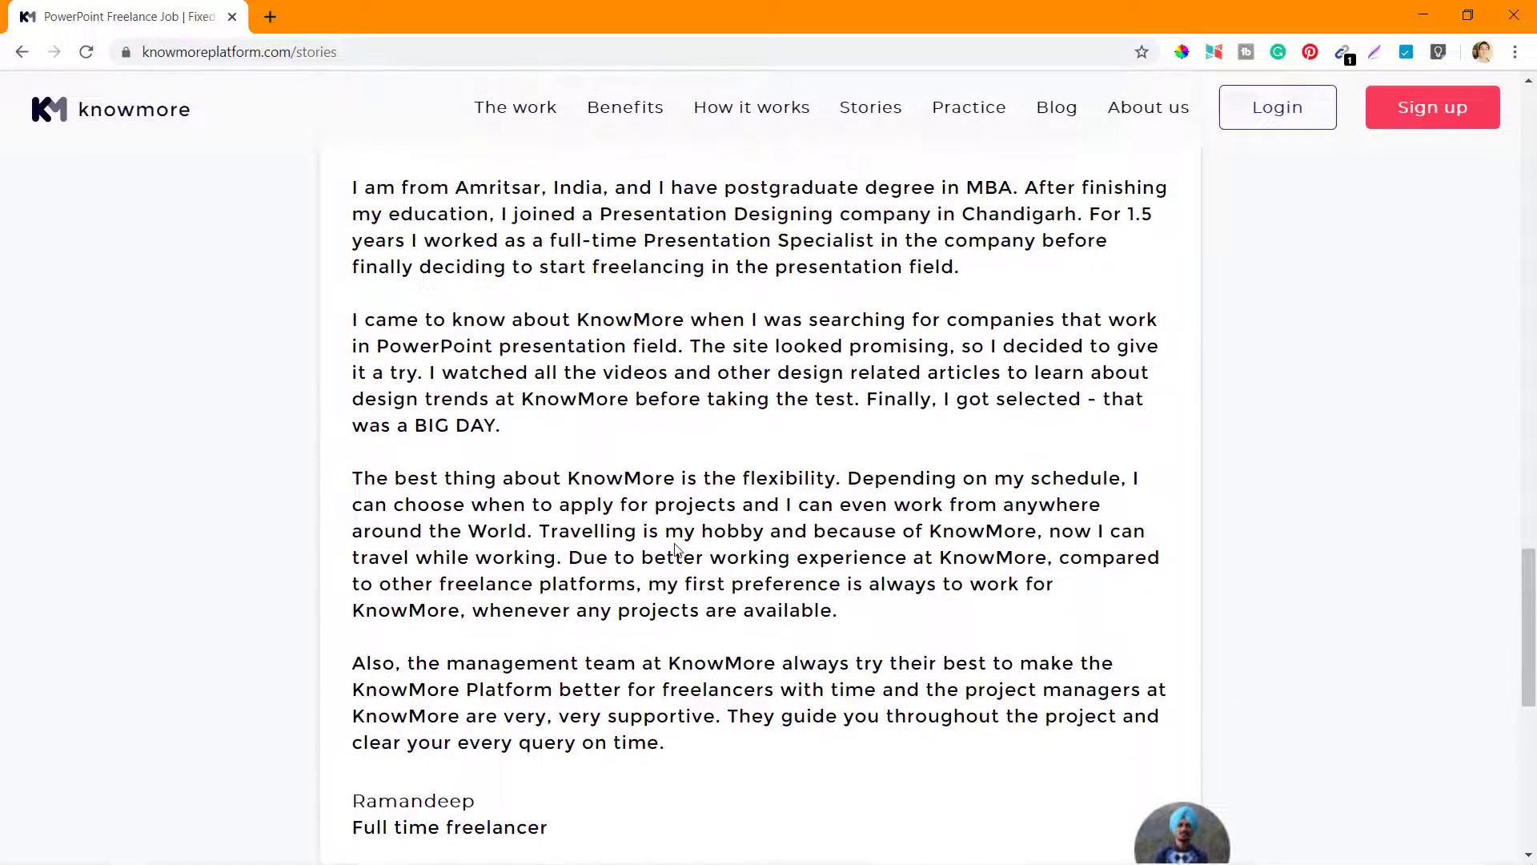
pyautogui.scroll(-3)
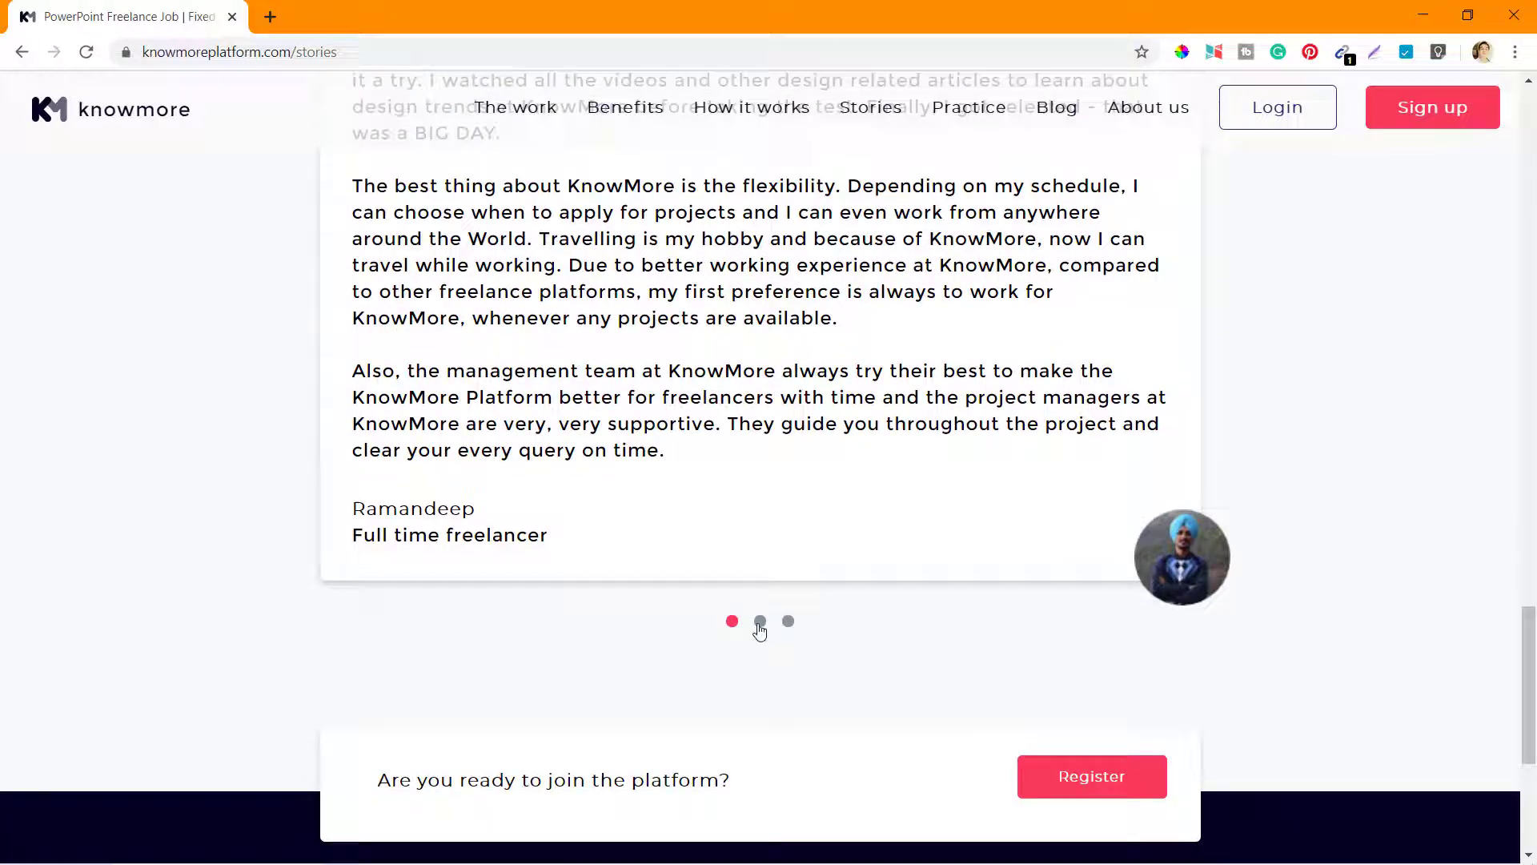
pyautogui.click(760, 621)
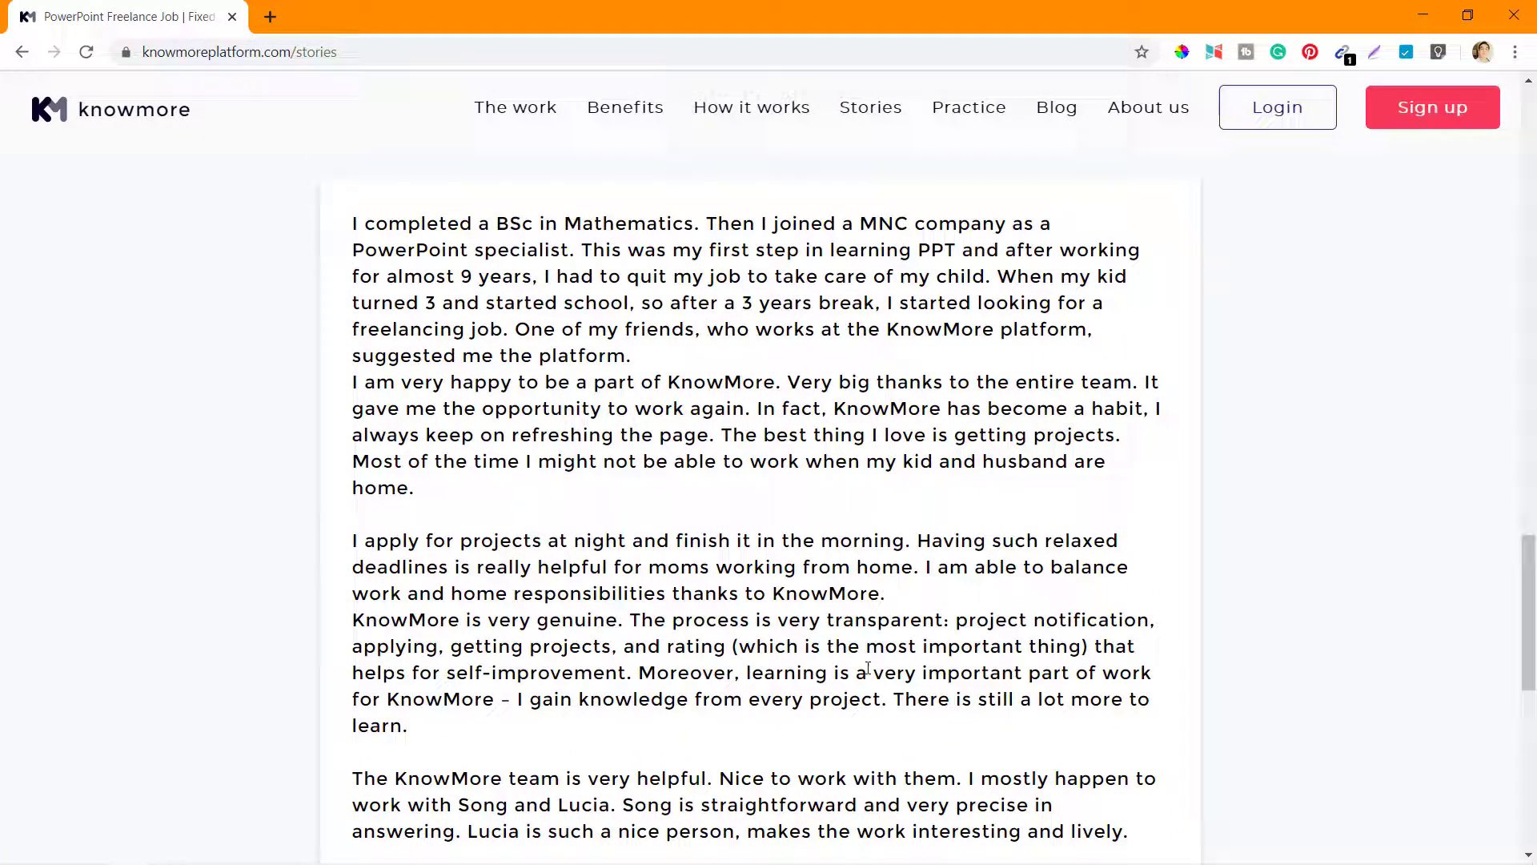
# Read John Mark's full specialist story, then go to the Blog page.
pyautogui.scroll(-3)
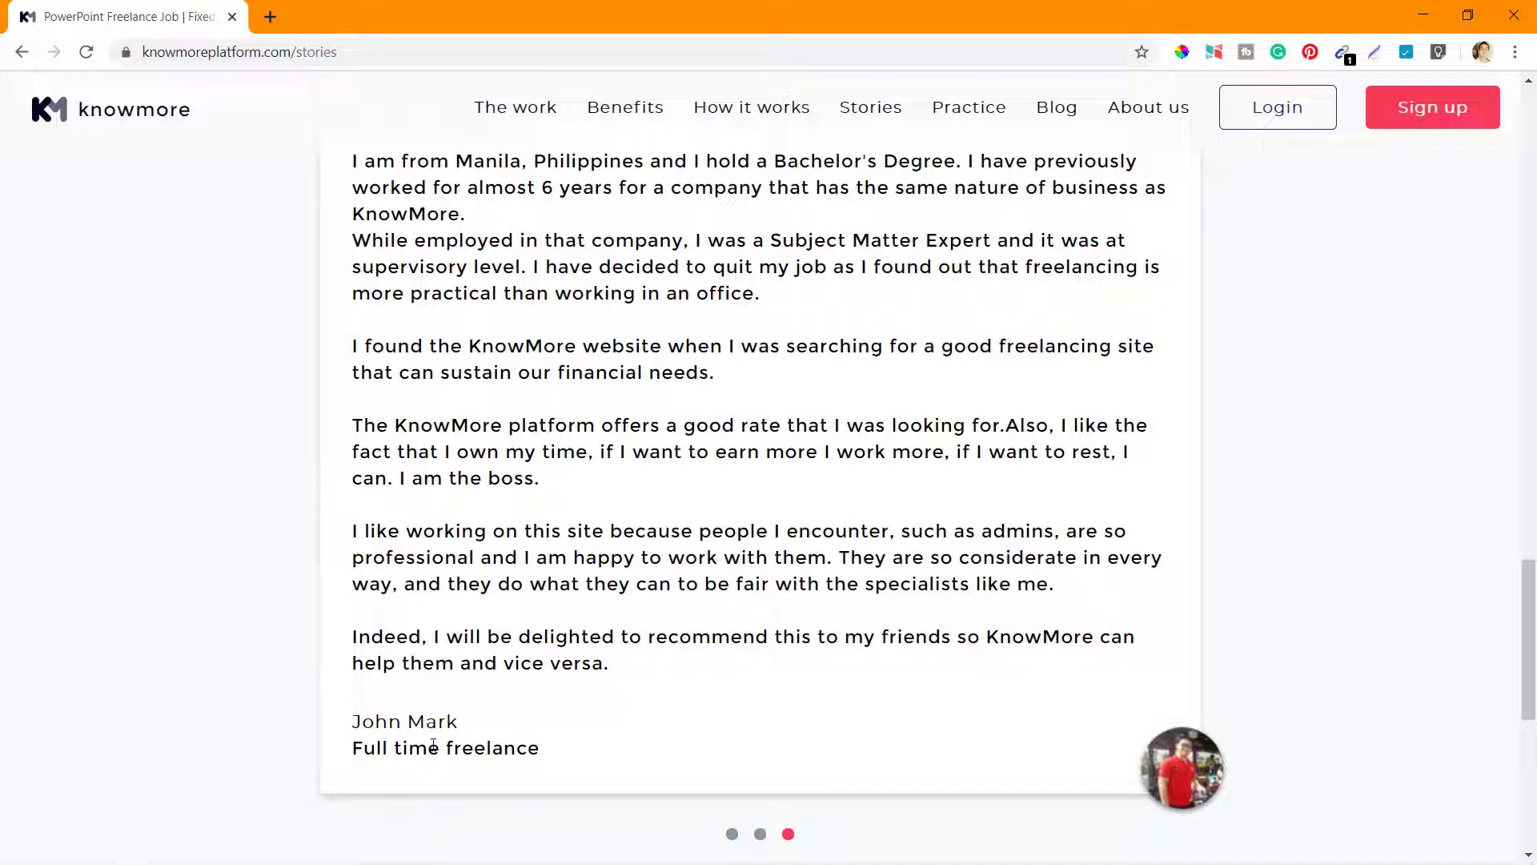
pyautogui.scroll(-3)
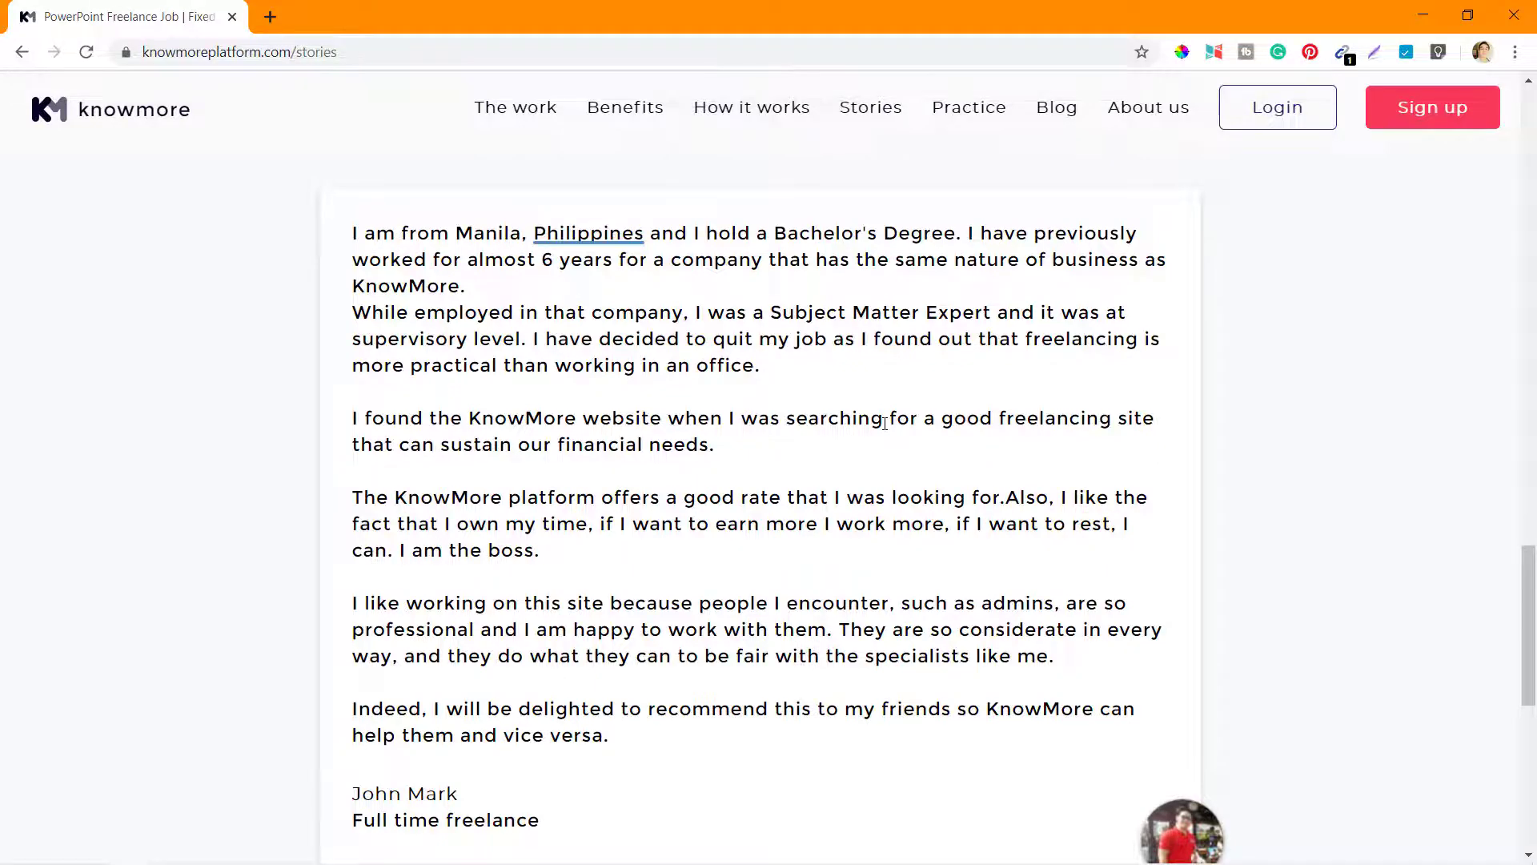
pyautogui.scroll(-3)
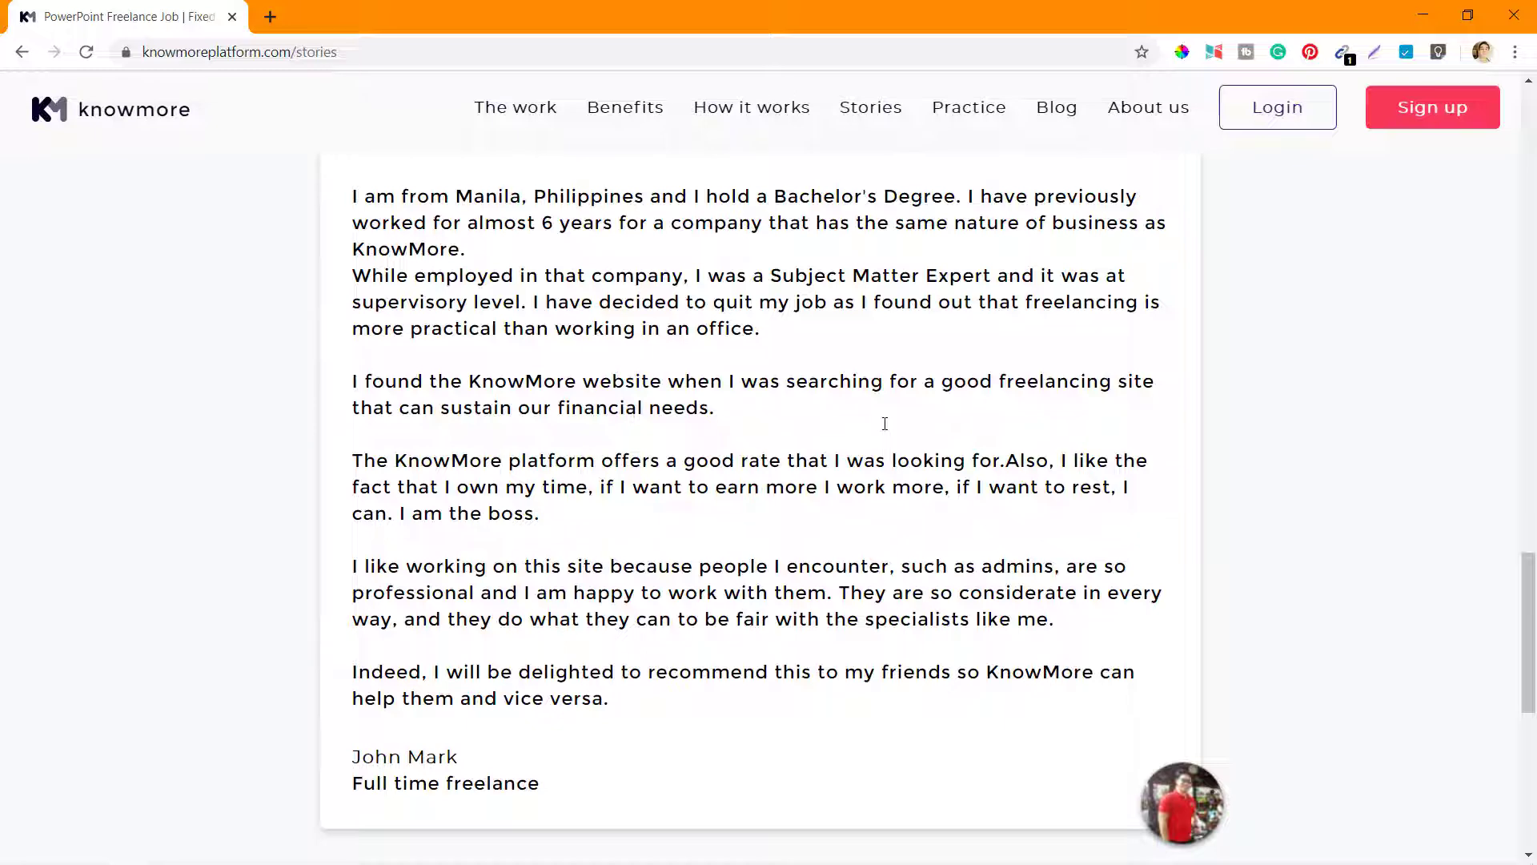
pyautogui.scroll(-3)
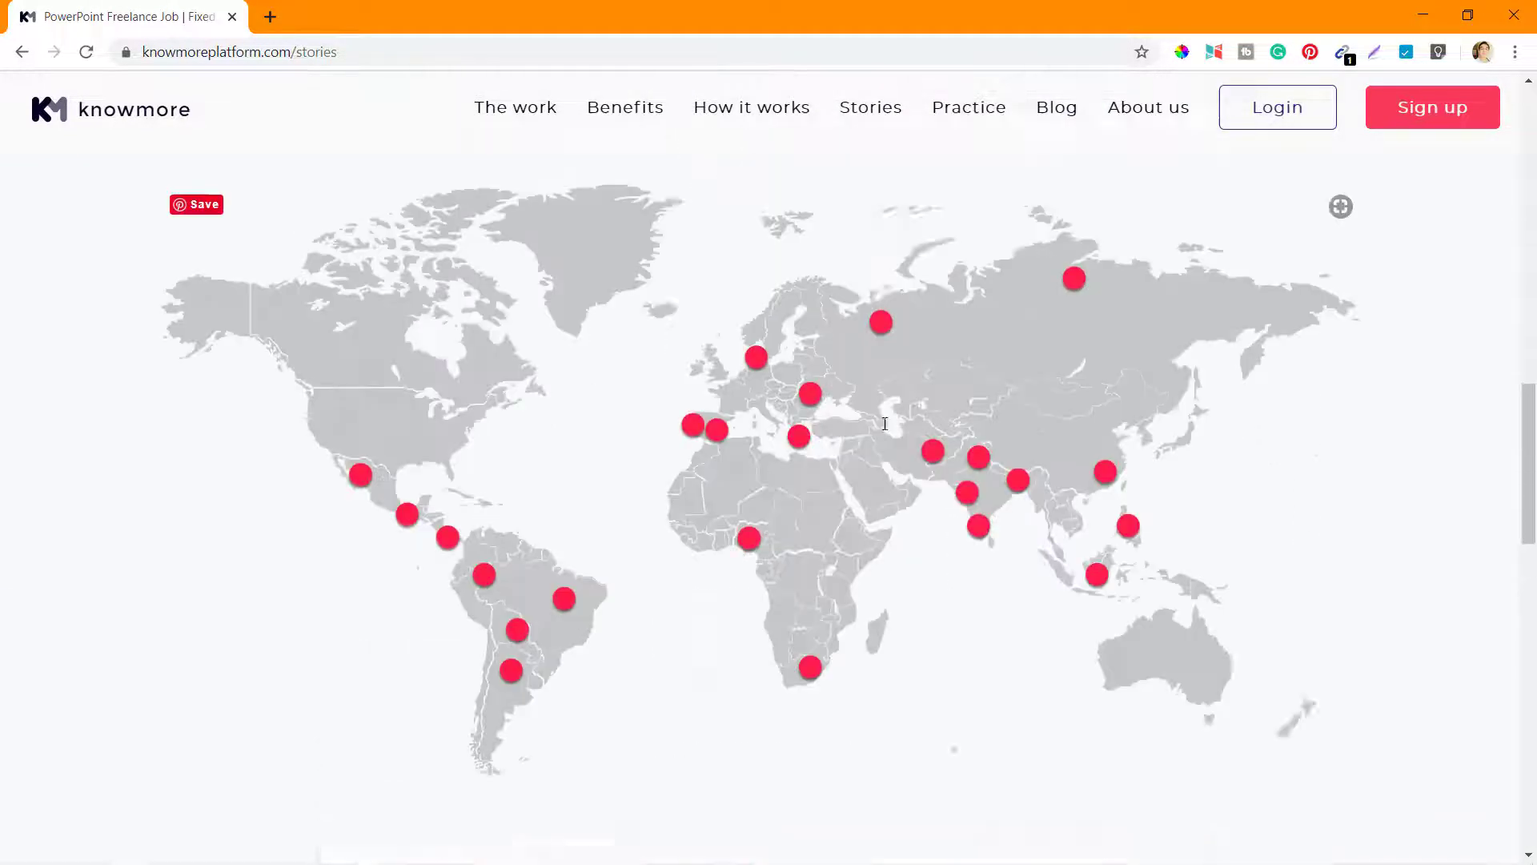
pyautogui.scroll(-3)
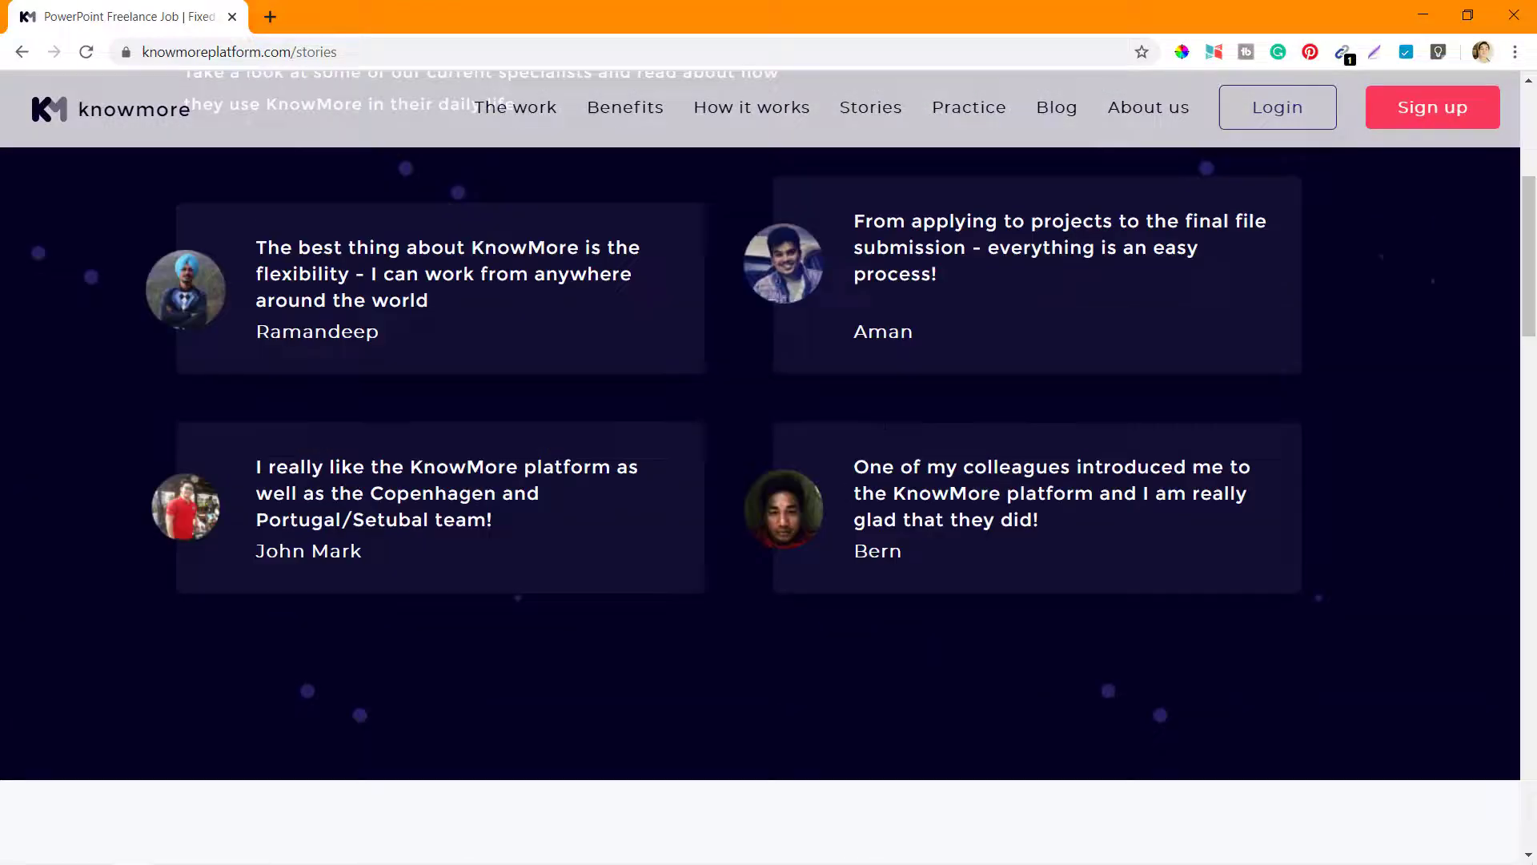
pyautogui.scroll(3)
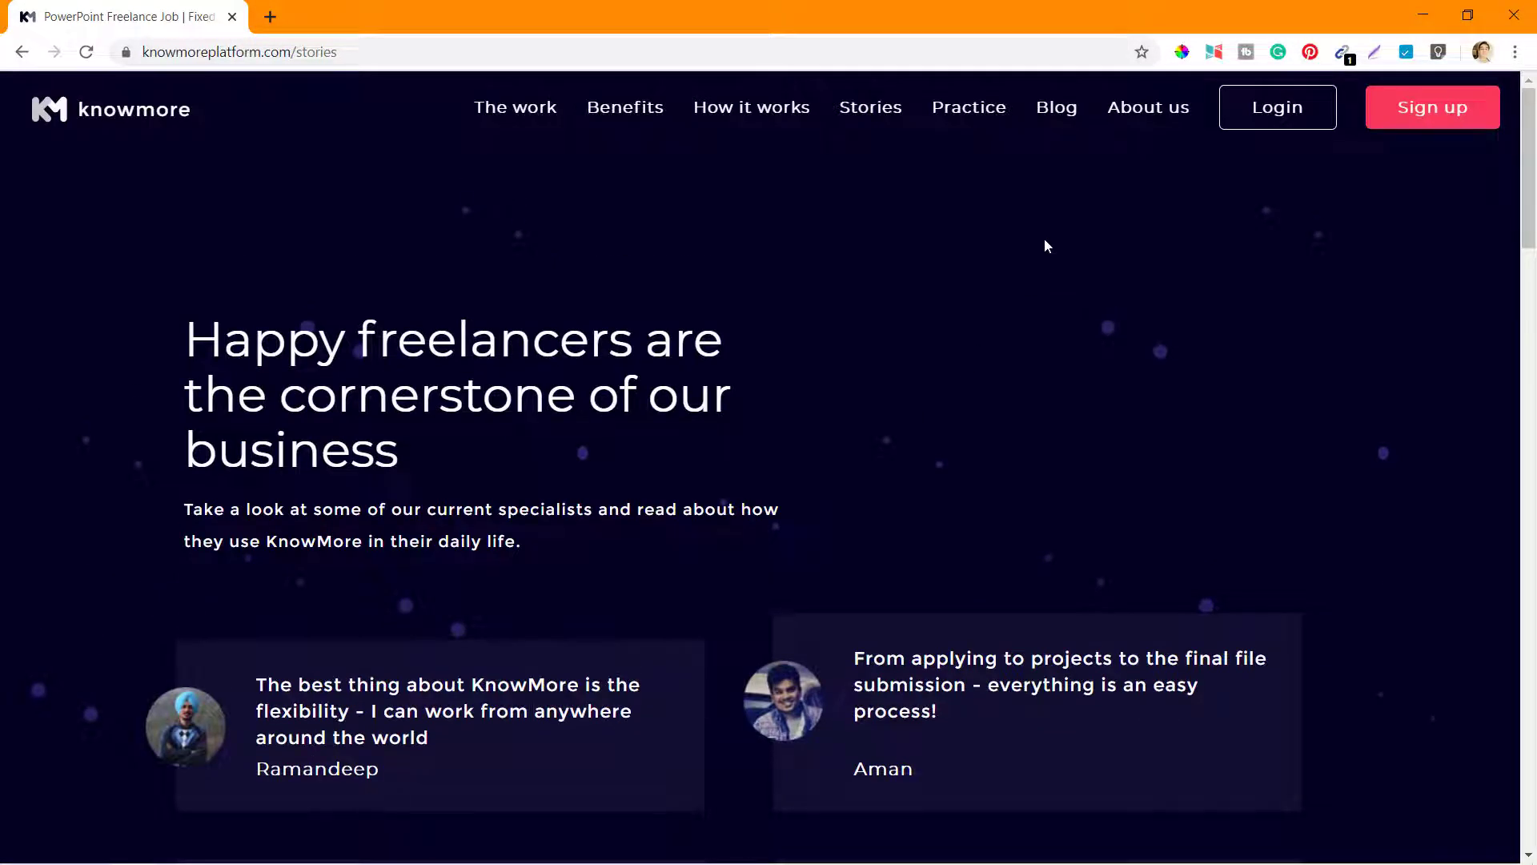
pyautogui.moveTo(1056, 107)
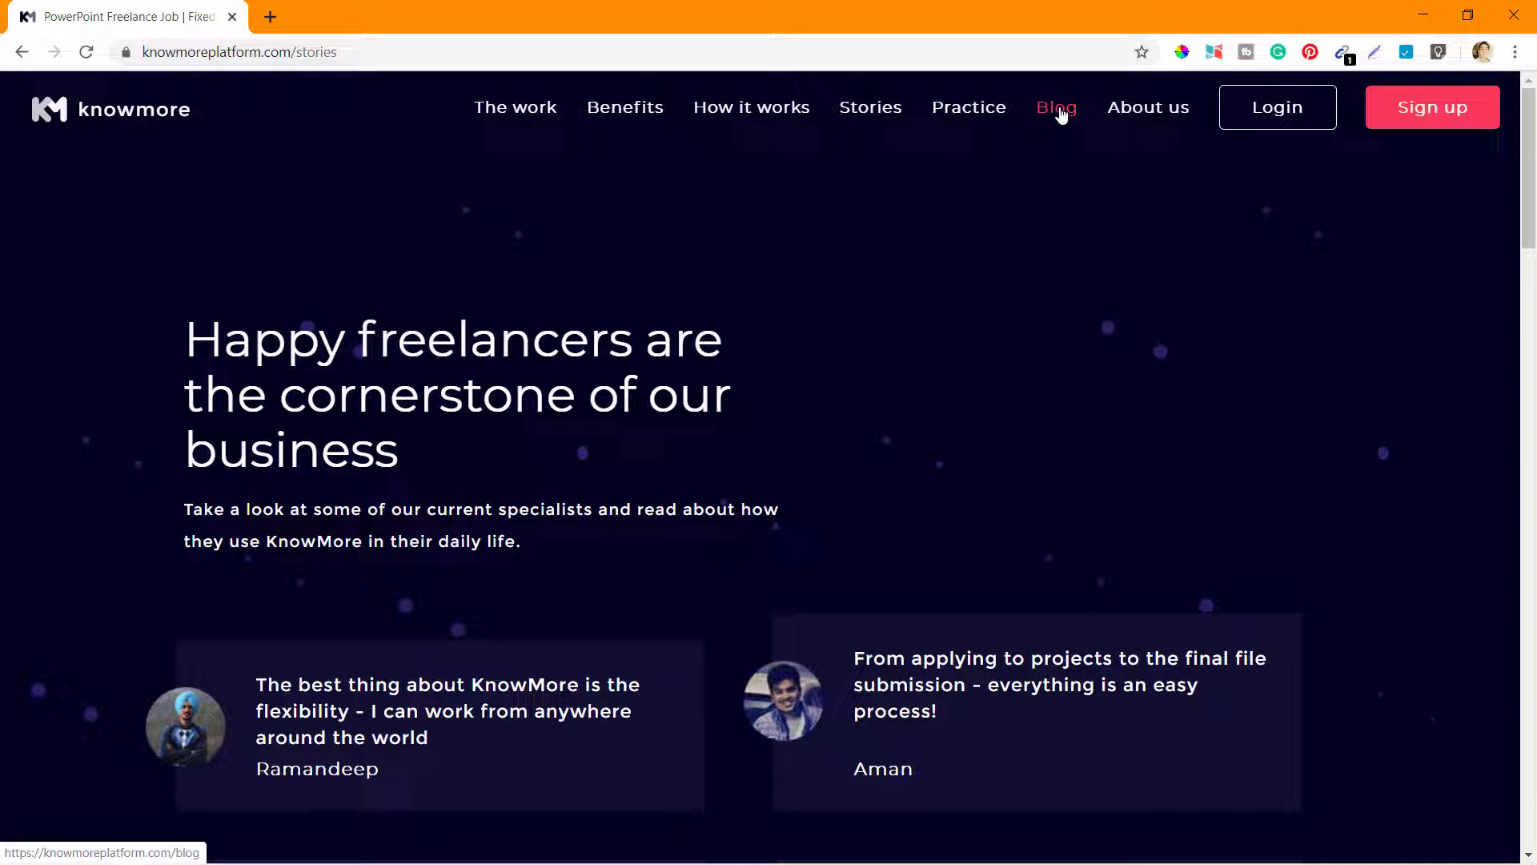
pyautogui.click(1056, 107)
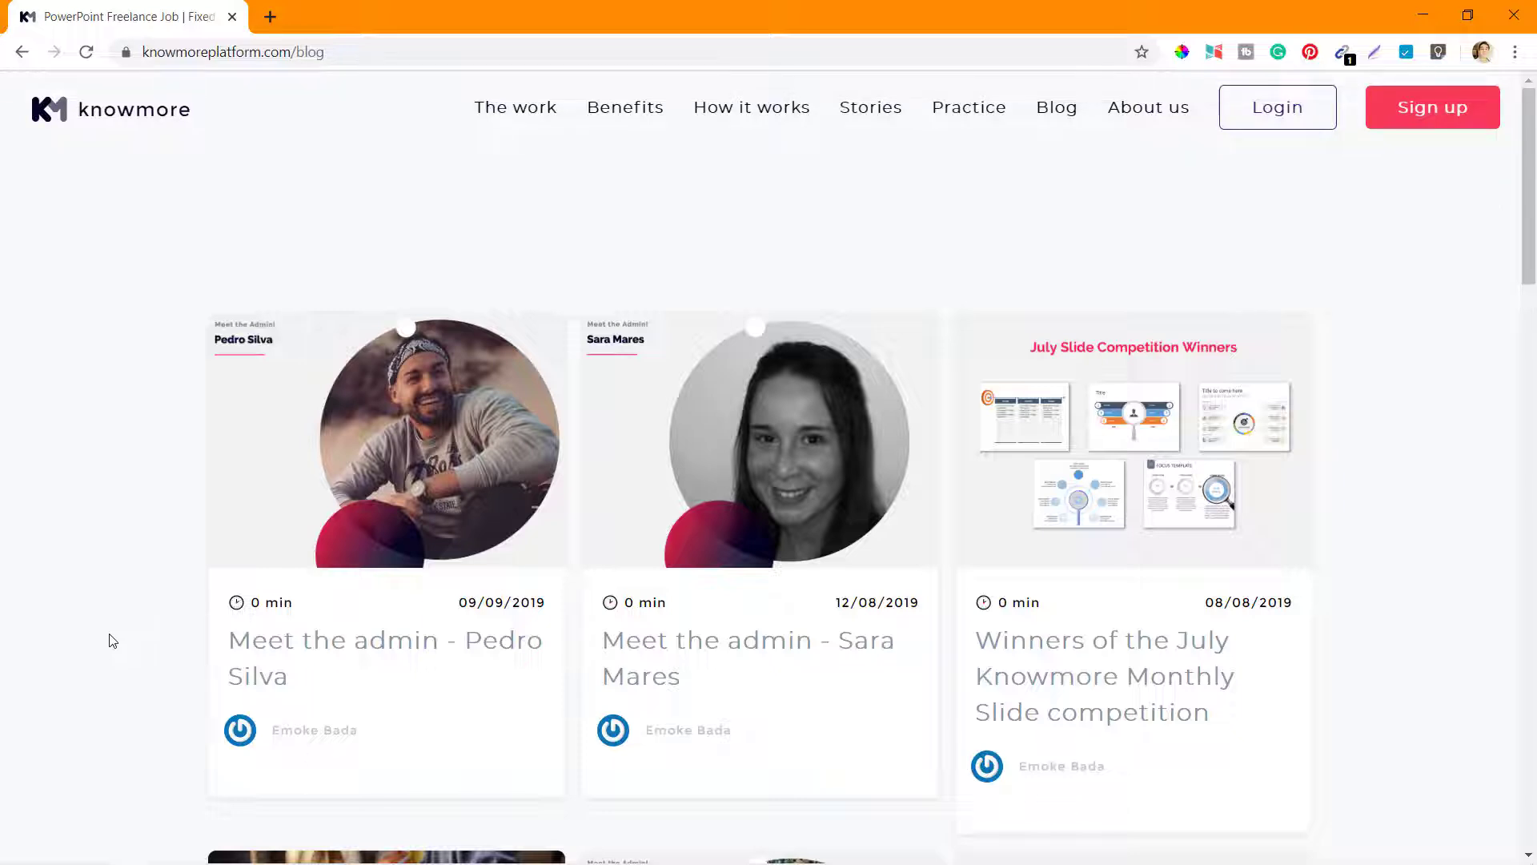
pyautogui.scroll(-3)
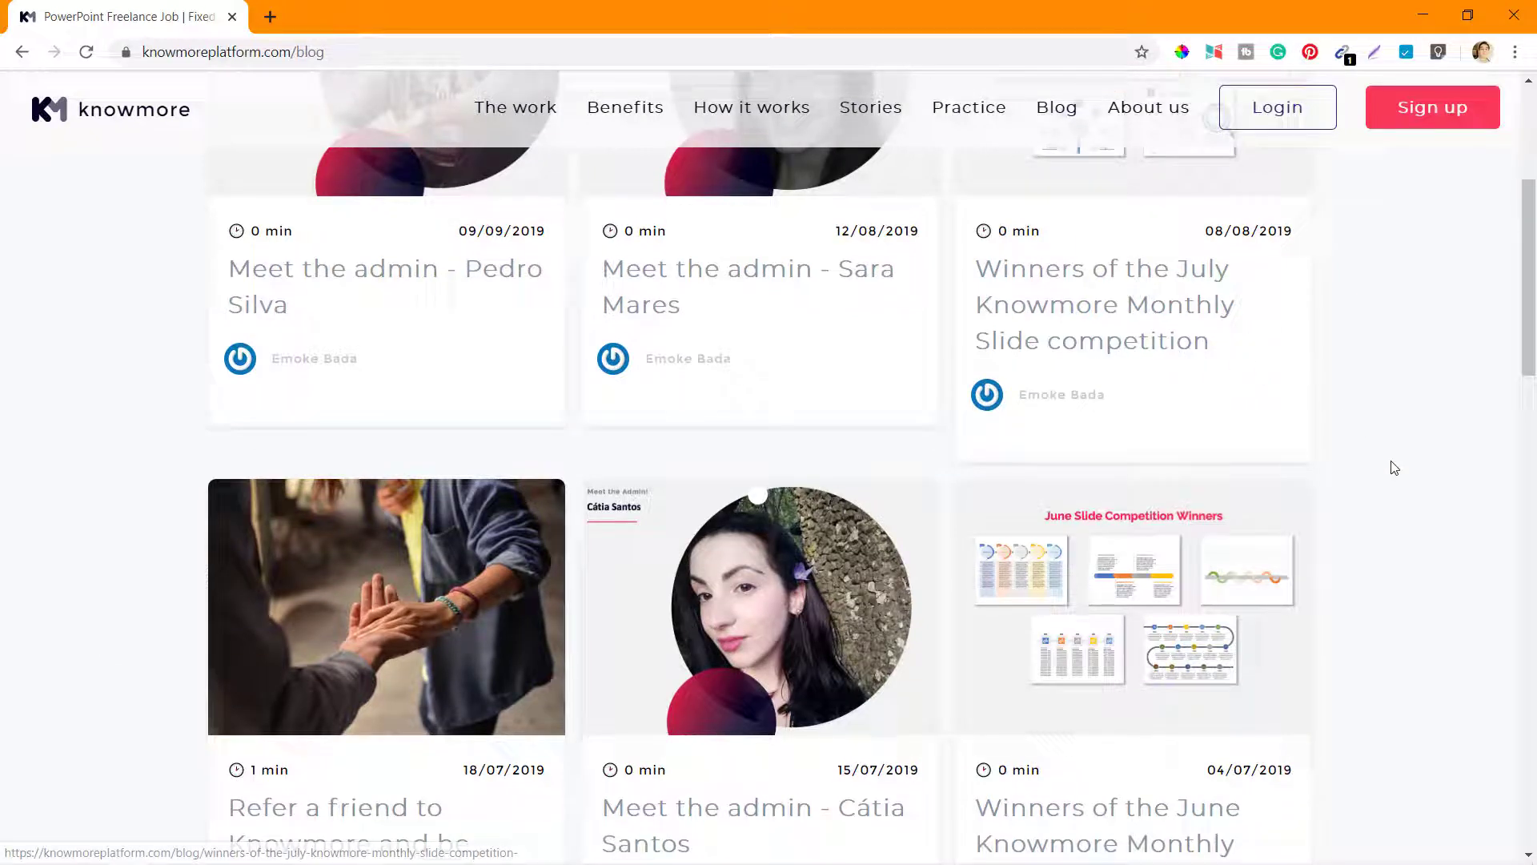
pyautogui.scroll(-3)
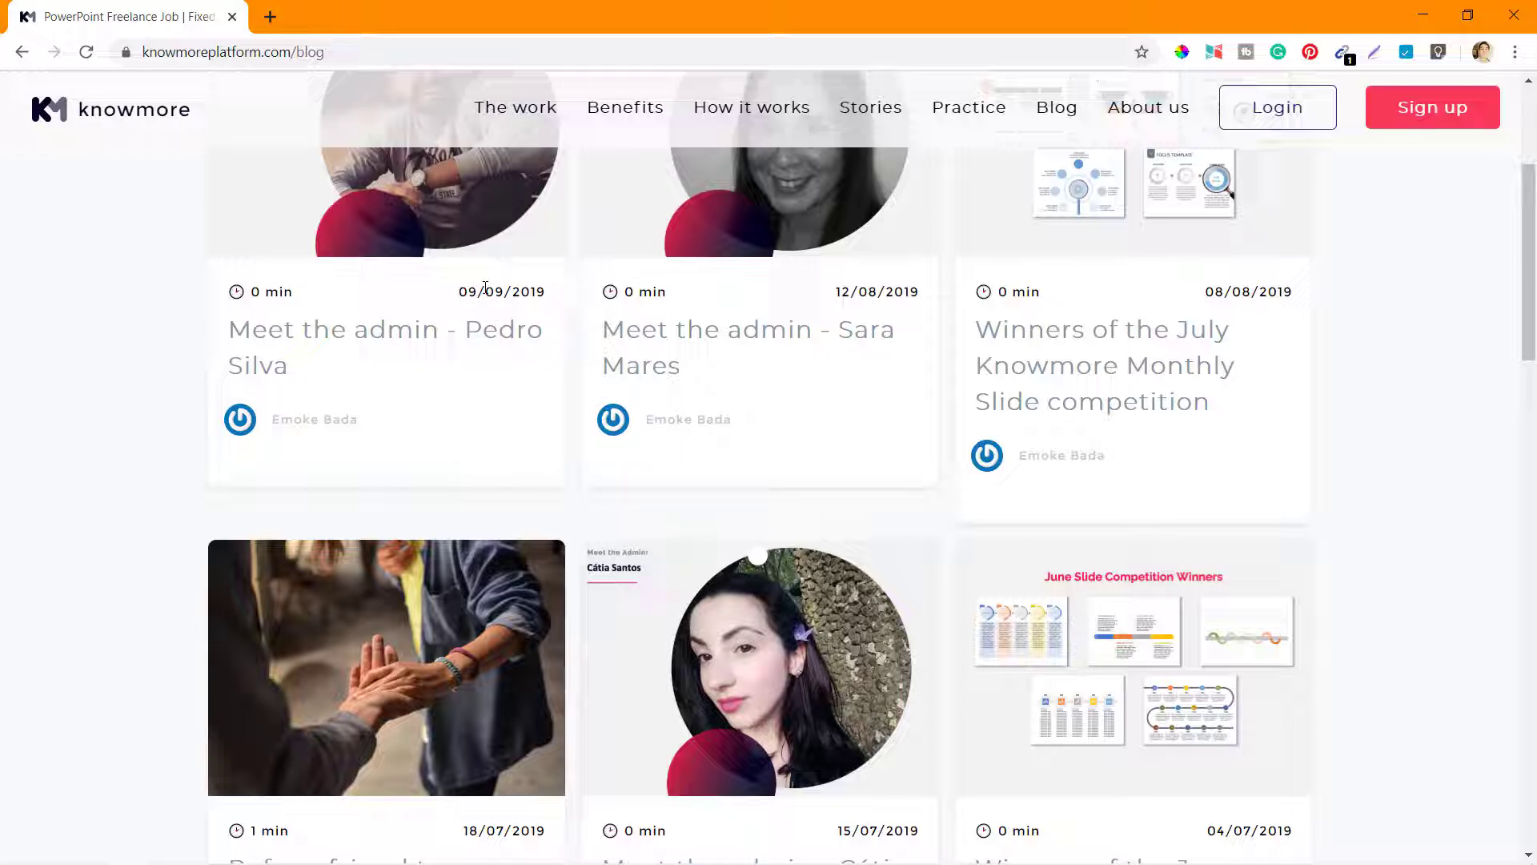
pyautogui.moveTo(551, 302)
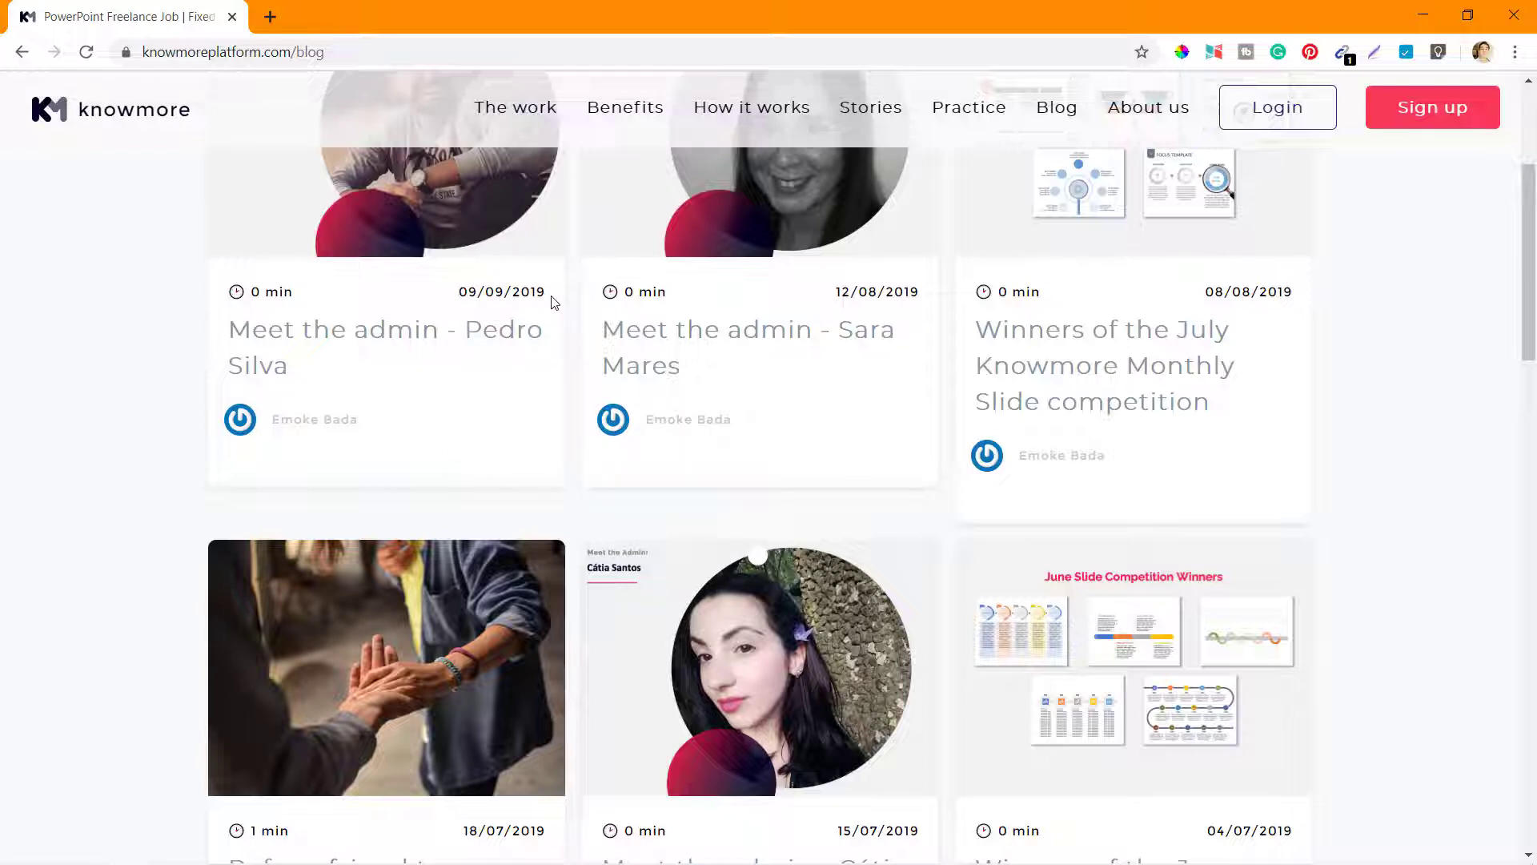
pyautogui.scroll(-3)
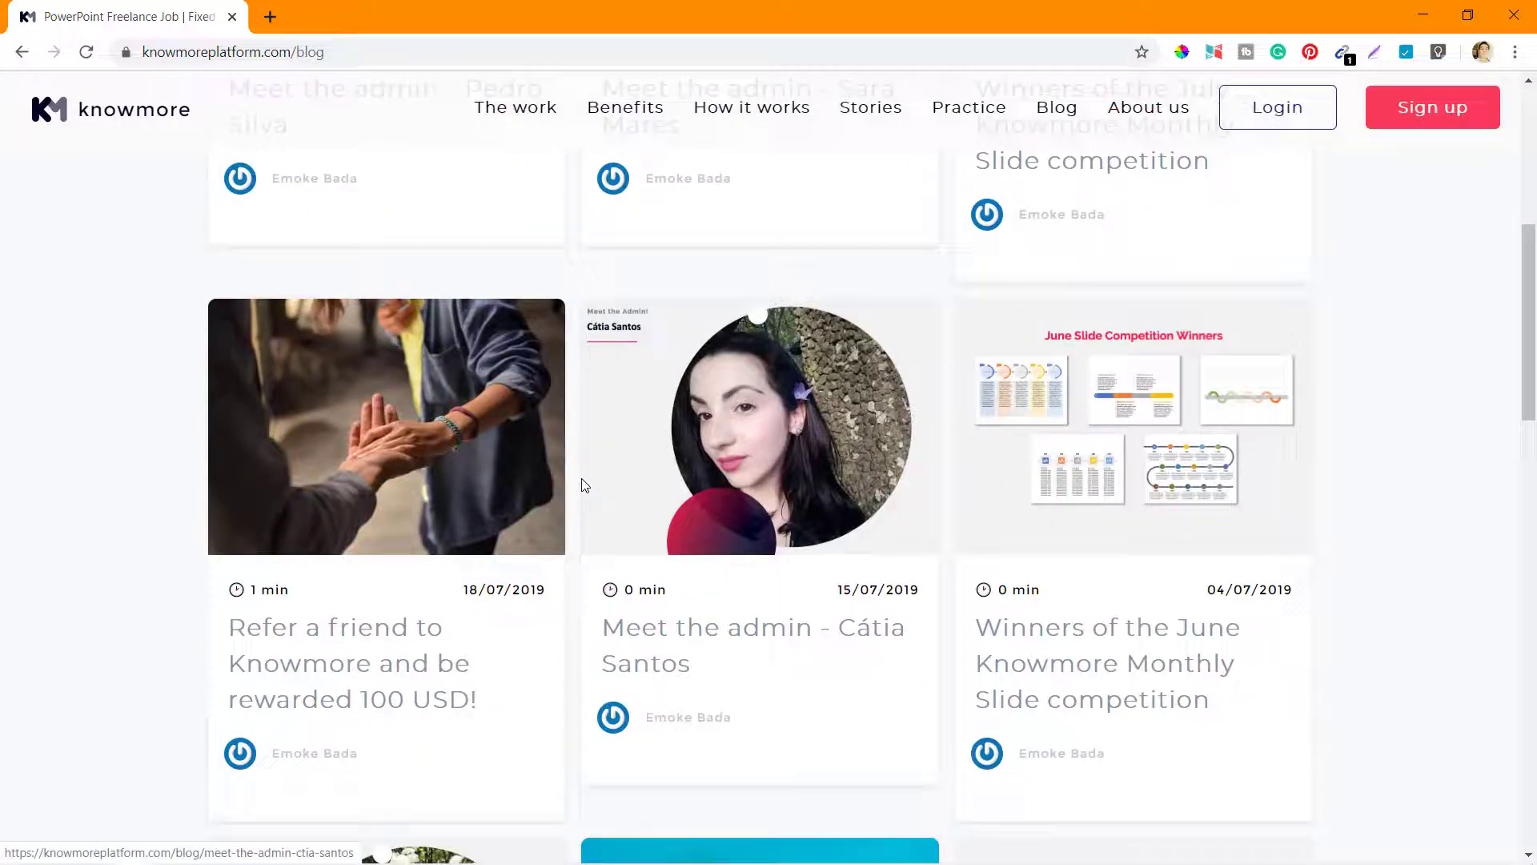
pyautogui.scroll(-3)
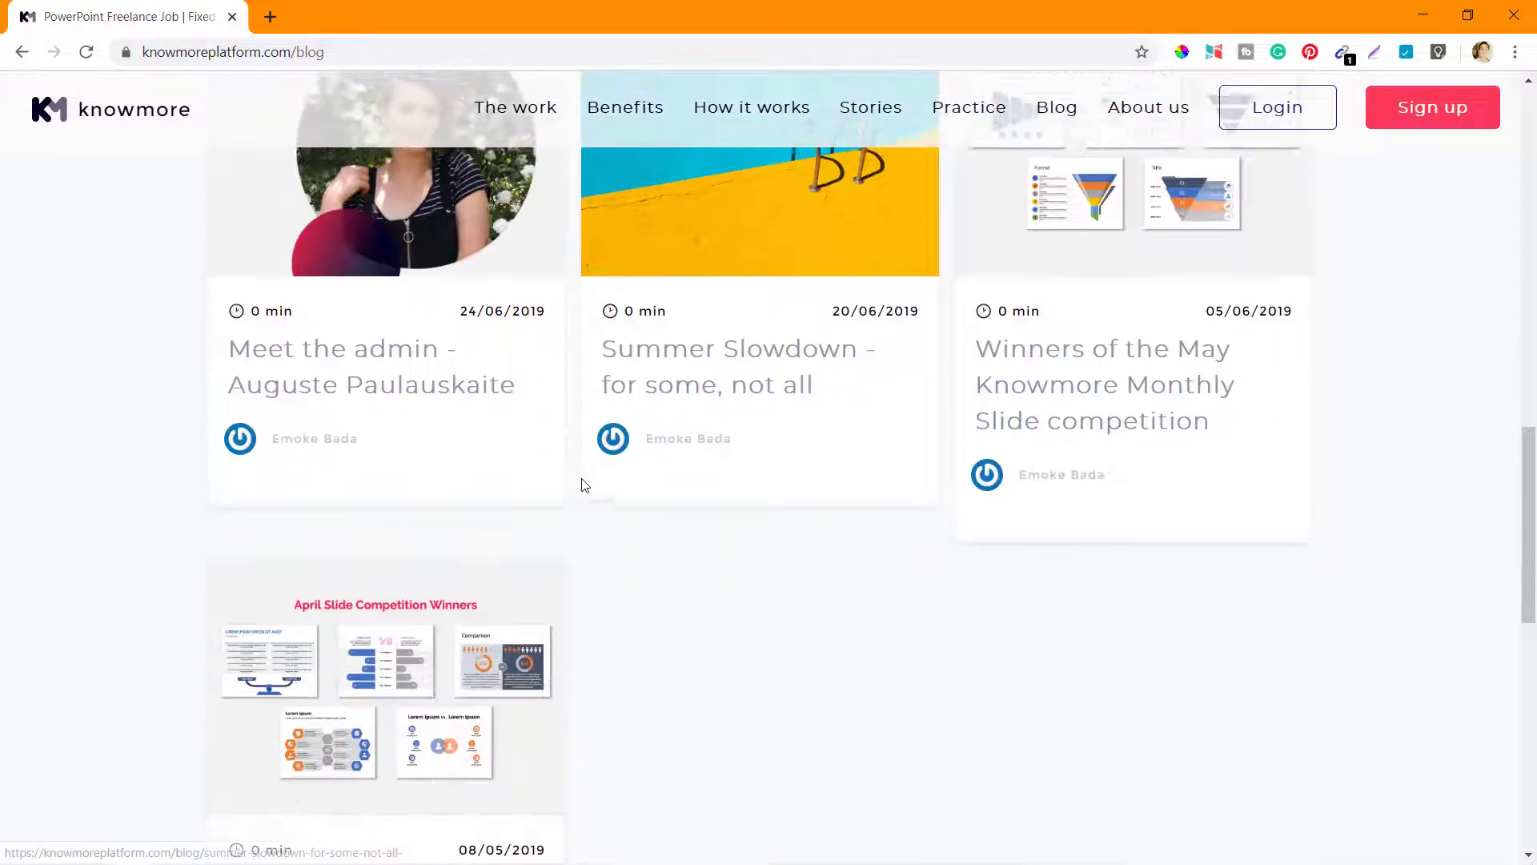
pyautogui.scroll(-3)
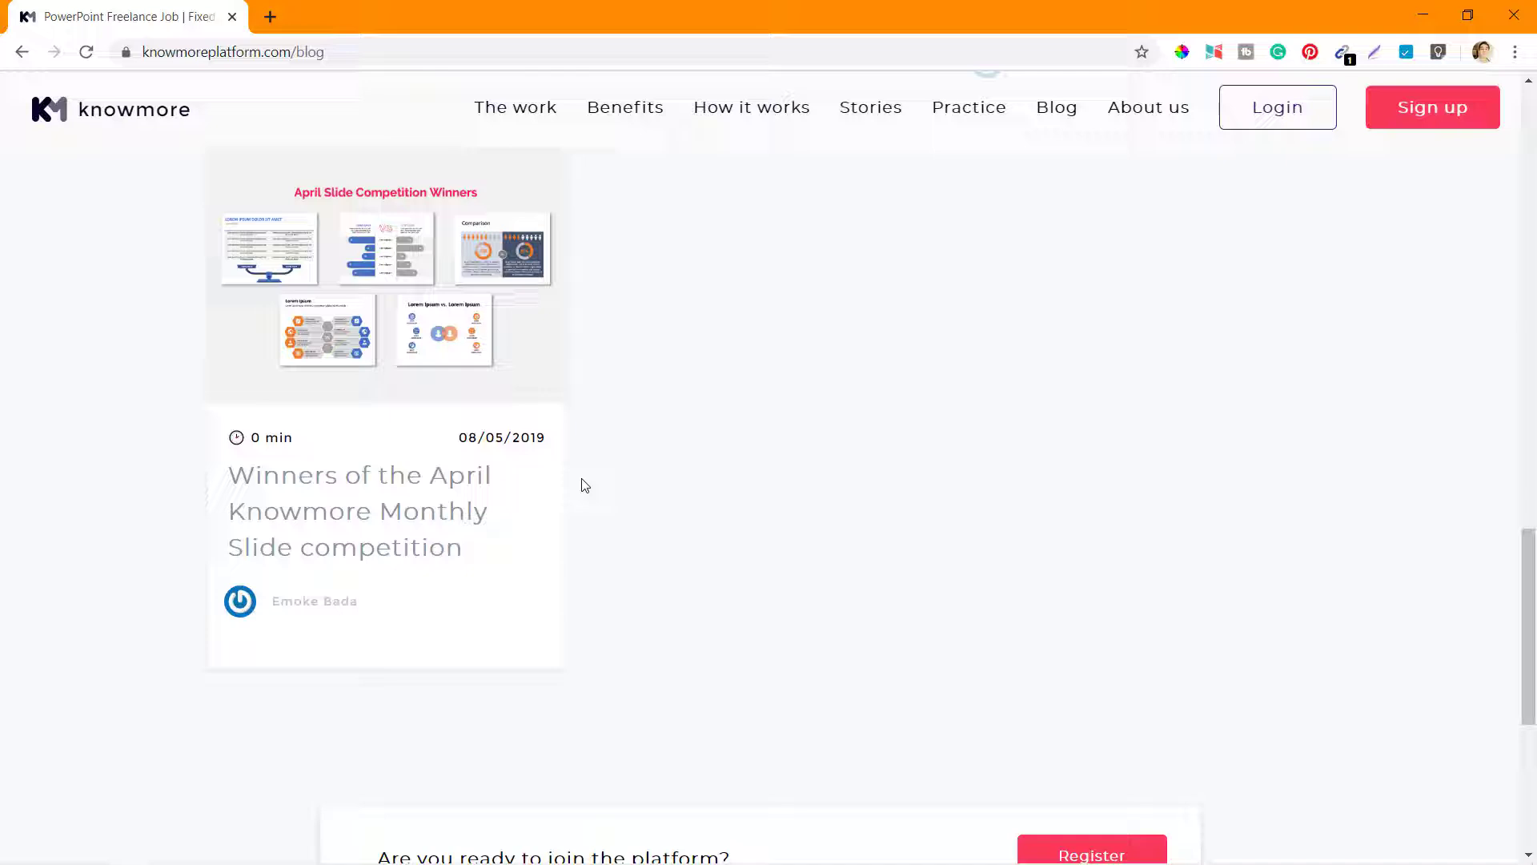
pyautogui.scroll(-3)
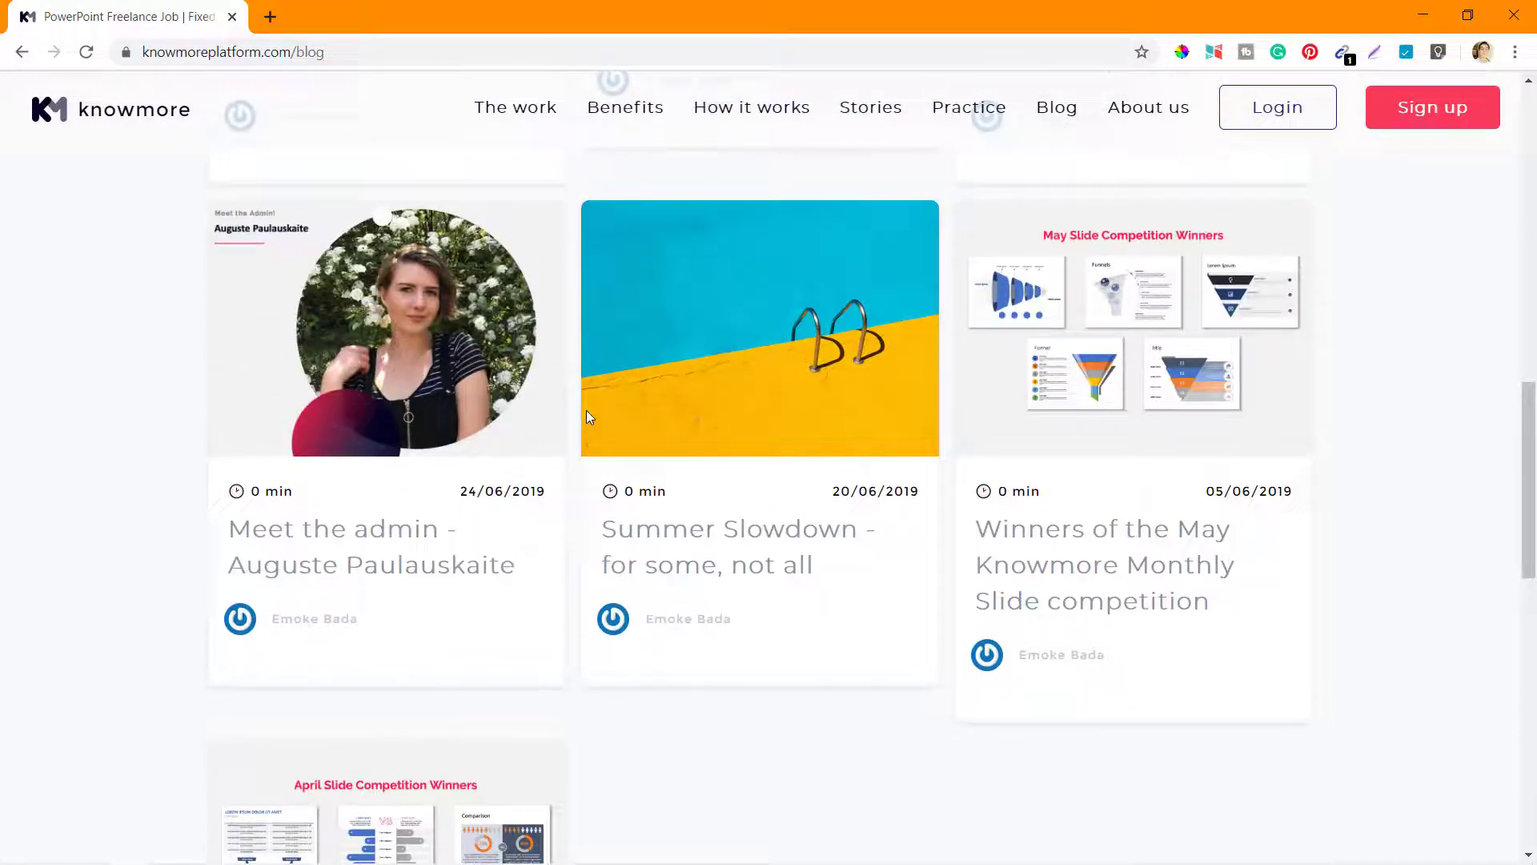
pyautogui.scroll(-3)
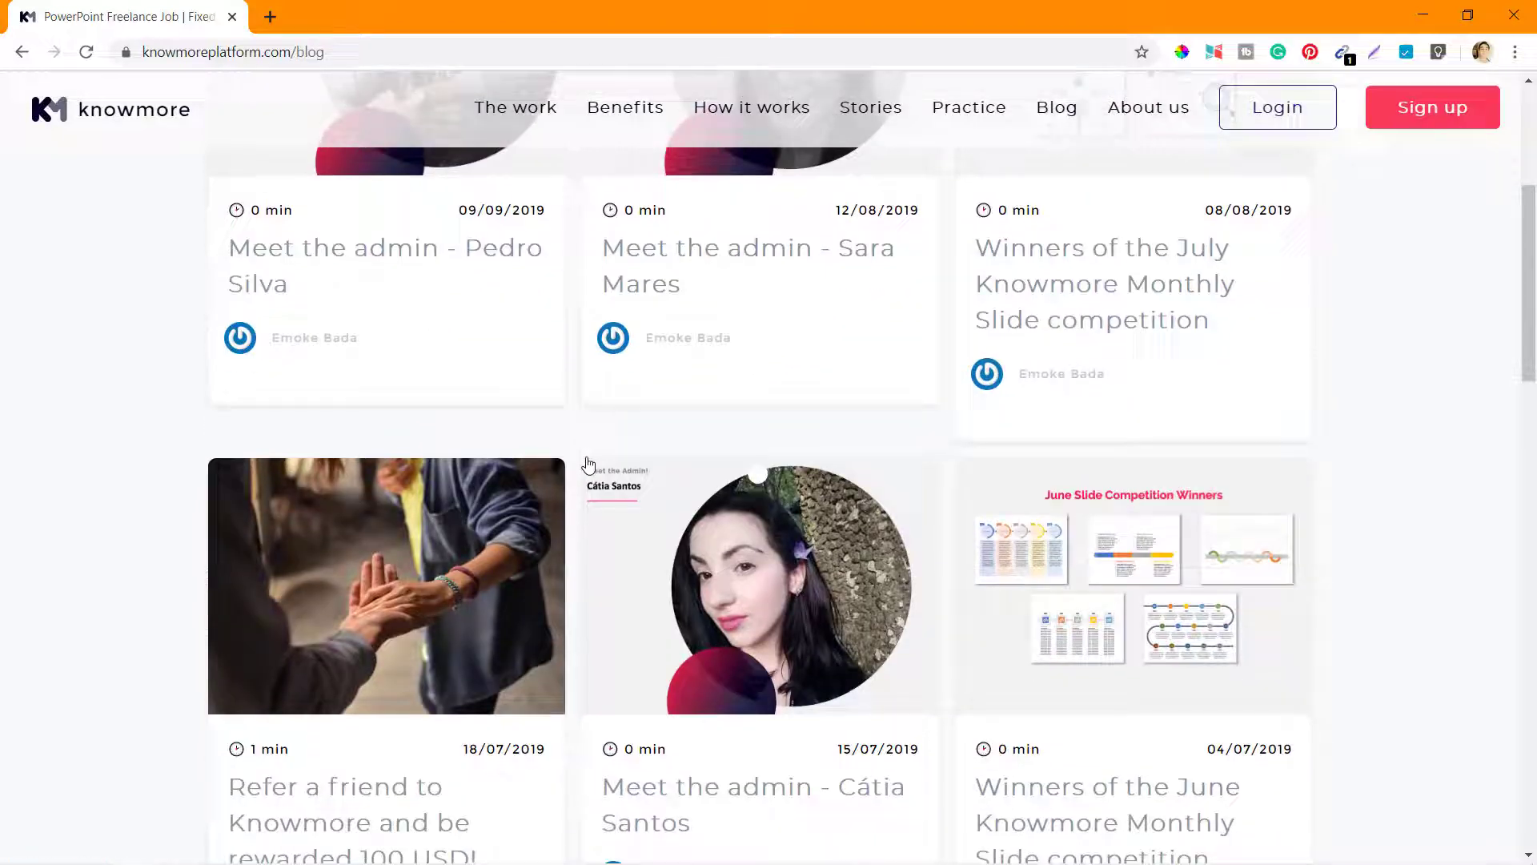
pyautogui.moveTo(420, 269)
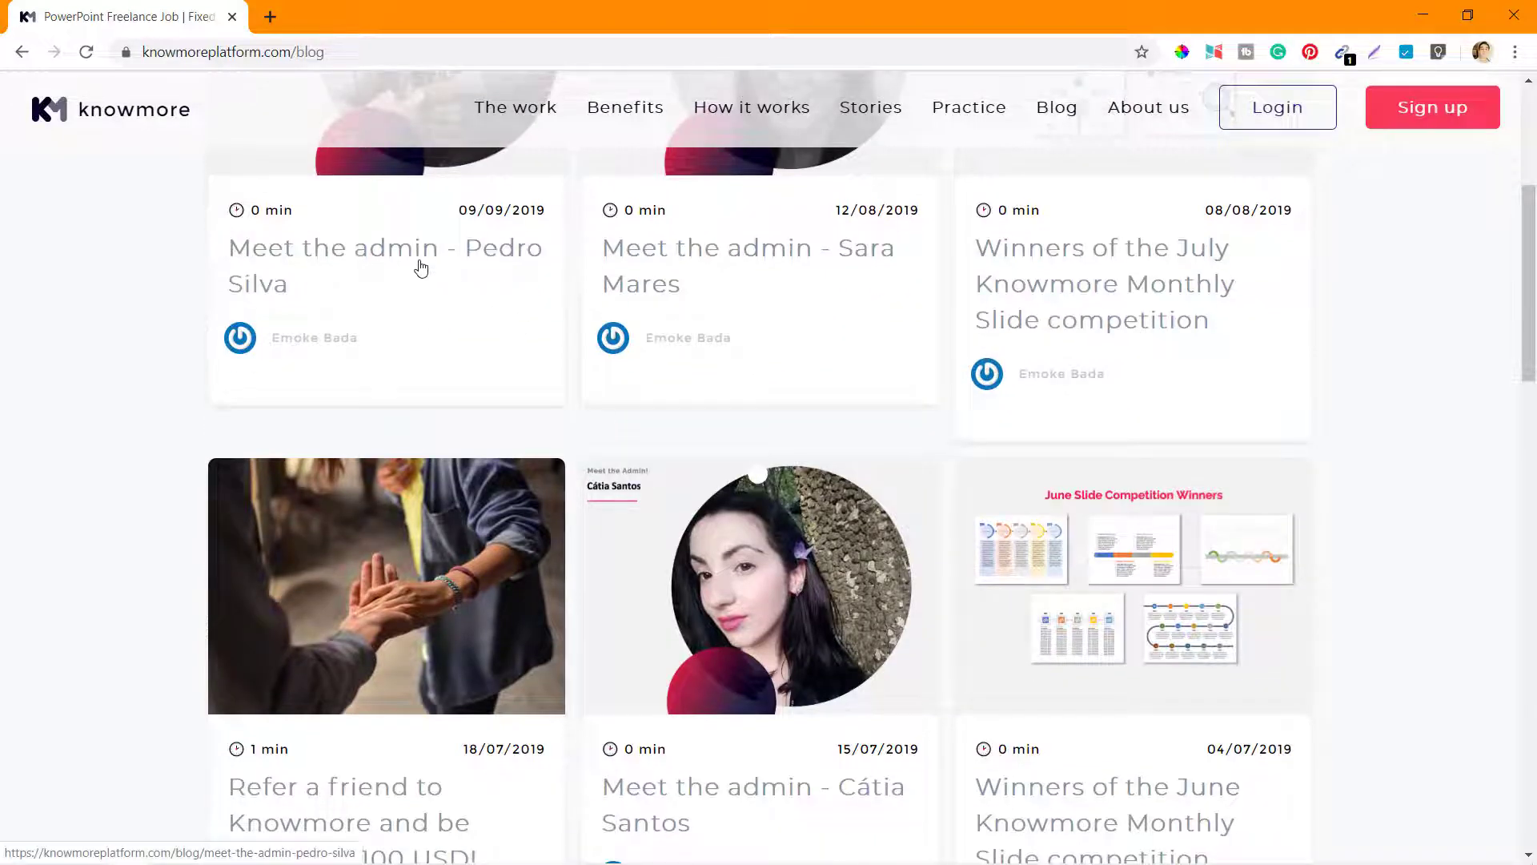
# Browse the blog posts, return to the newest ones, and open About us.
pyautogui.scroll(-3)
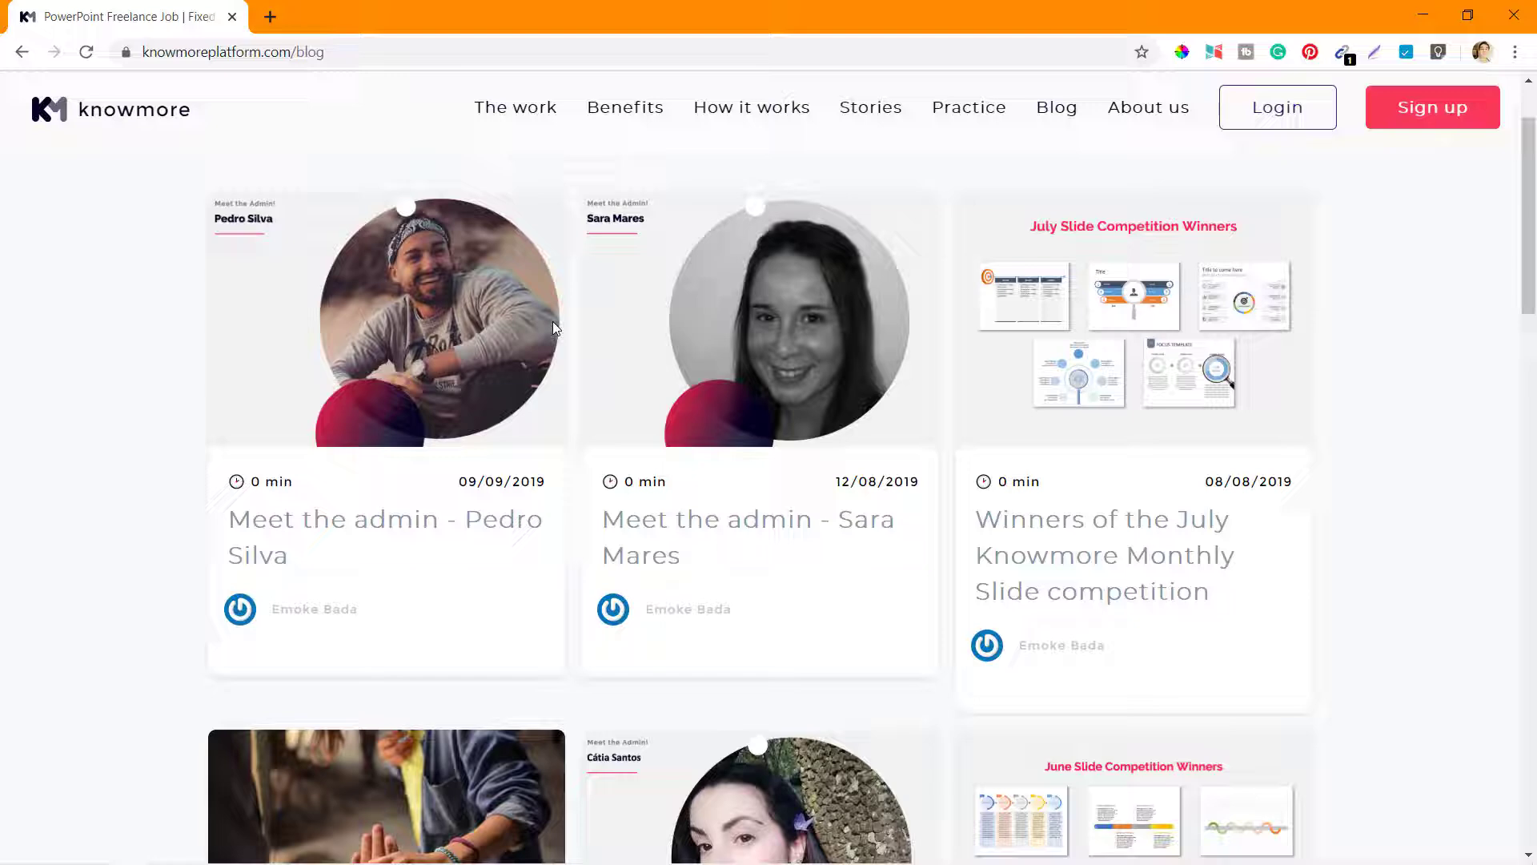
pyautogui.moveTo(516, 532)
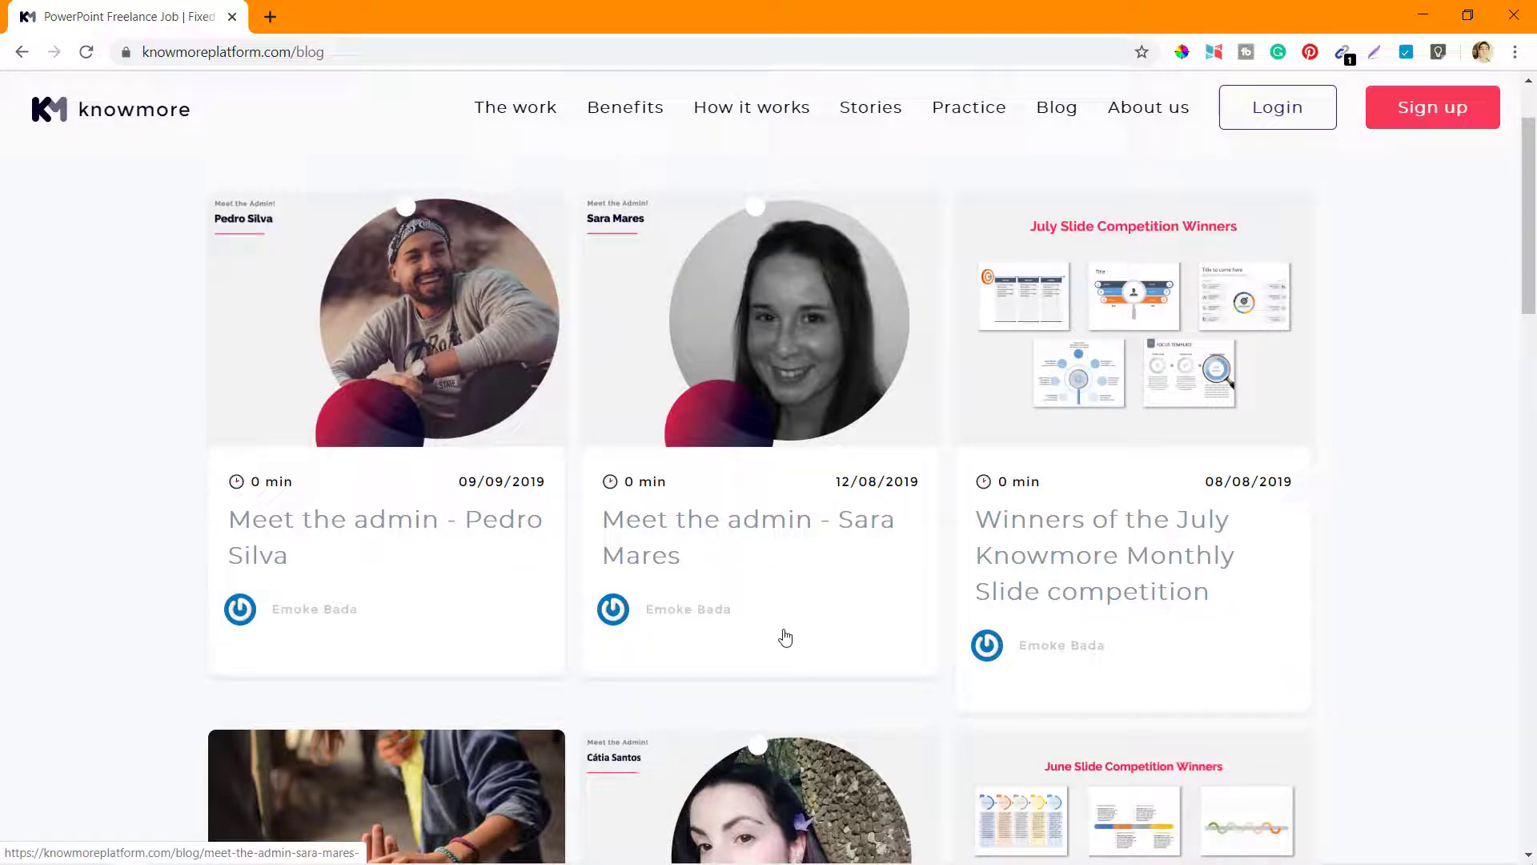
pyautogui.scroll(-3)
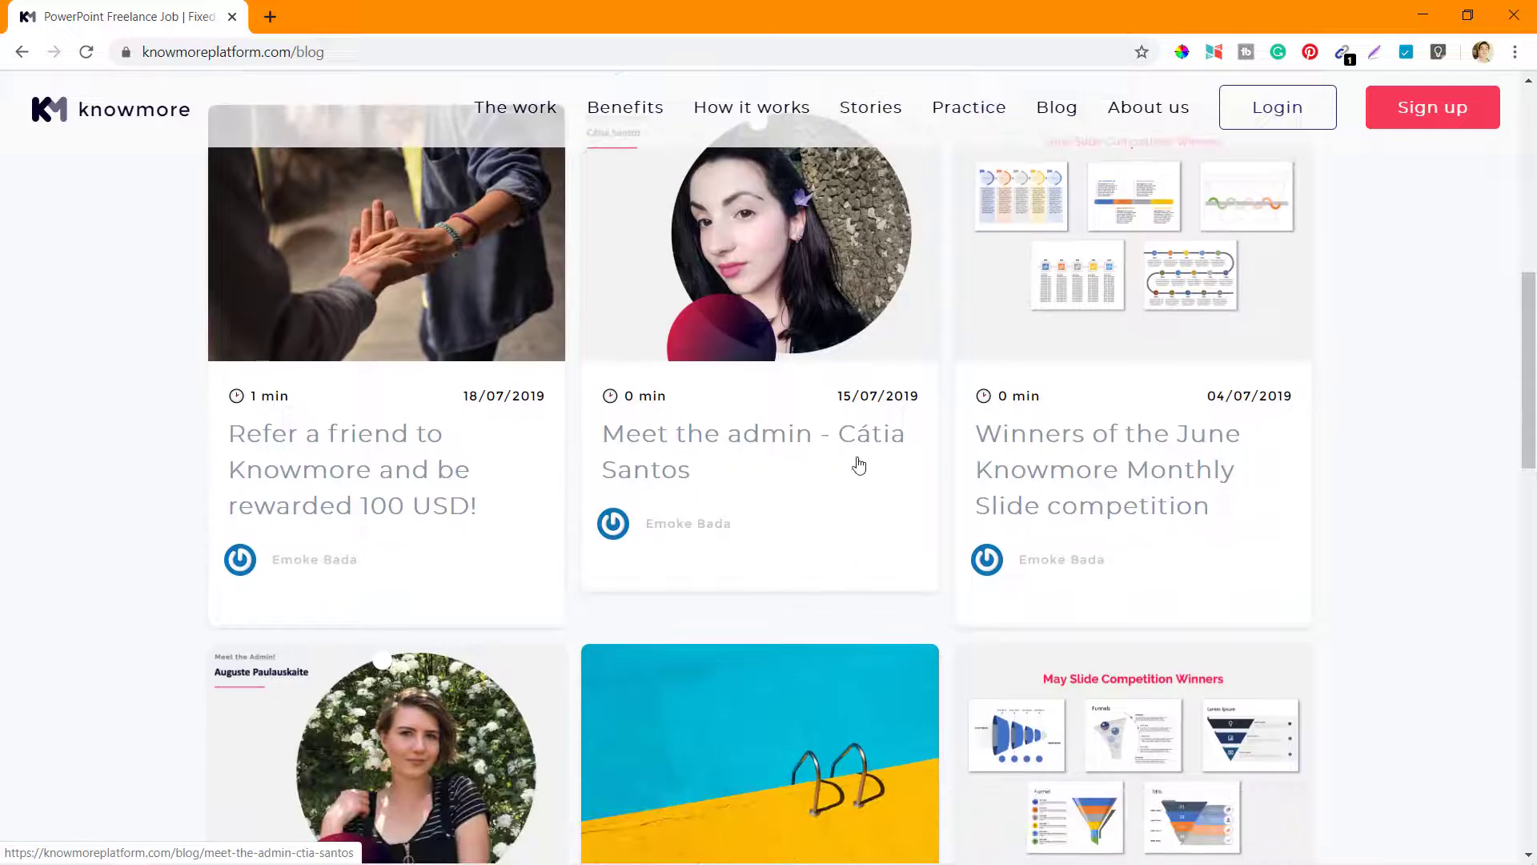
pyautogui.scroll(-3)
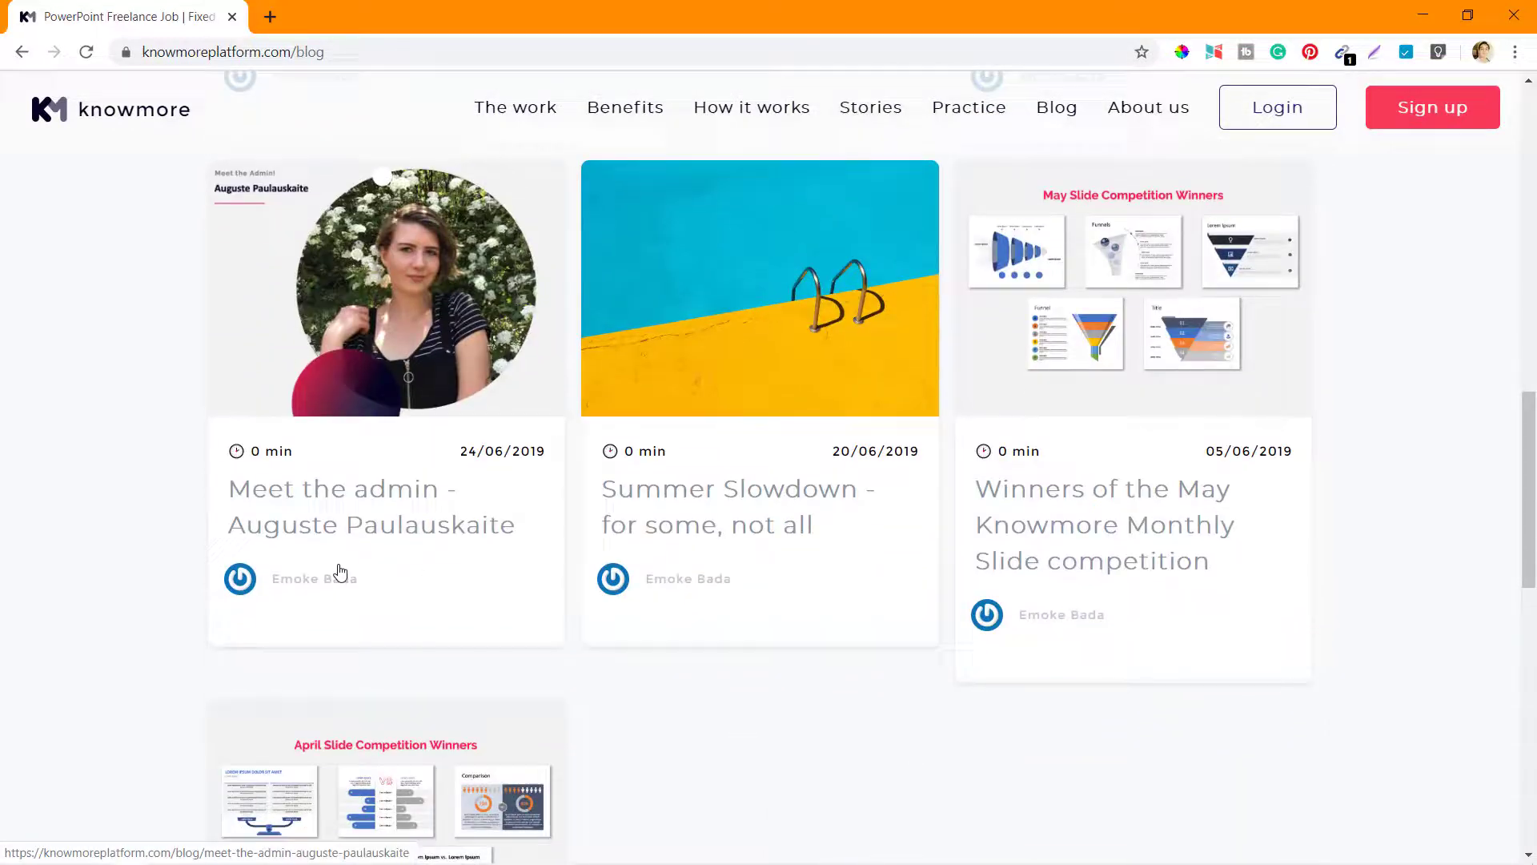
pyautogui.moveTo(448, 541)
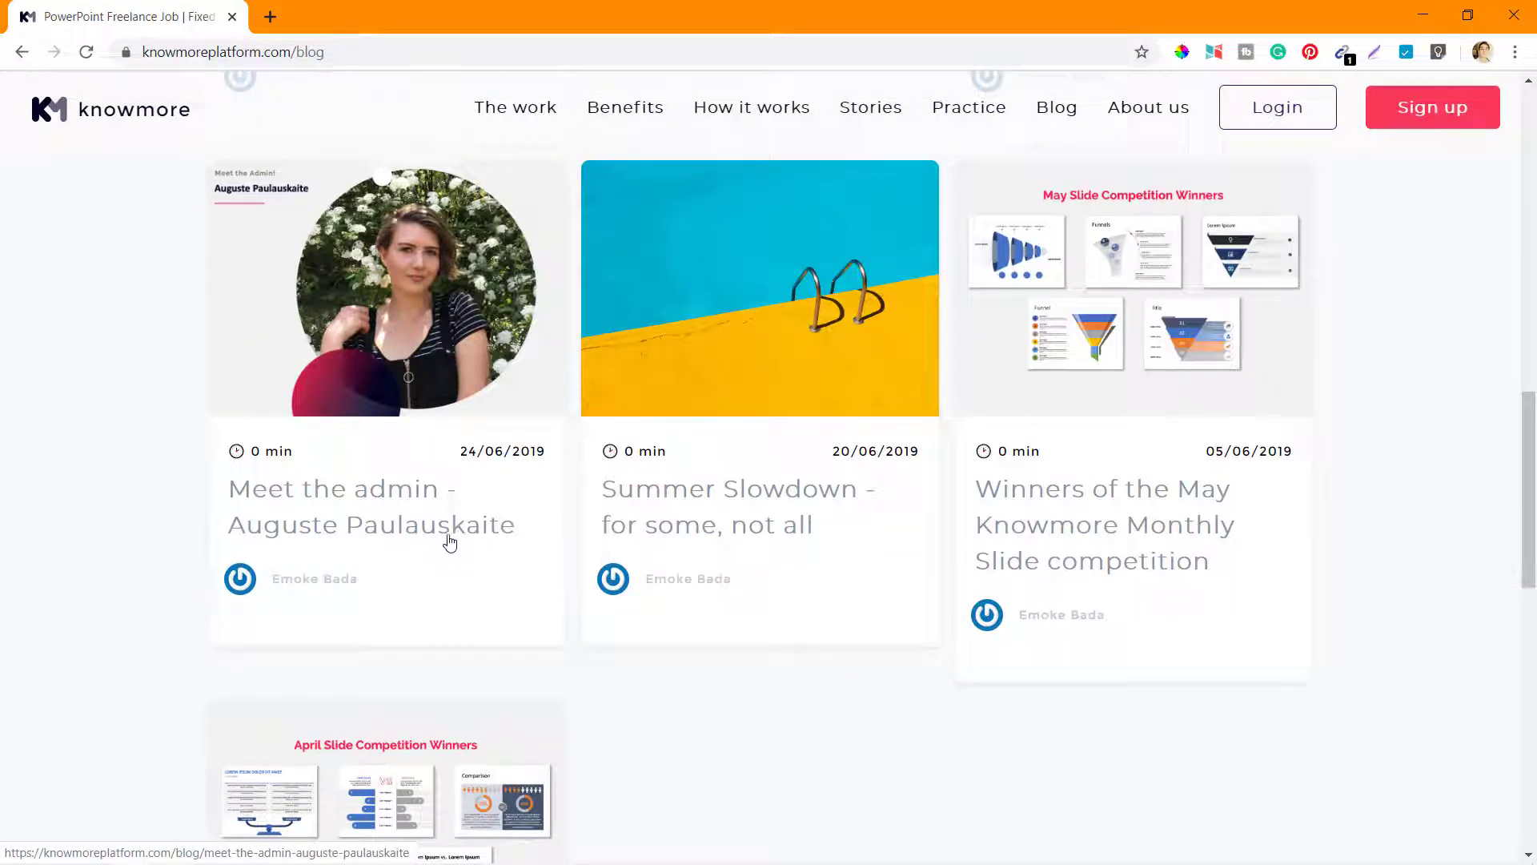
pyautogui.moveTo(482, 538)
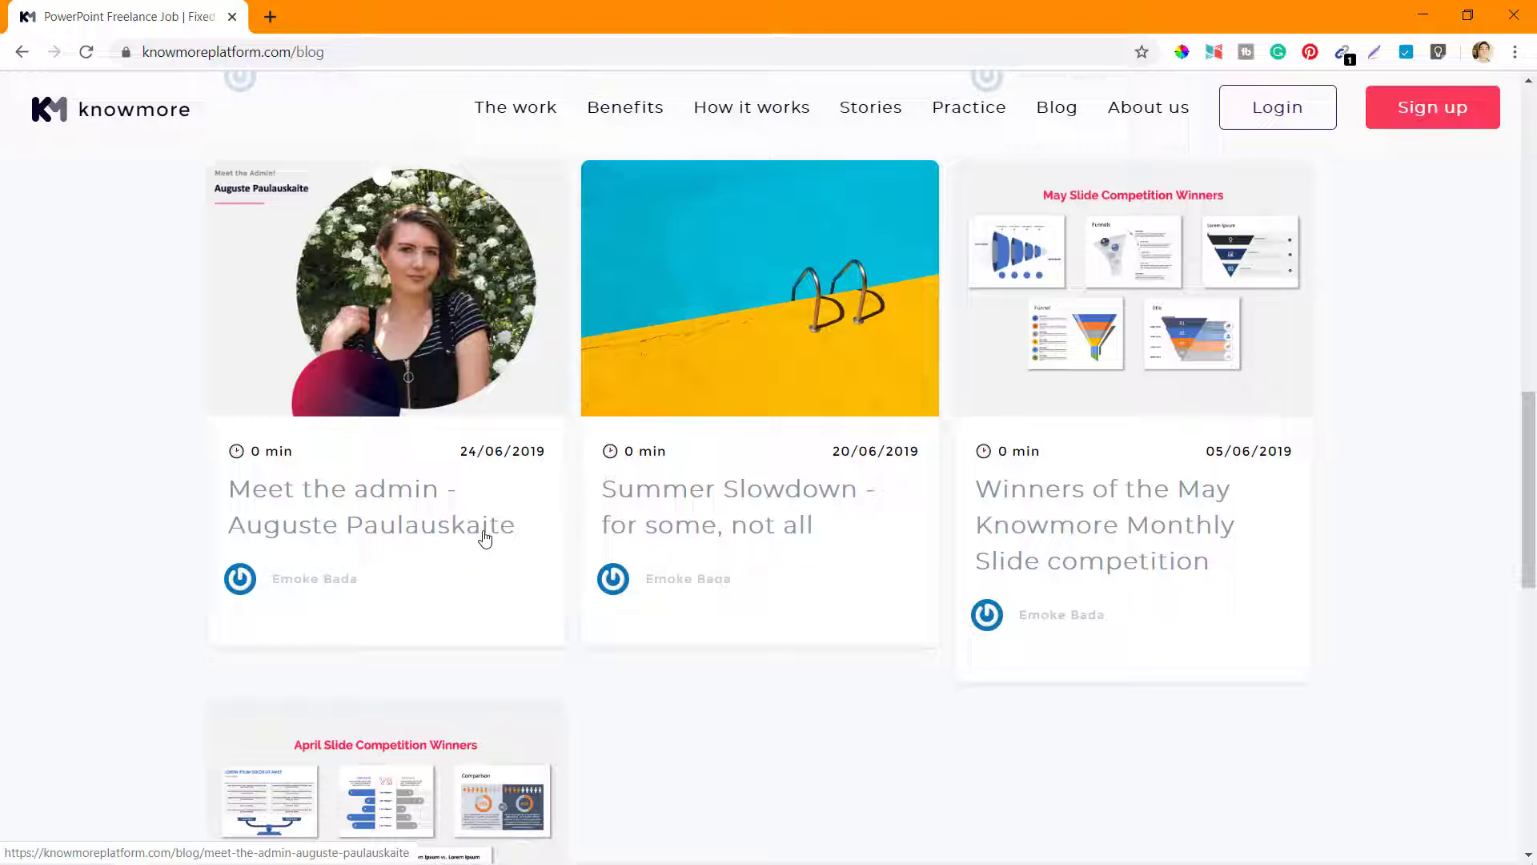
pyautogui.moveTo(624, 653)
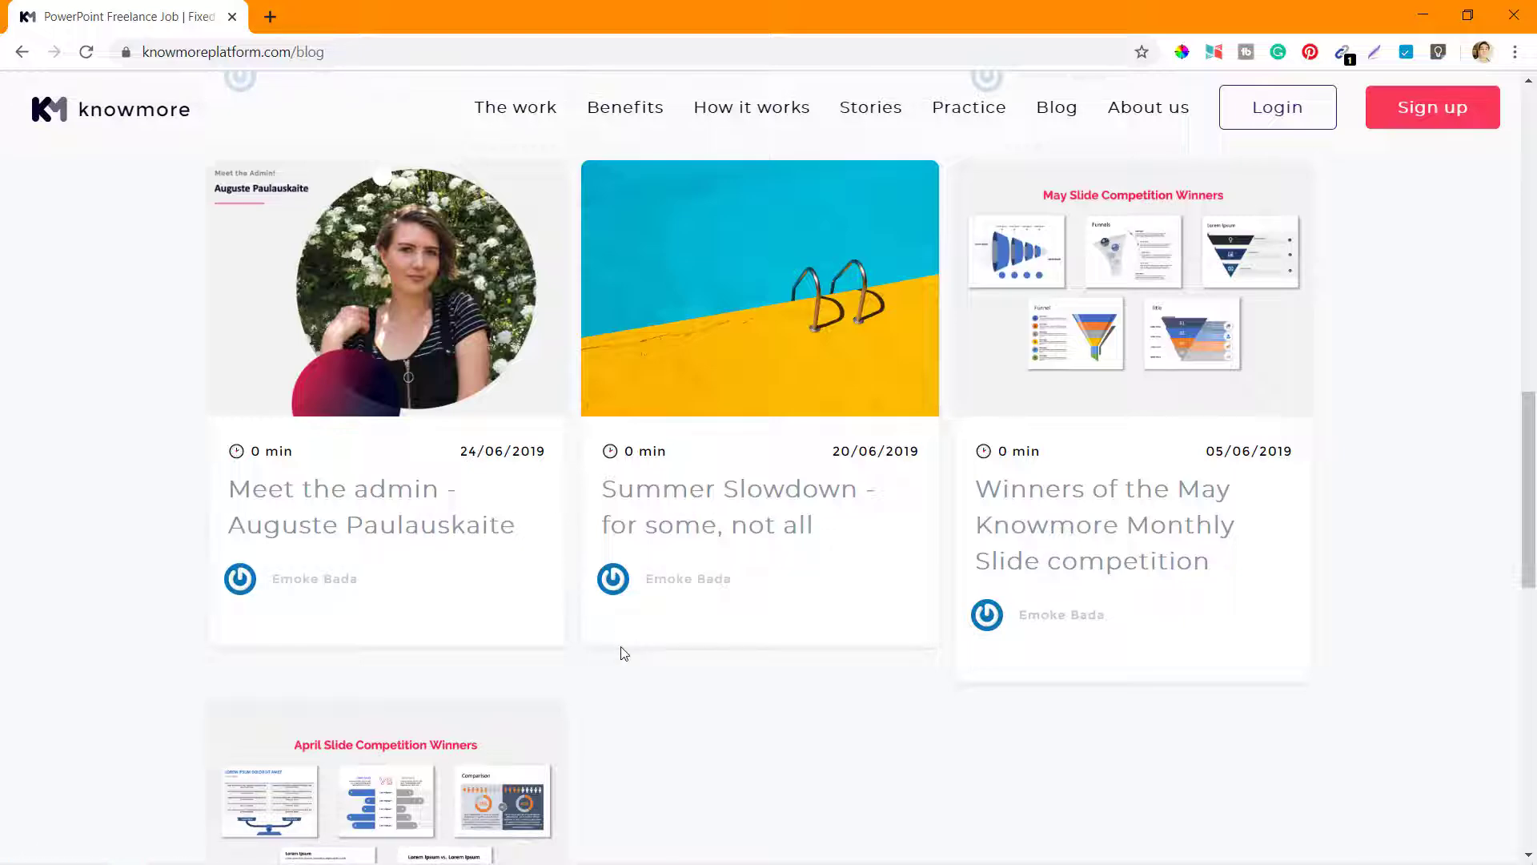
pyautogui.scroll(3)
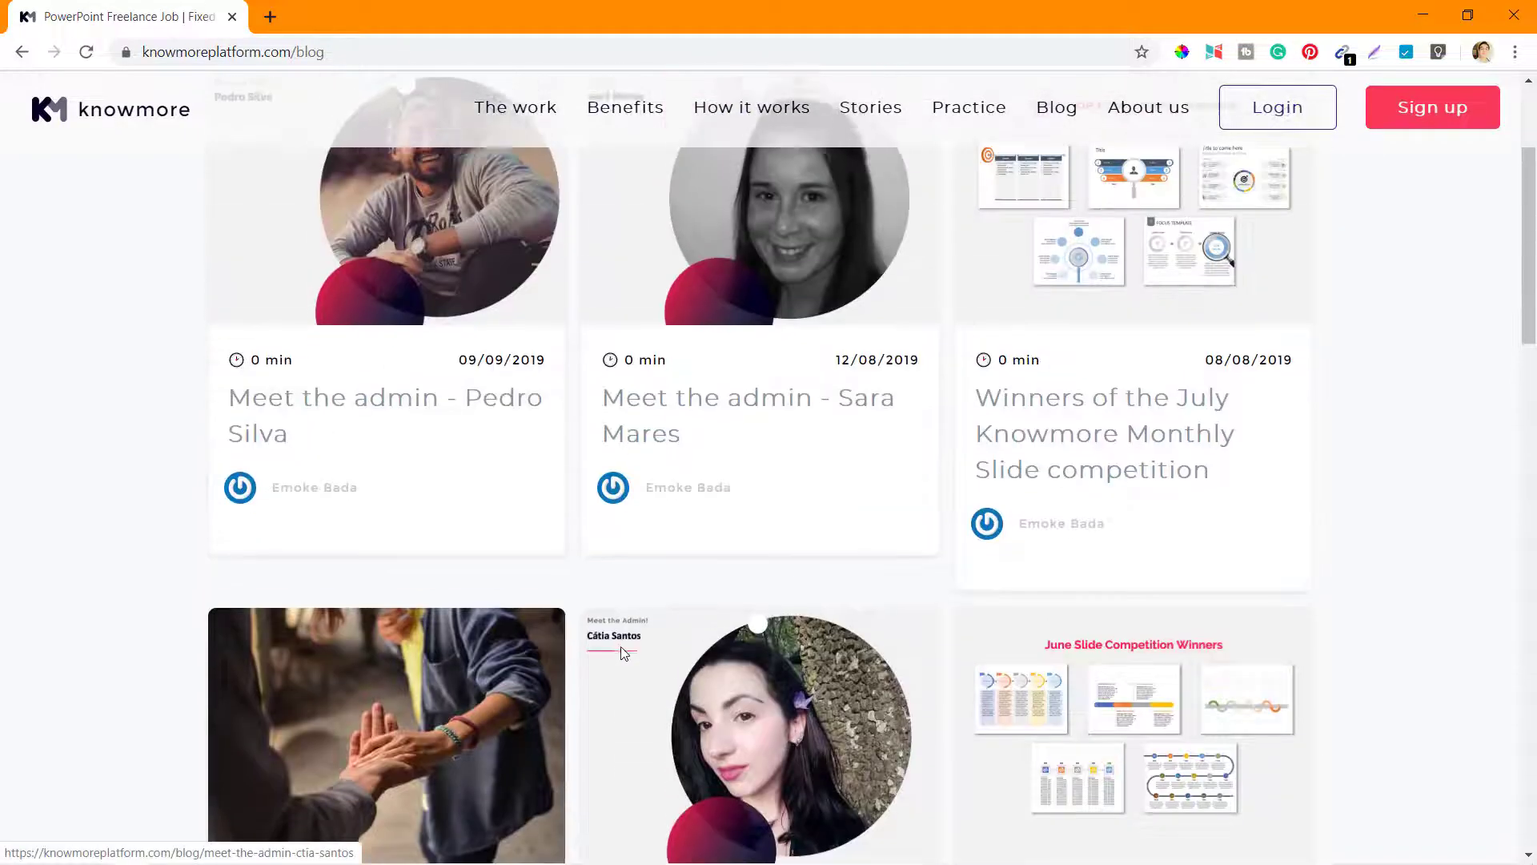
pyautogui.scroll(3)
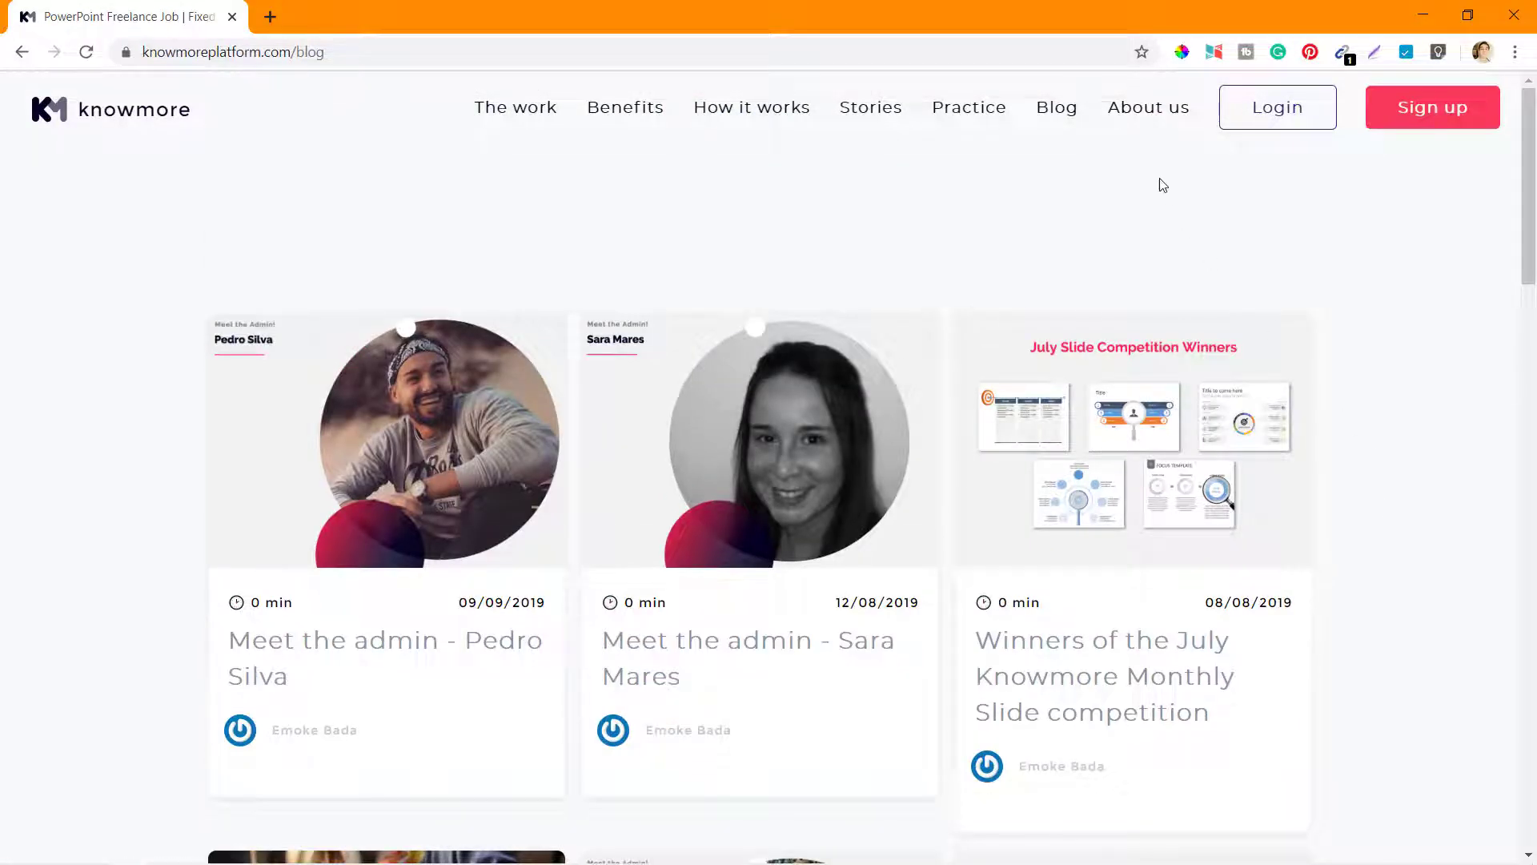
pyautogui.click(1147, 106)
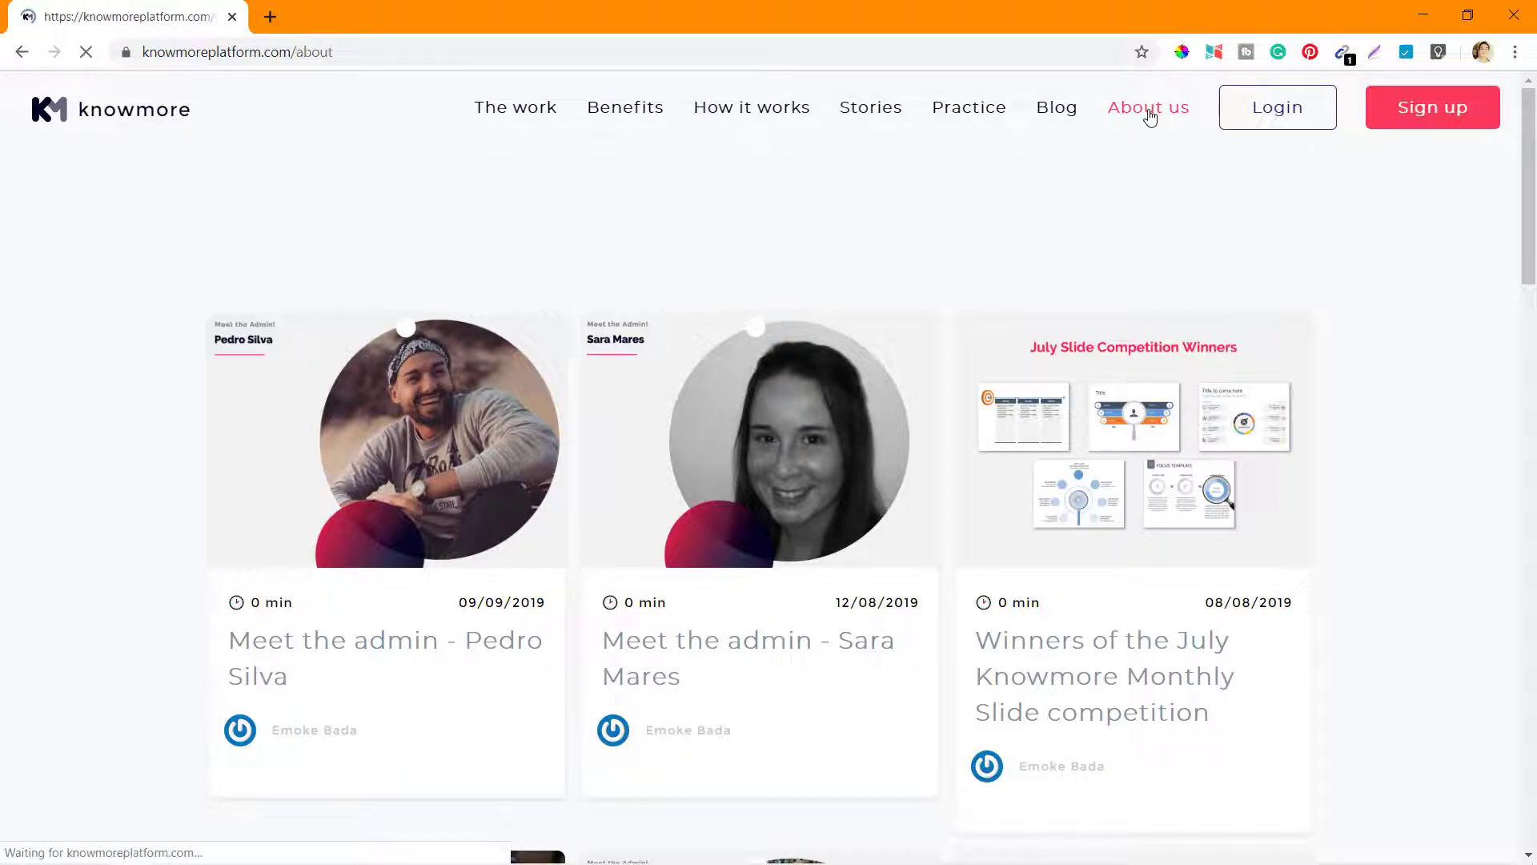
pyautogui.click(1148, 107)
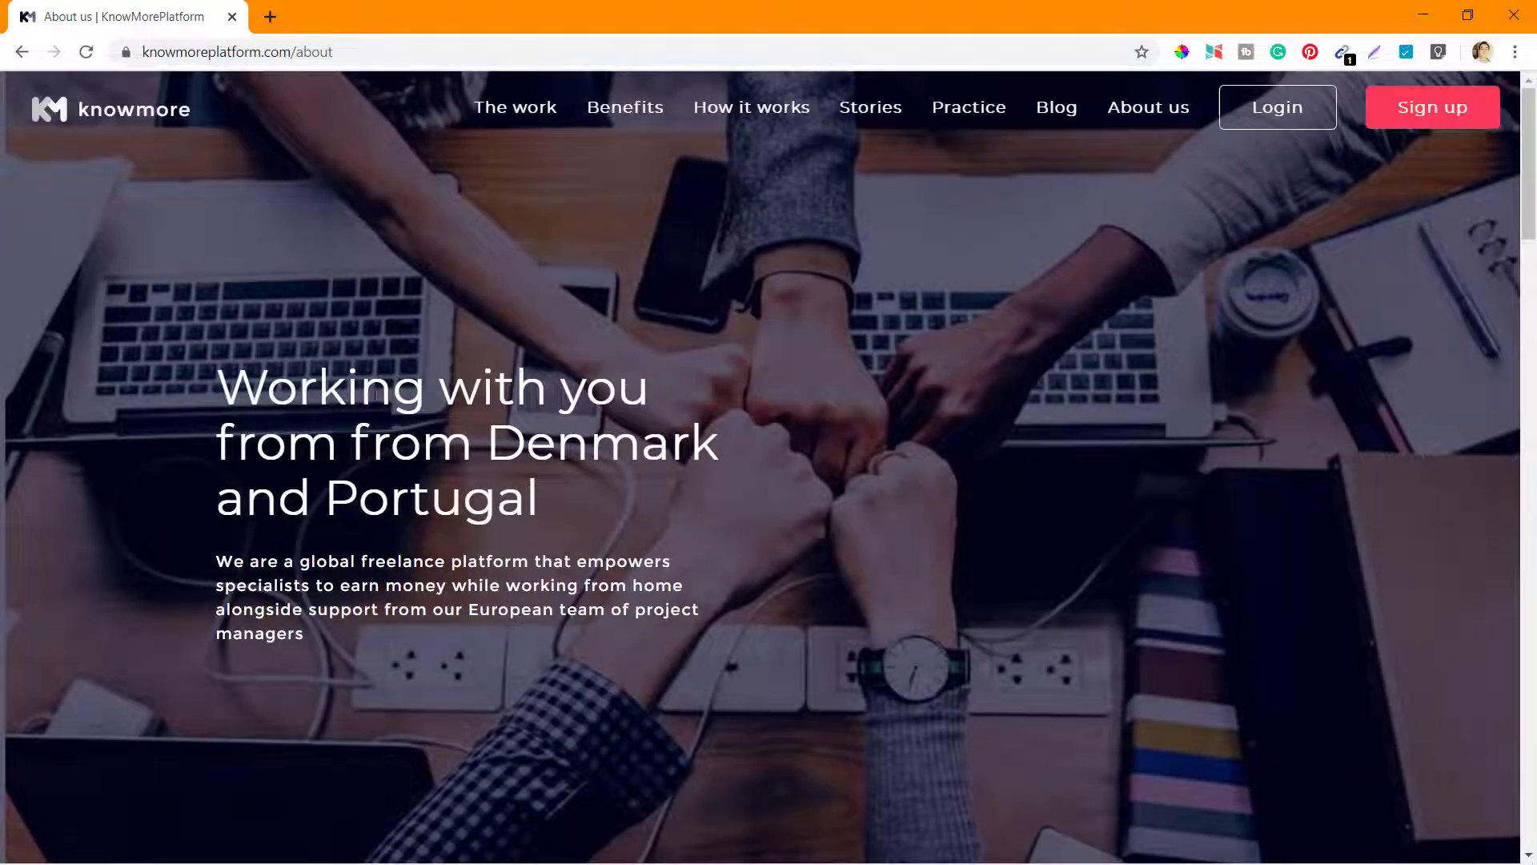
pyautogui.moveTo(582, 541)
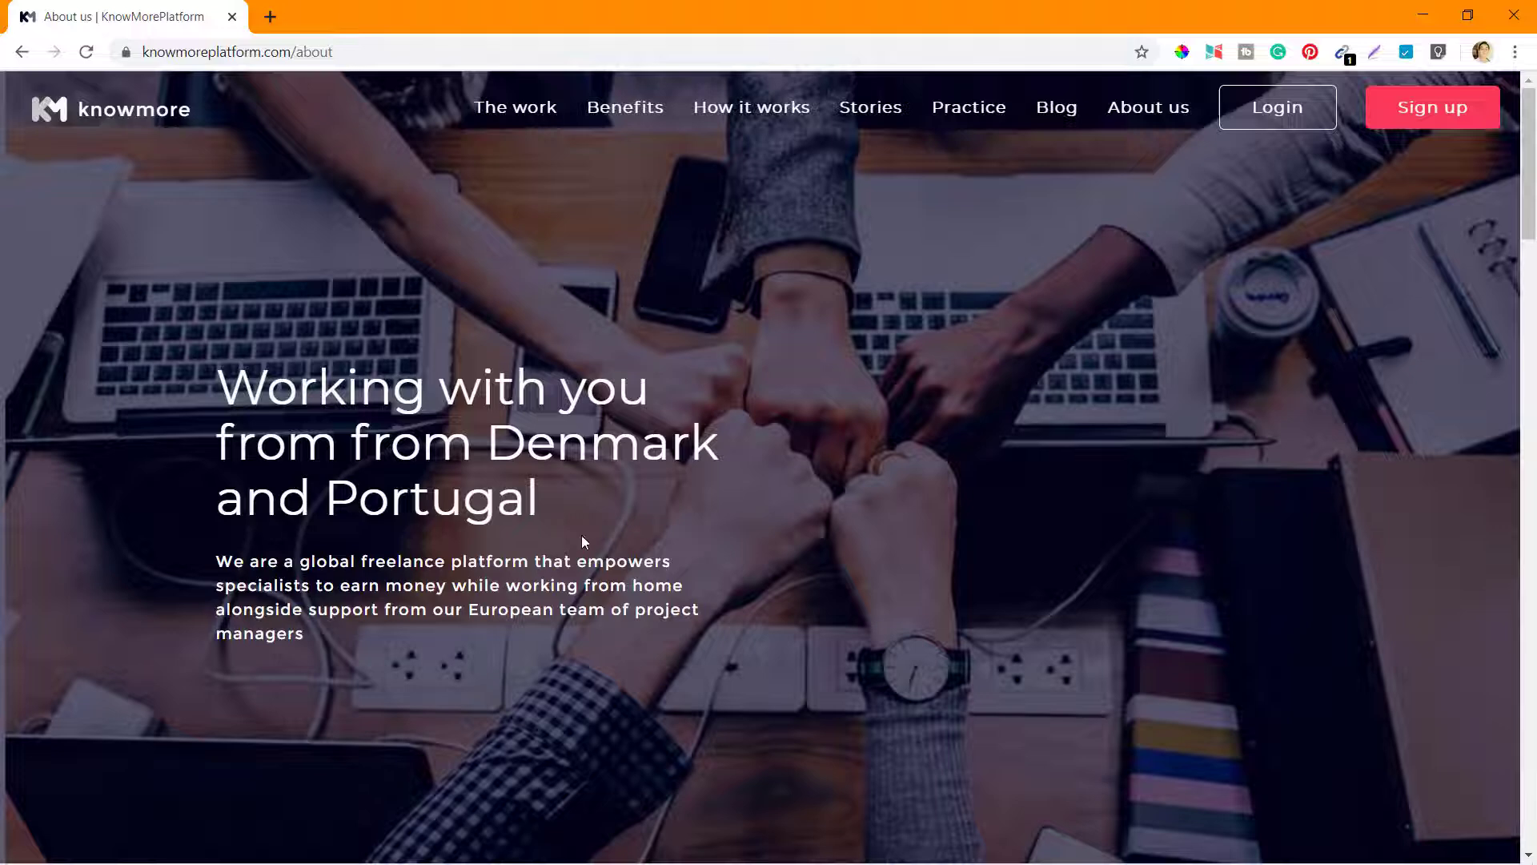
pyautogui.scroll(-3)
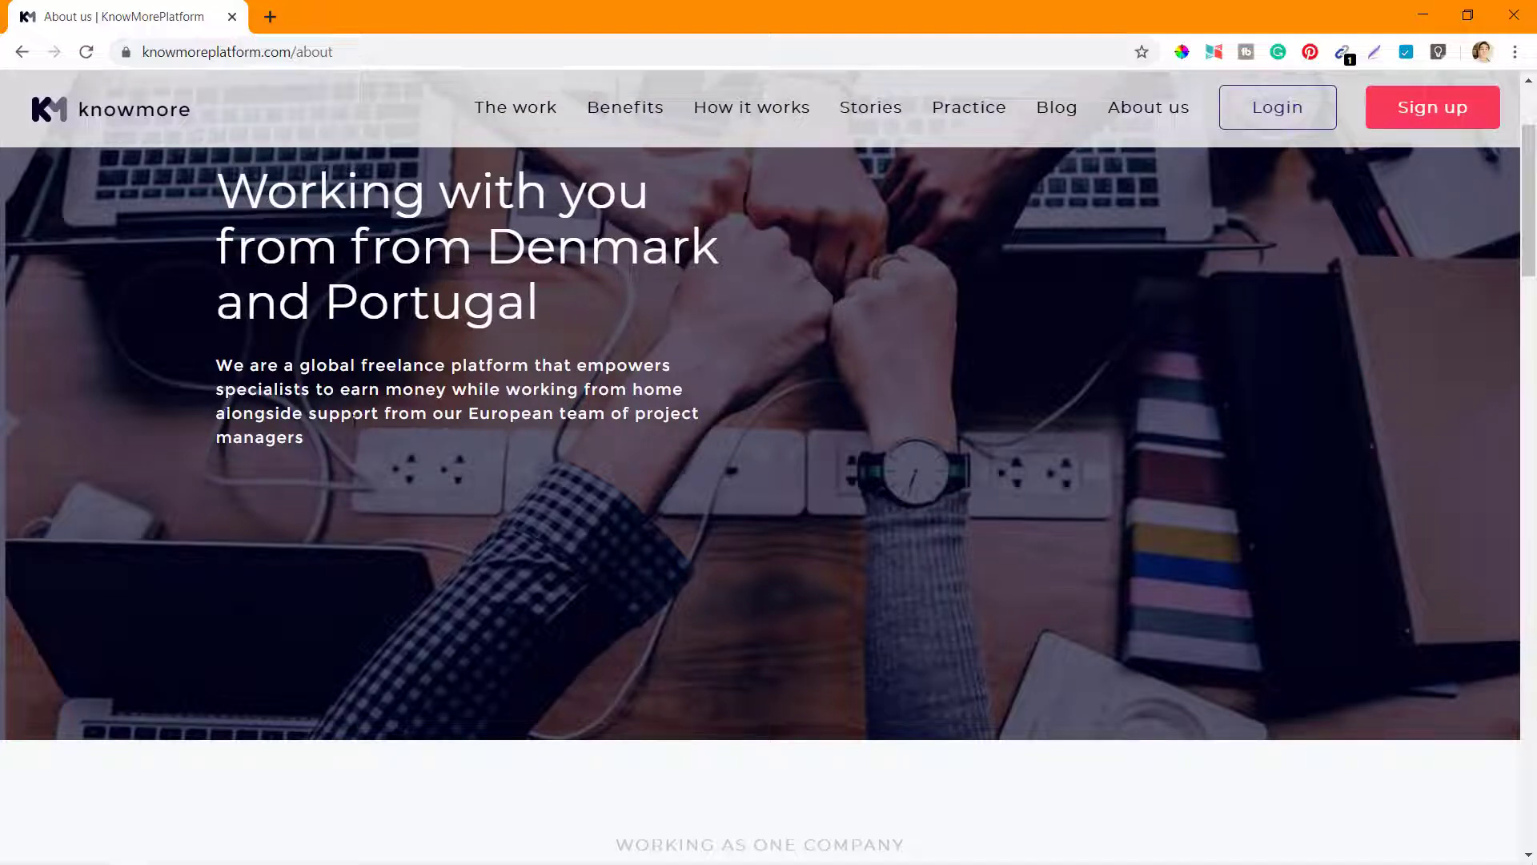
pyautogui.scroll(-3)
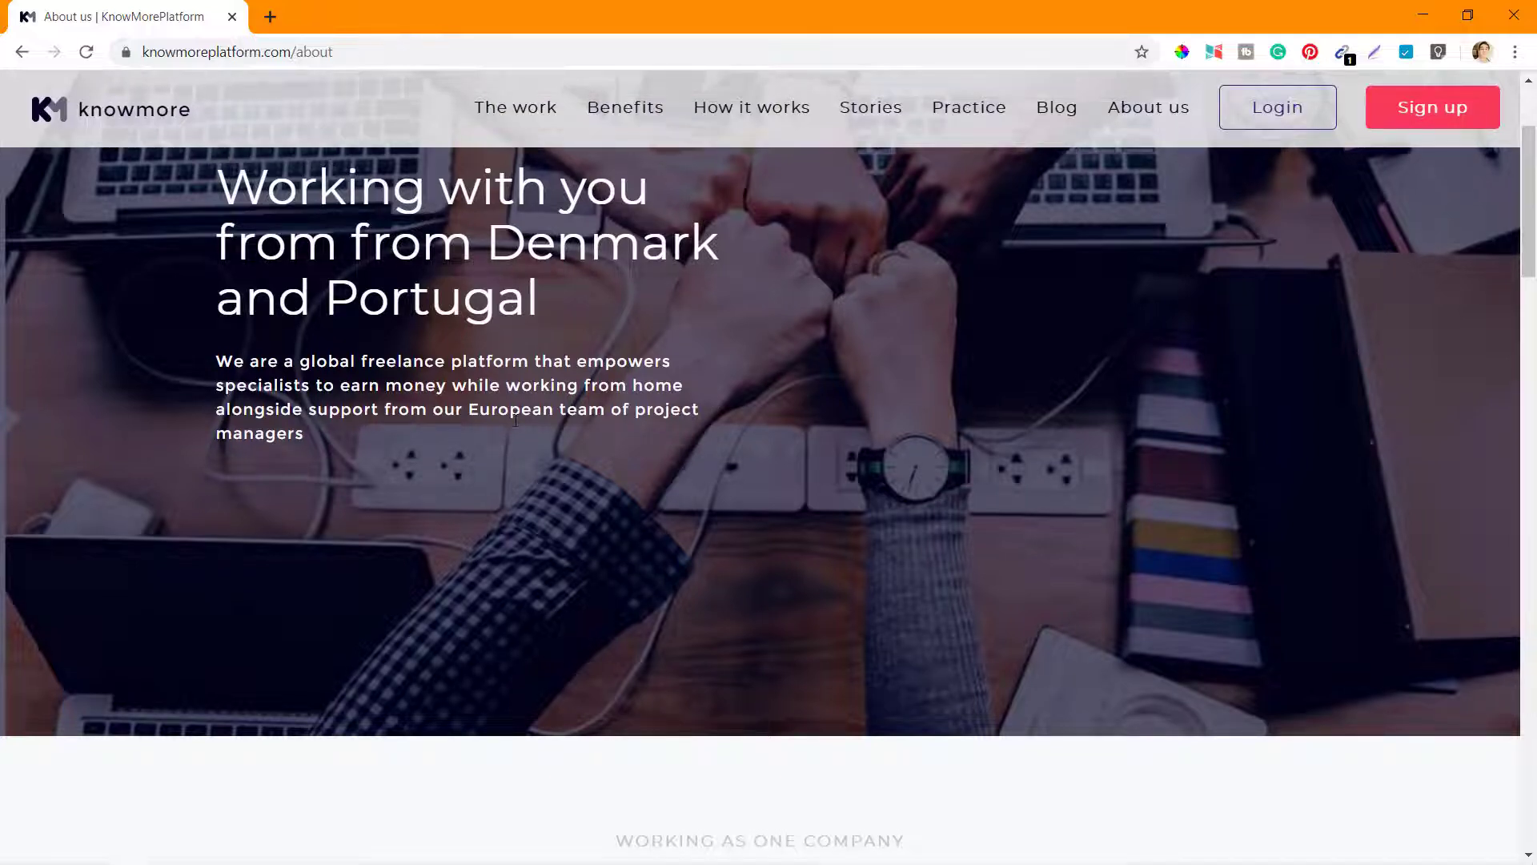
pyautogui.scroll(-3)
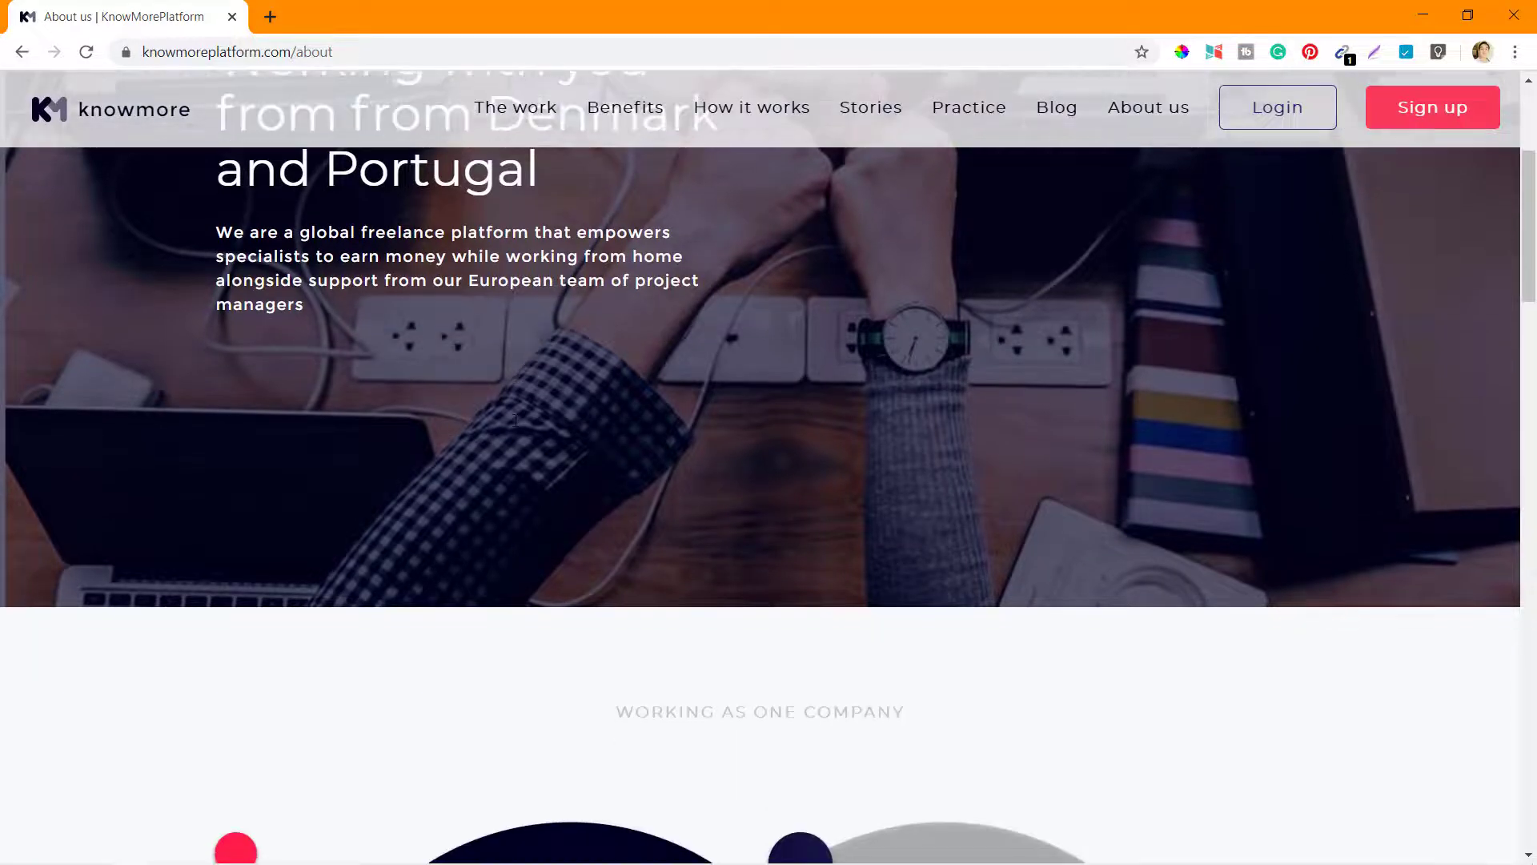
# Scroll About us to the 'Working as one company' No-More and KnowMore circles.
pyautogui.scroll(-3)
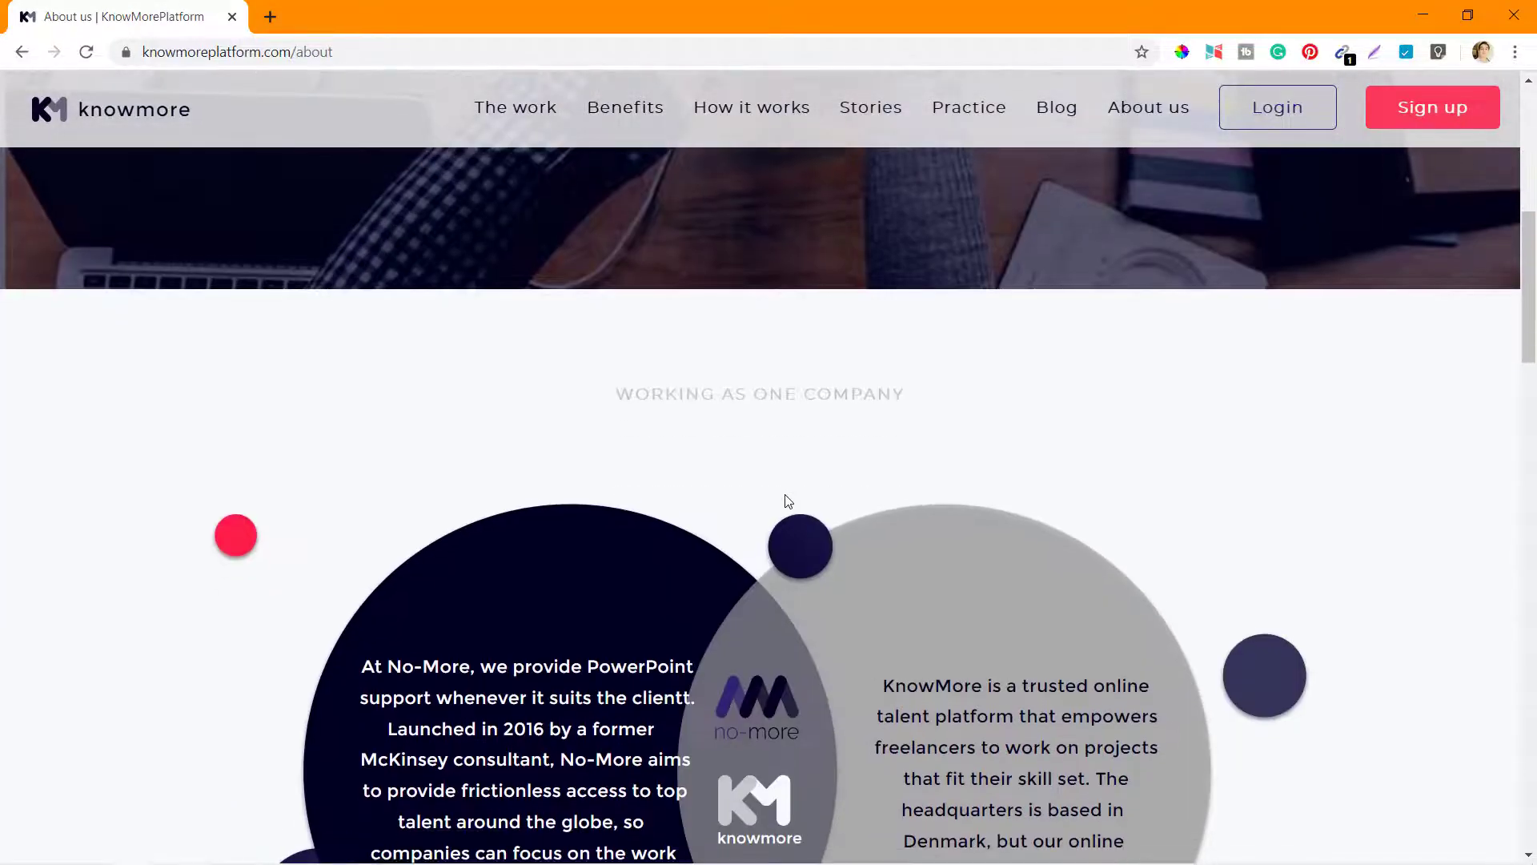
pyautogui.scroll(-3)
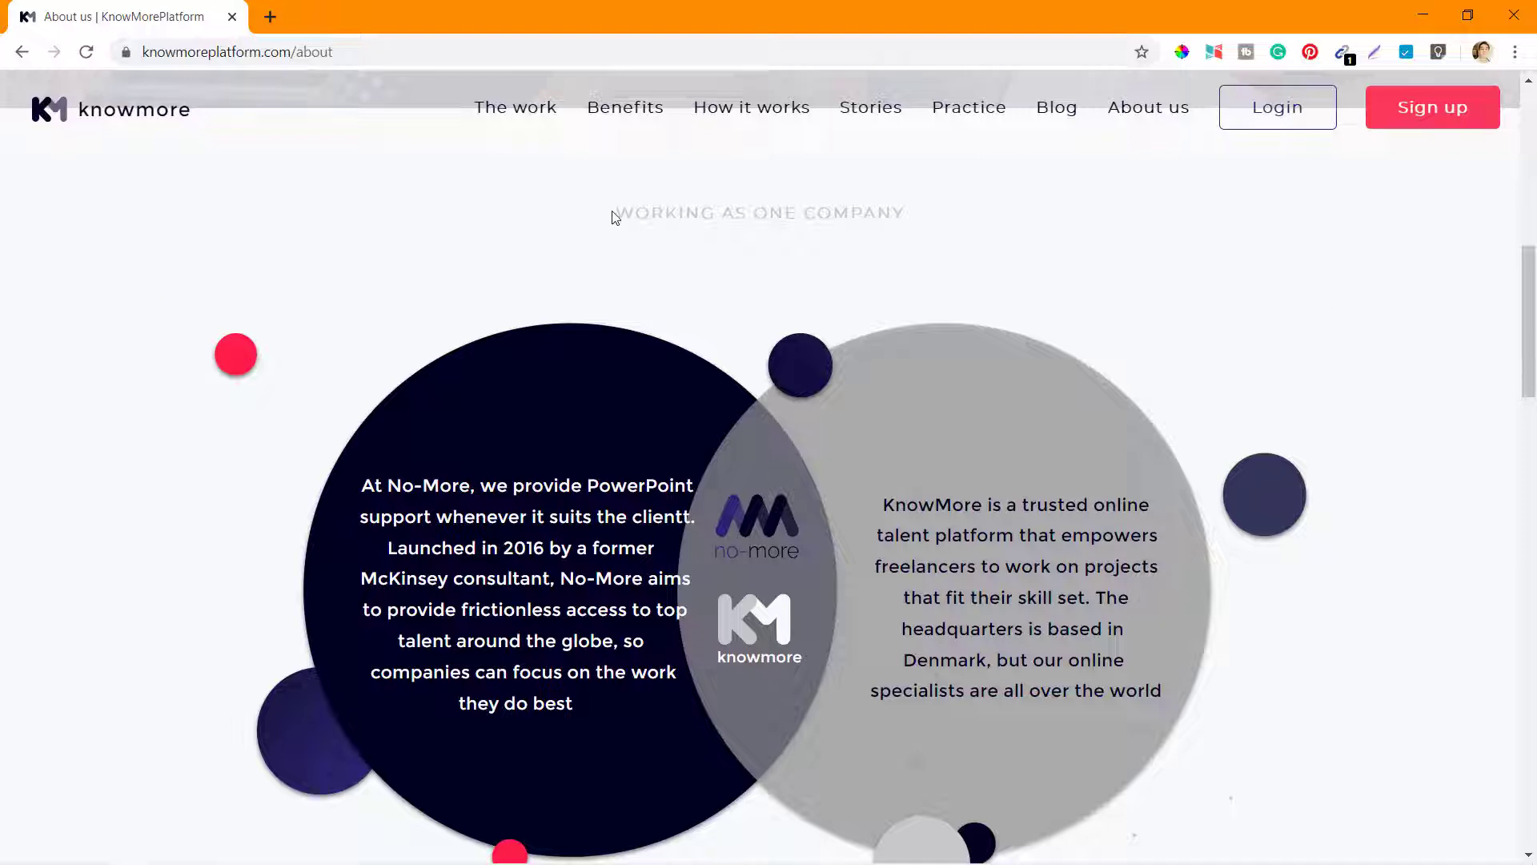
pyautogui.scroll(-3)
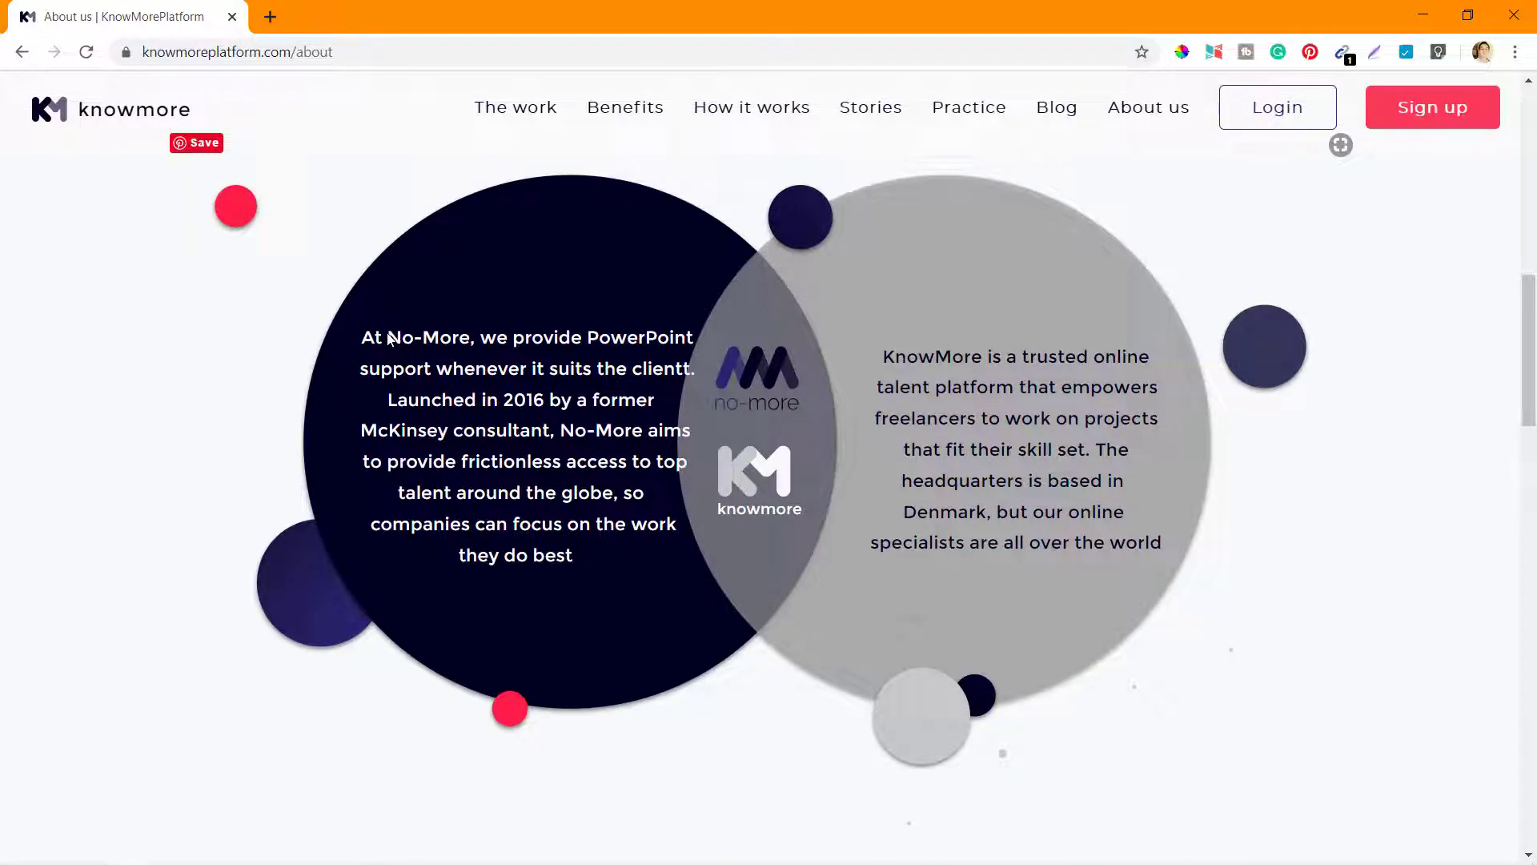
pyautogui.moveTo(990, 355)
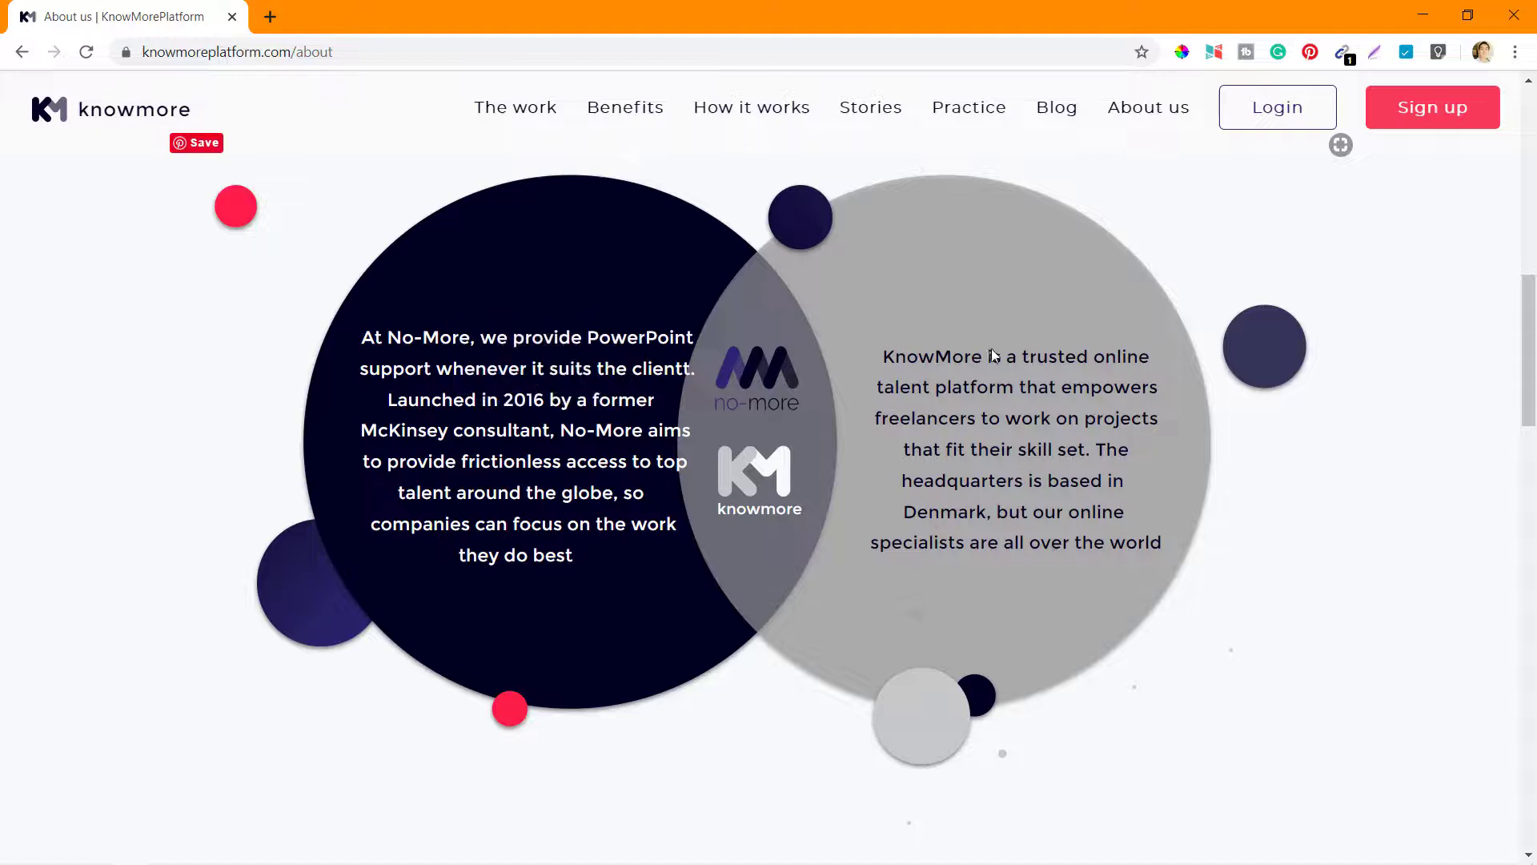
pyautogui.scroll(-3)
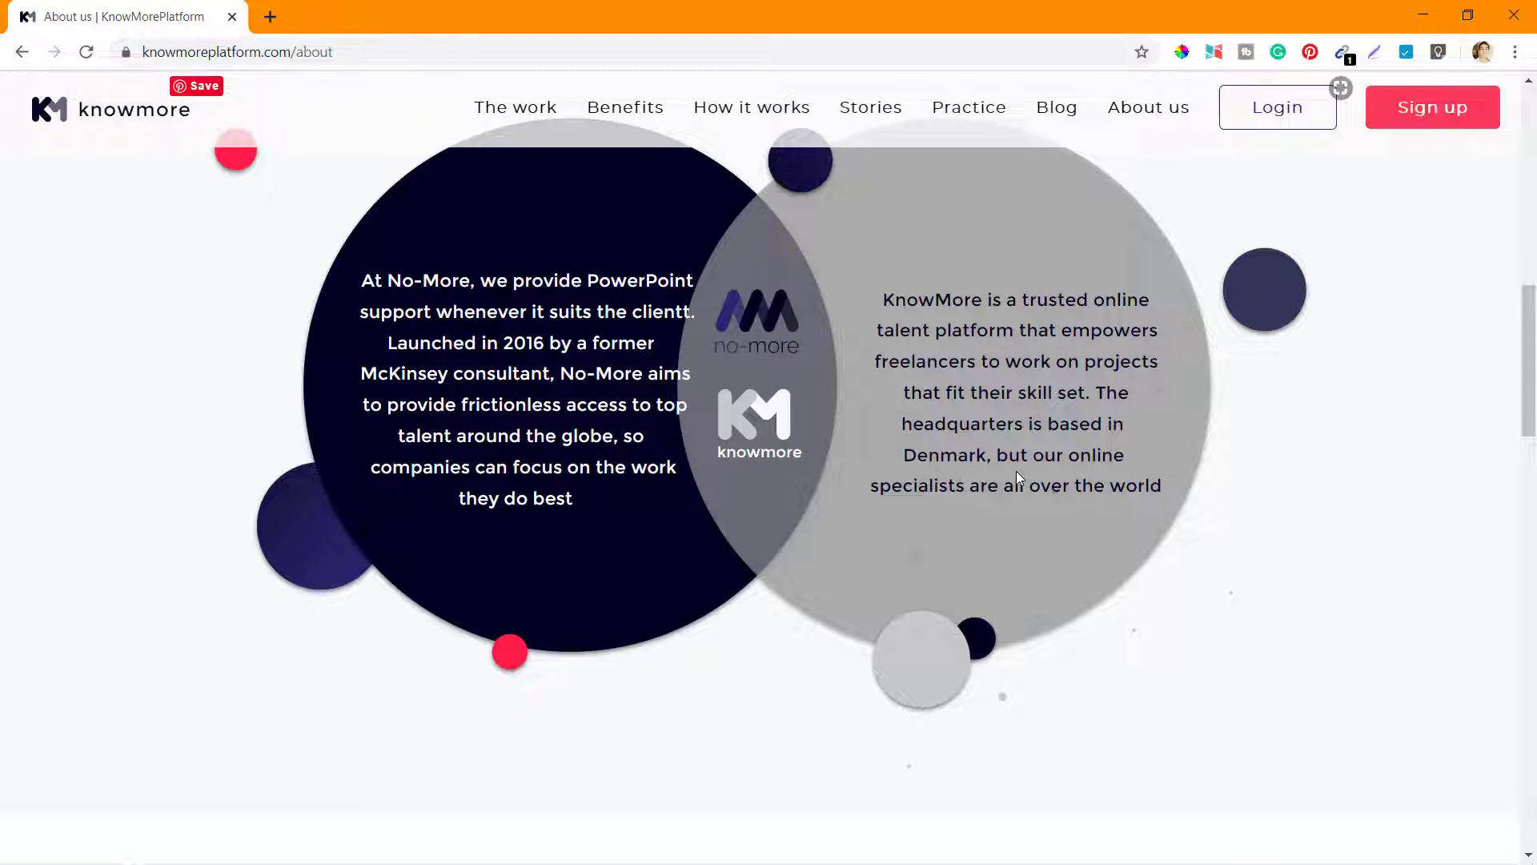
pyautogui.moveTo(978, 412)
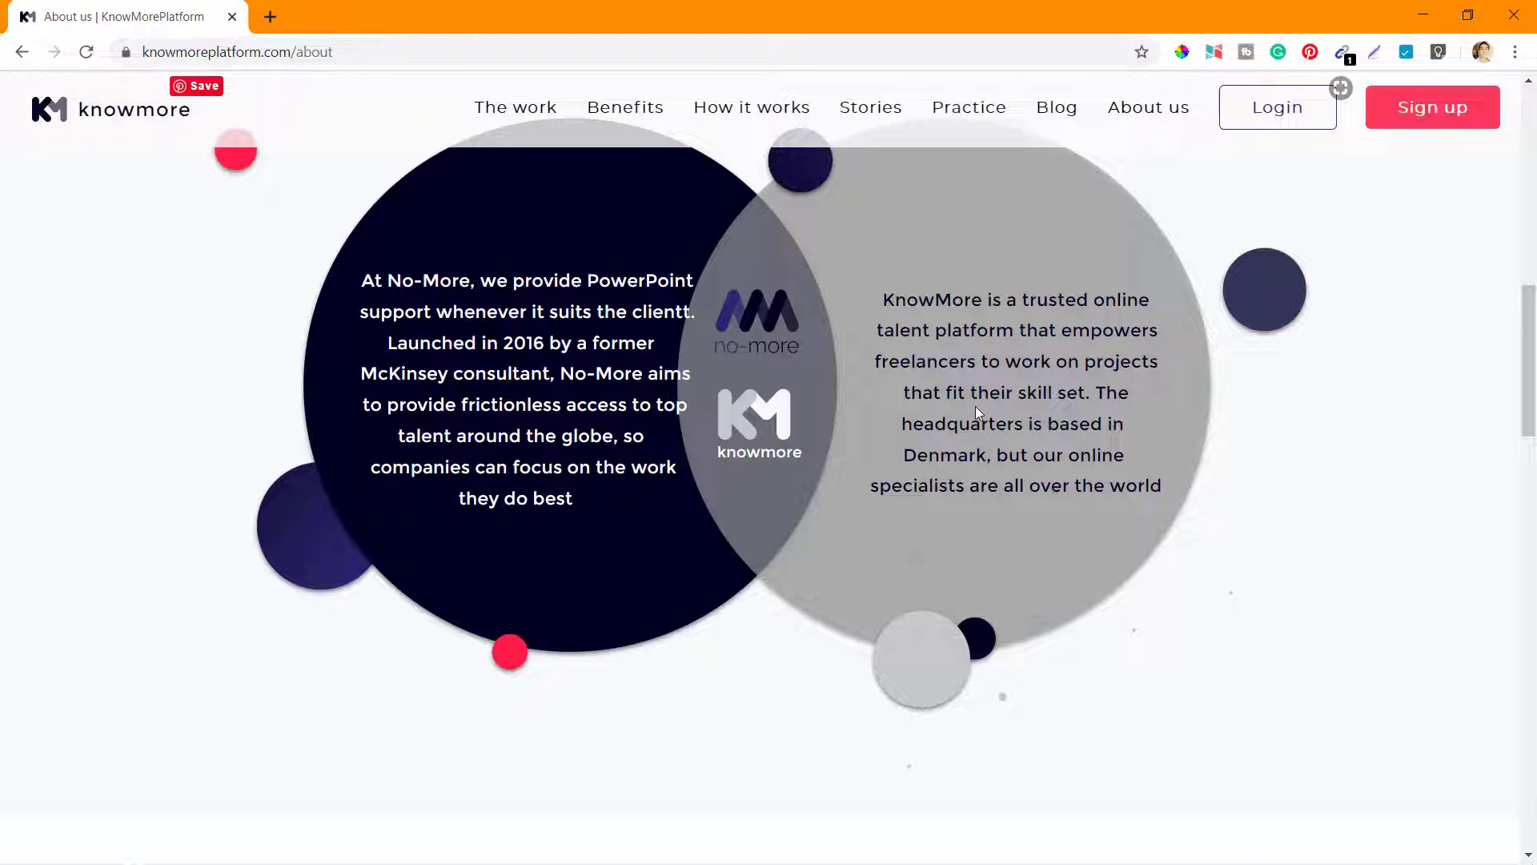
pyautogui.moveTo(659, 353)
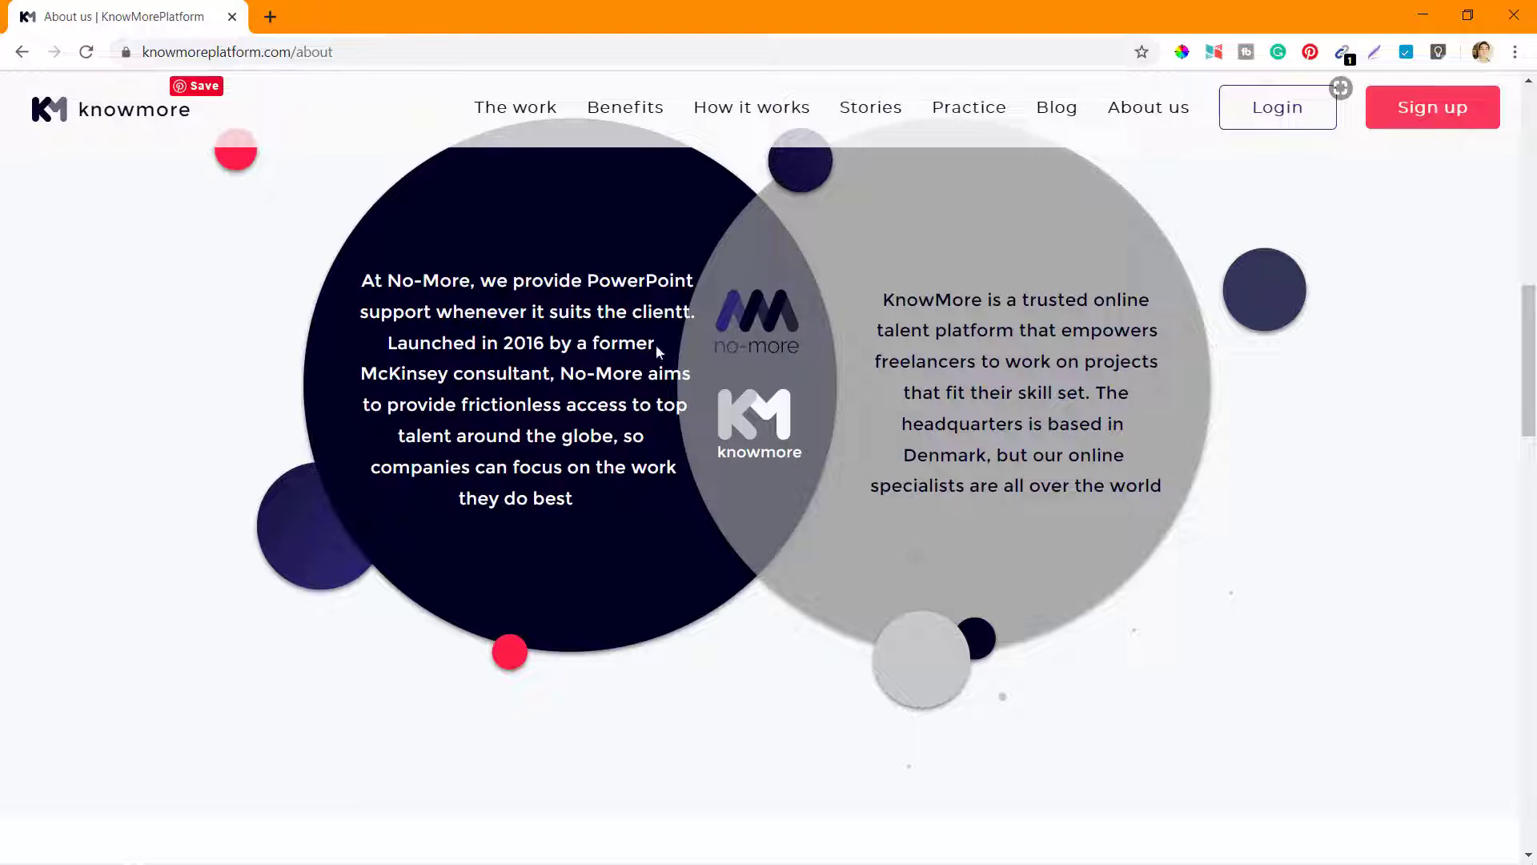
# Read the Mission section and reach the Denmark and Portugal European locations map.
pyautogui.scroll(-3)
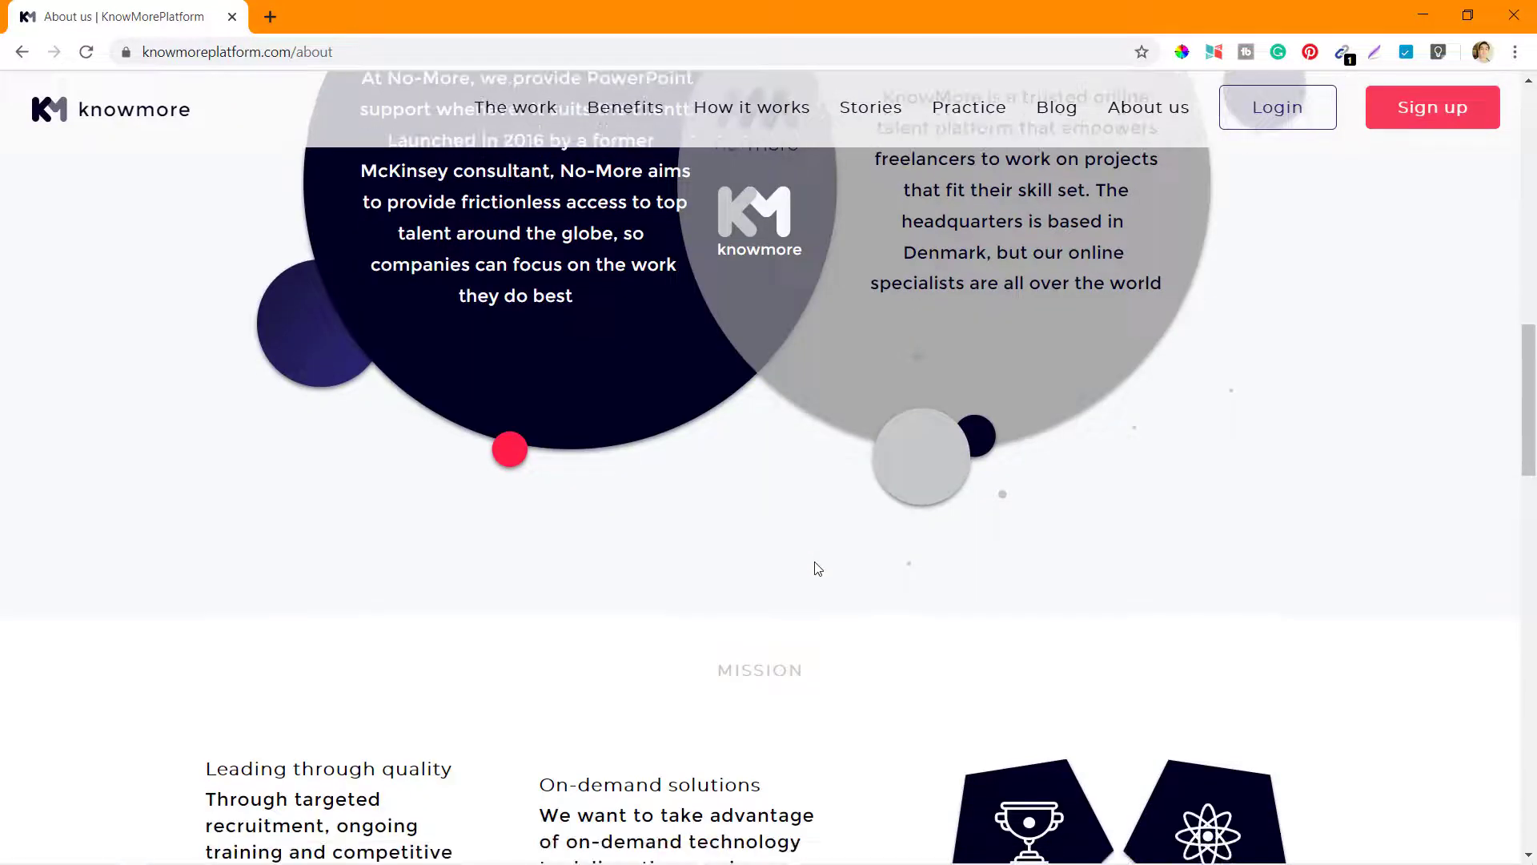
pyautogui.scroll(-3)
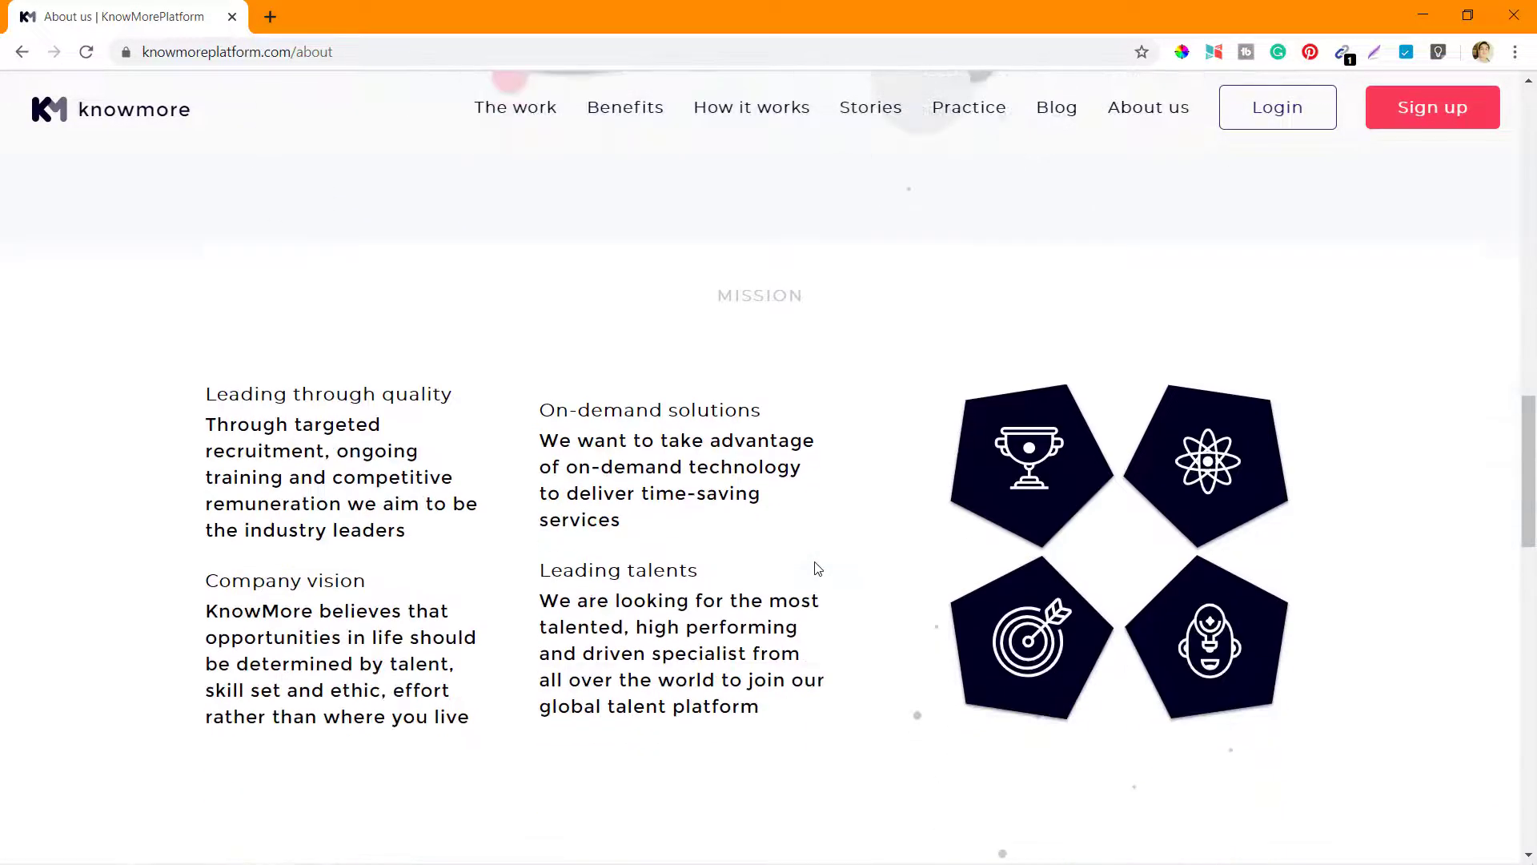
pyautogui.scroll(-3)
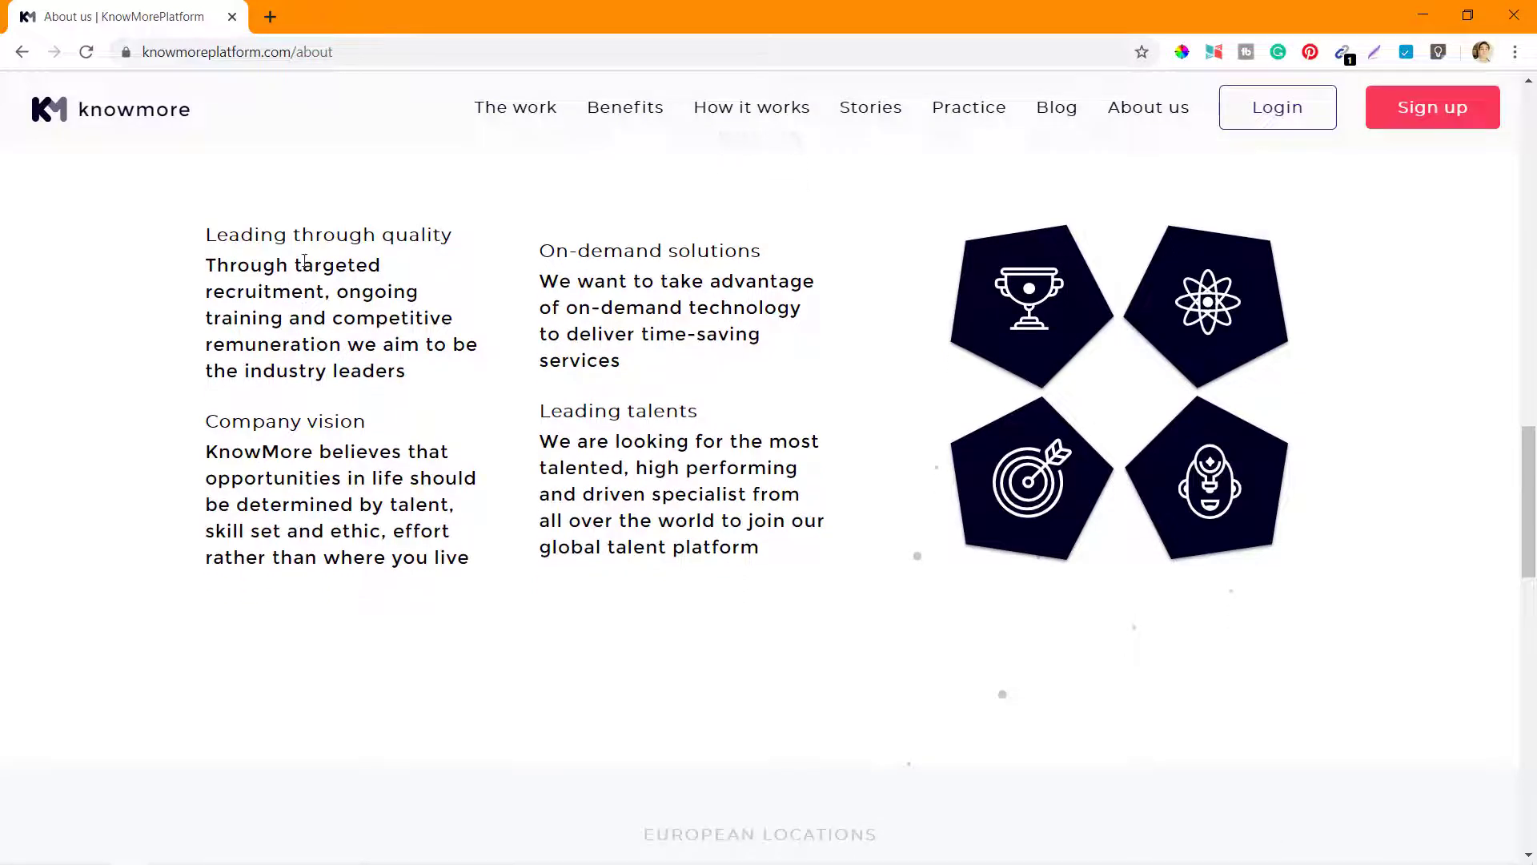
pyautogui.moveTo(390, 275)
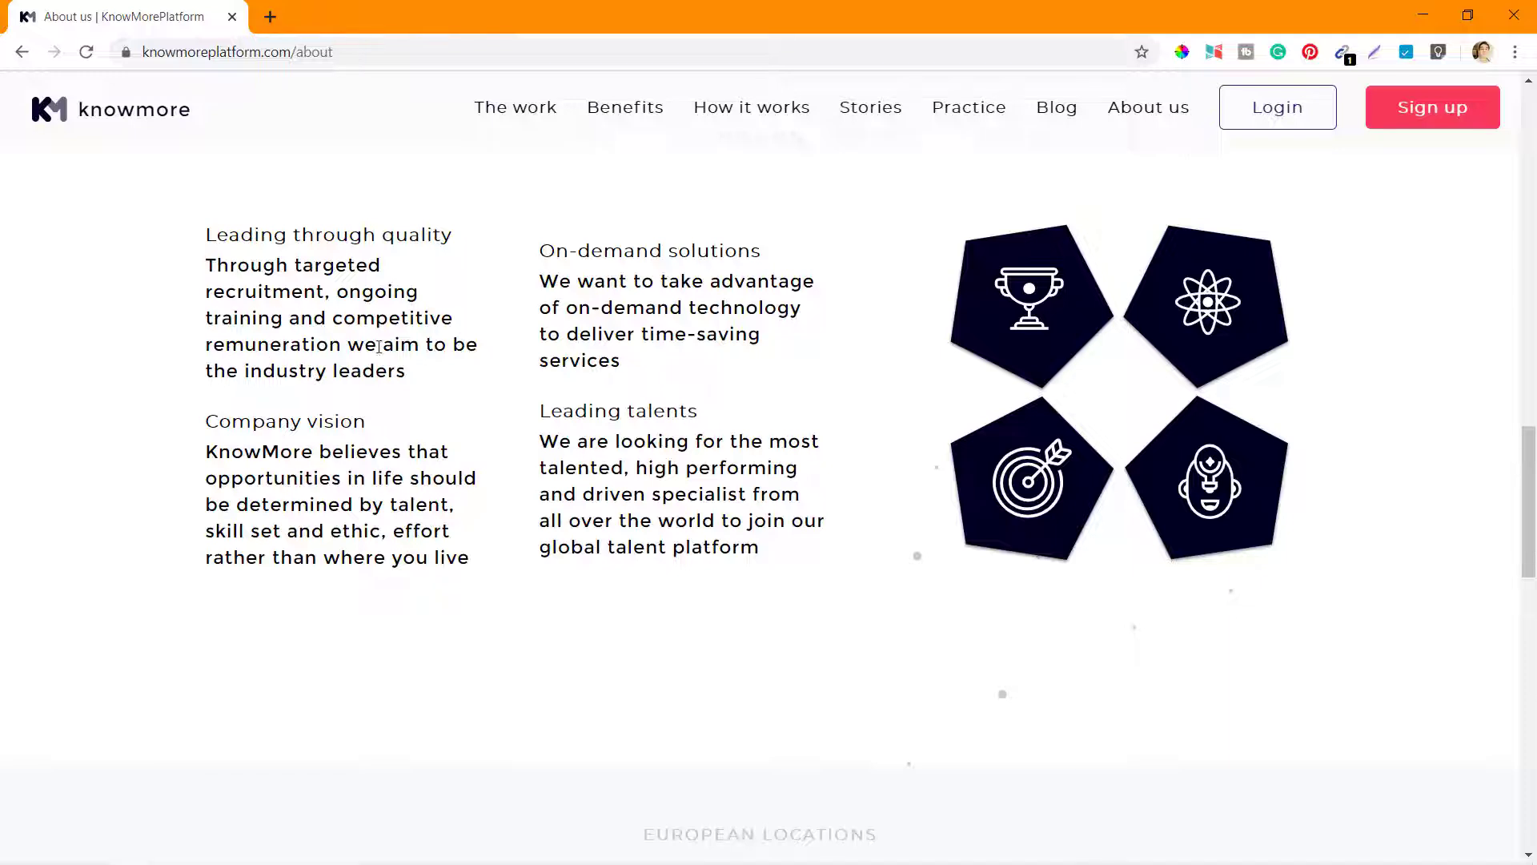
pyautogui.moveTo(427, 385)
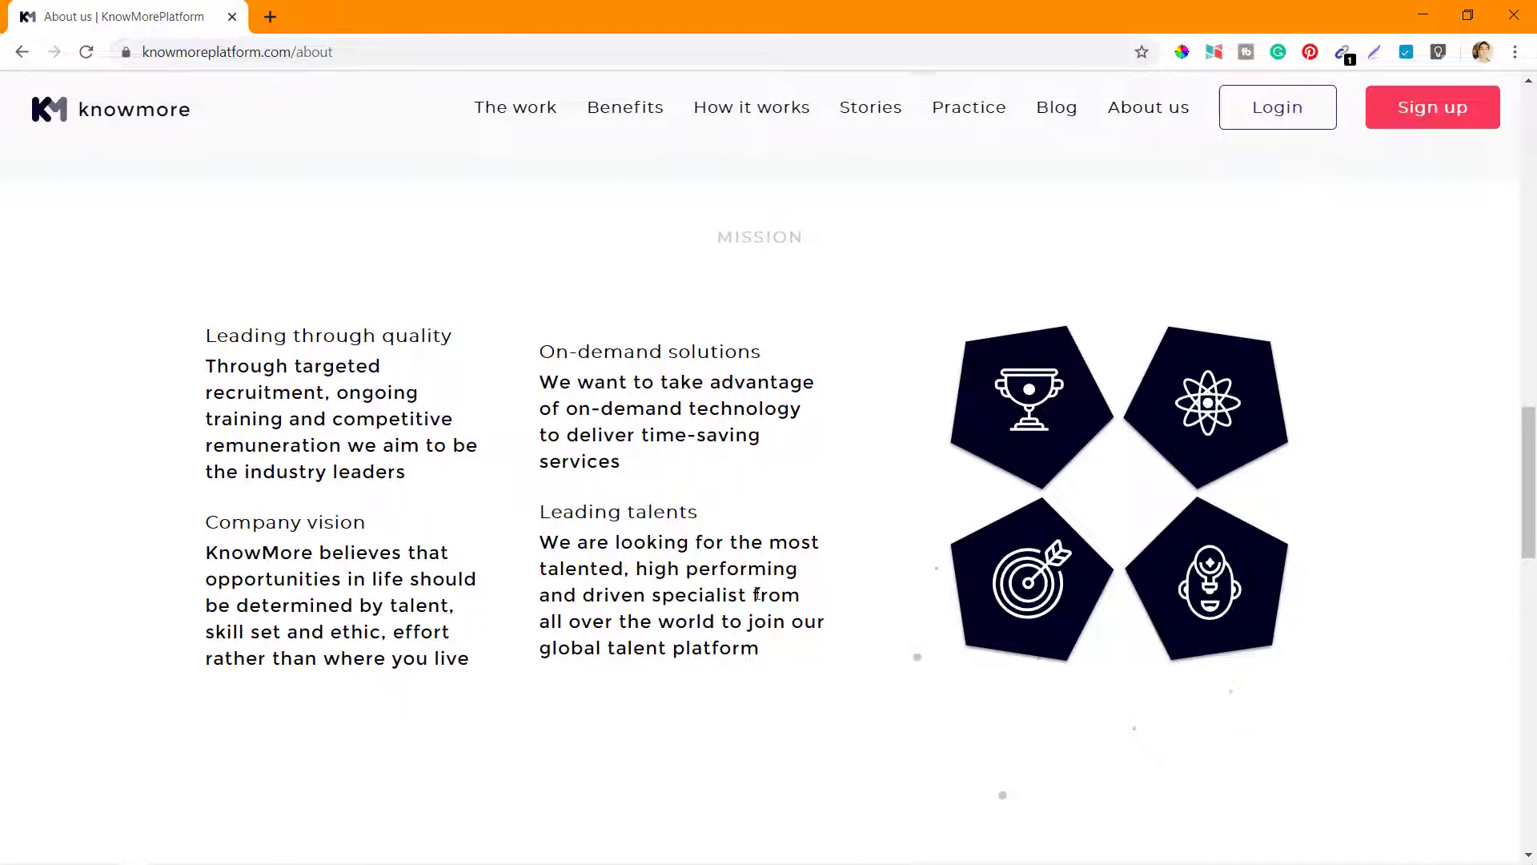
pyautogui.scroll(-3)
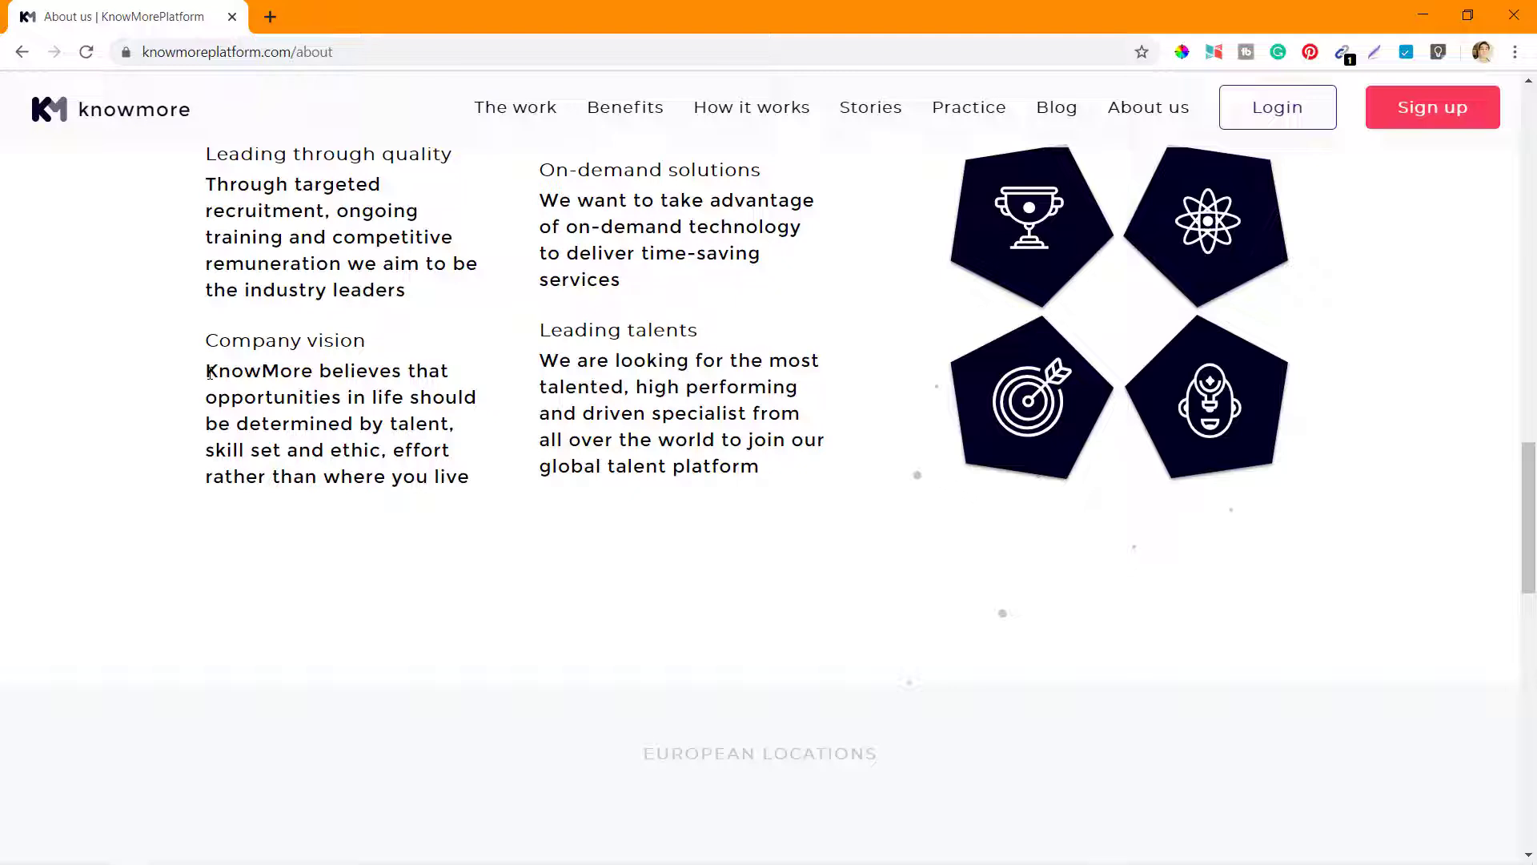
pyautogui.scroll(-3)
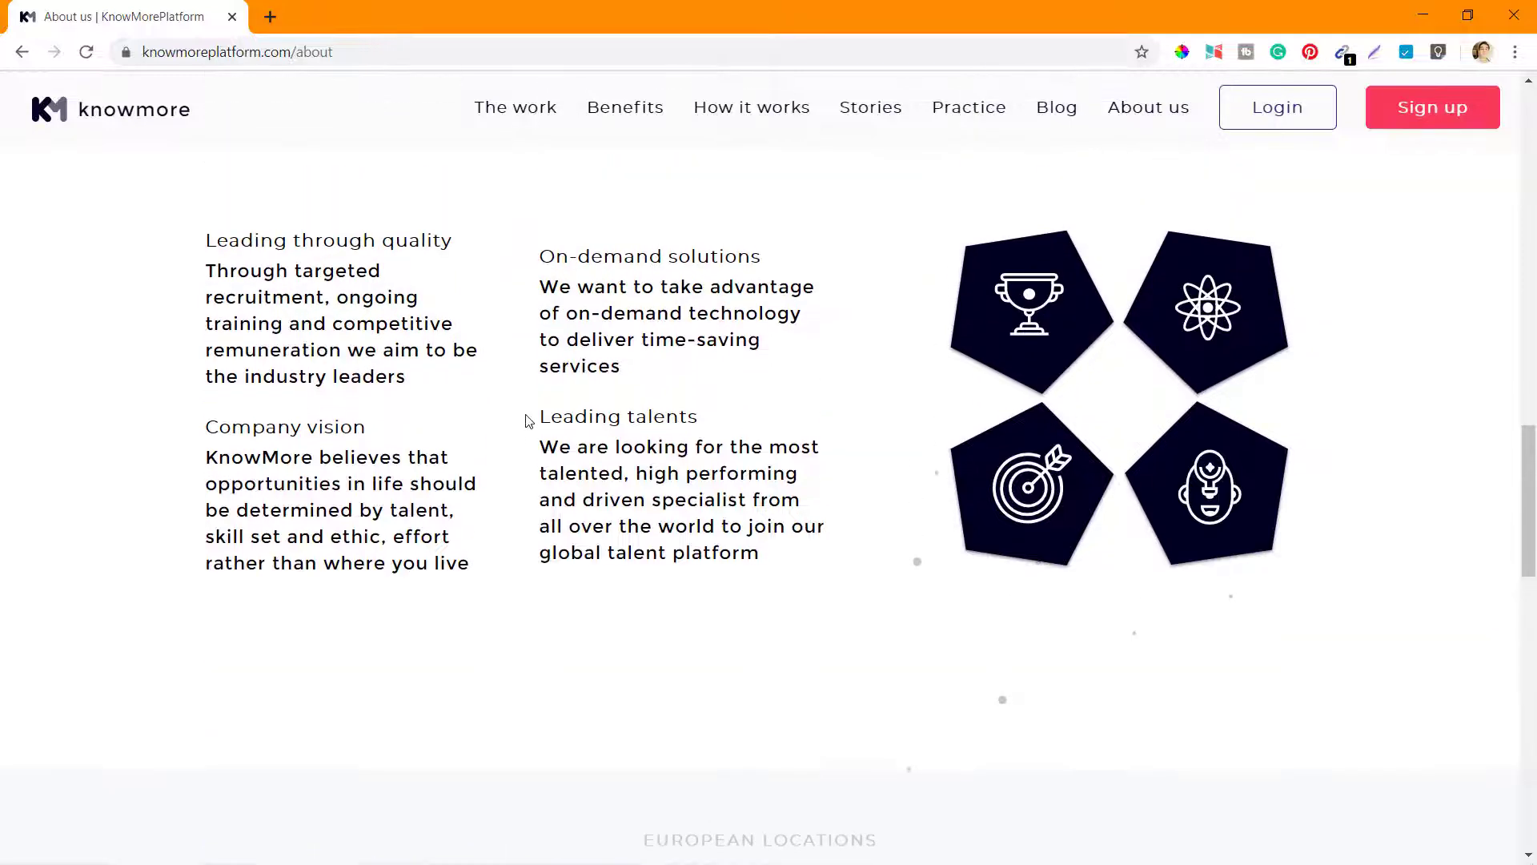
pyautogui.scroll(-3)
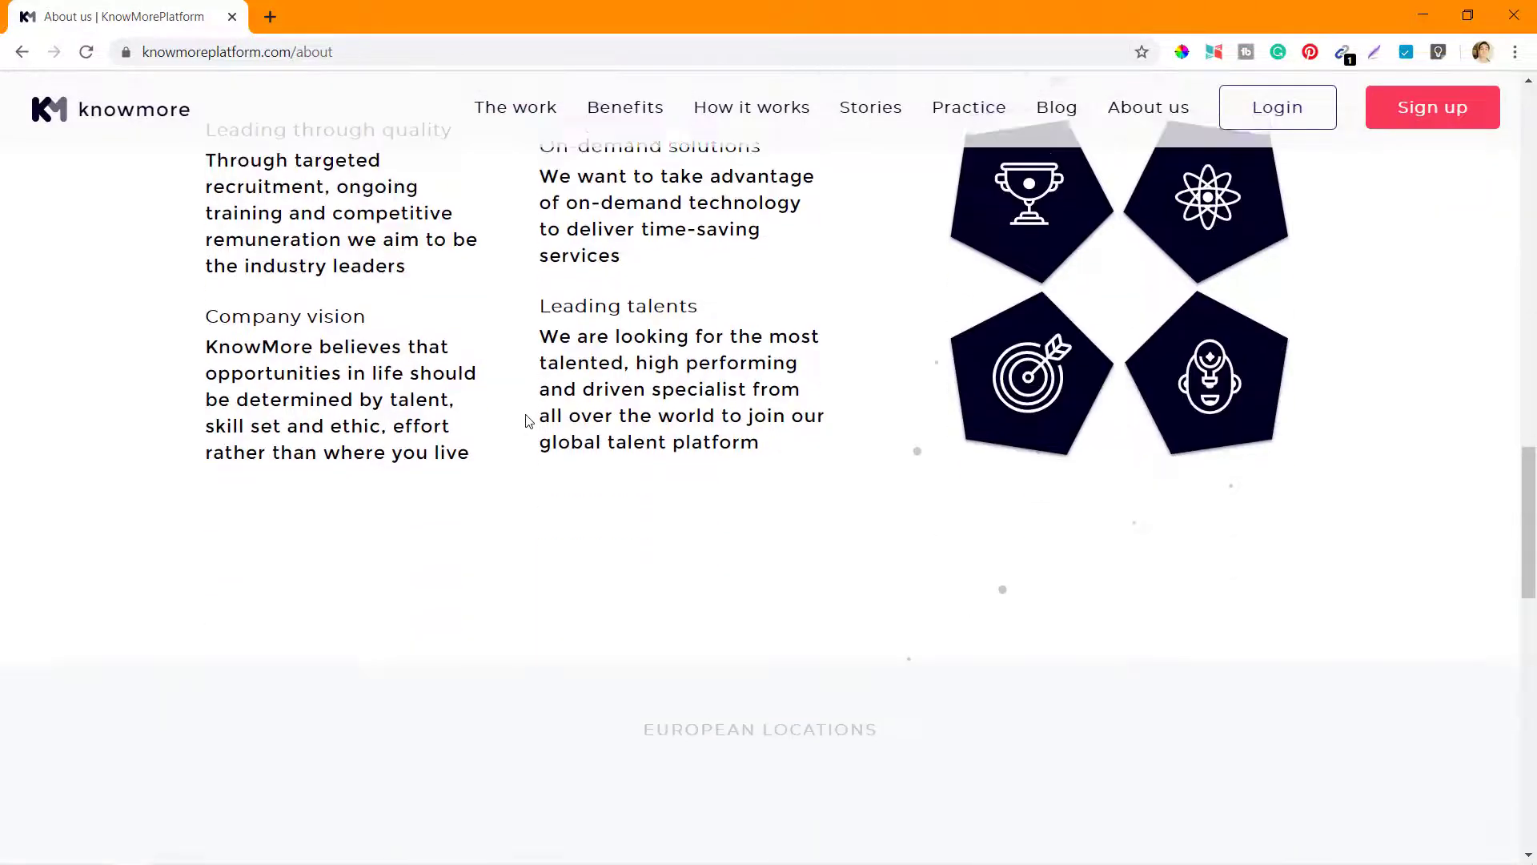
pyautogui.scroll(-3)
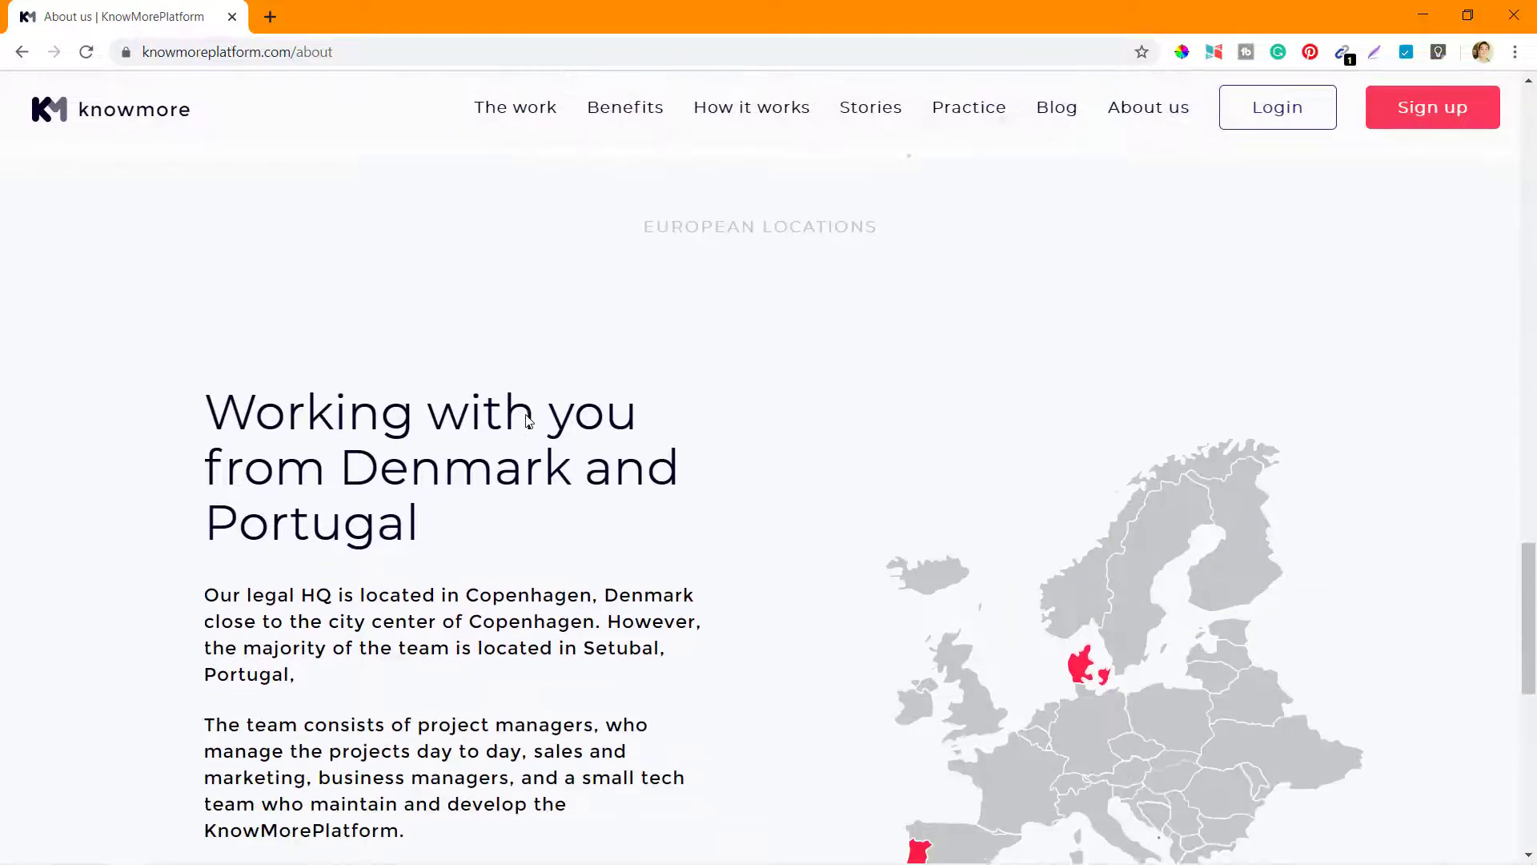
# Scroll past the Europe map to the join-the-platform prompt.
pyautogui.scroll(-3)
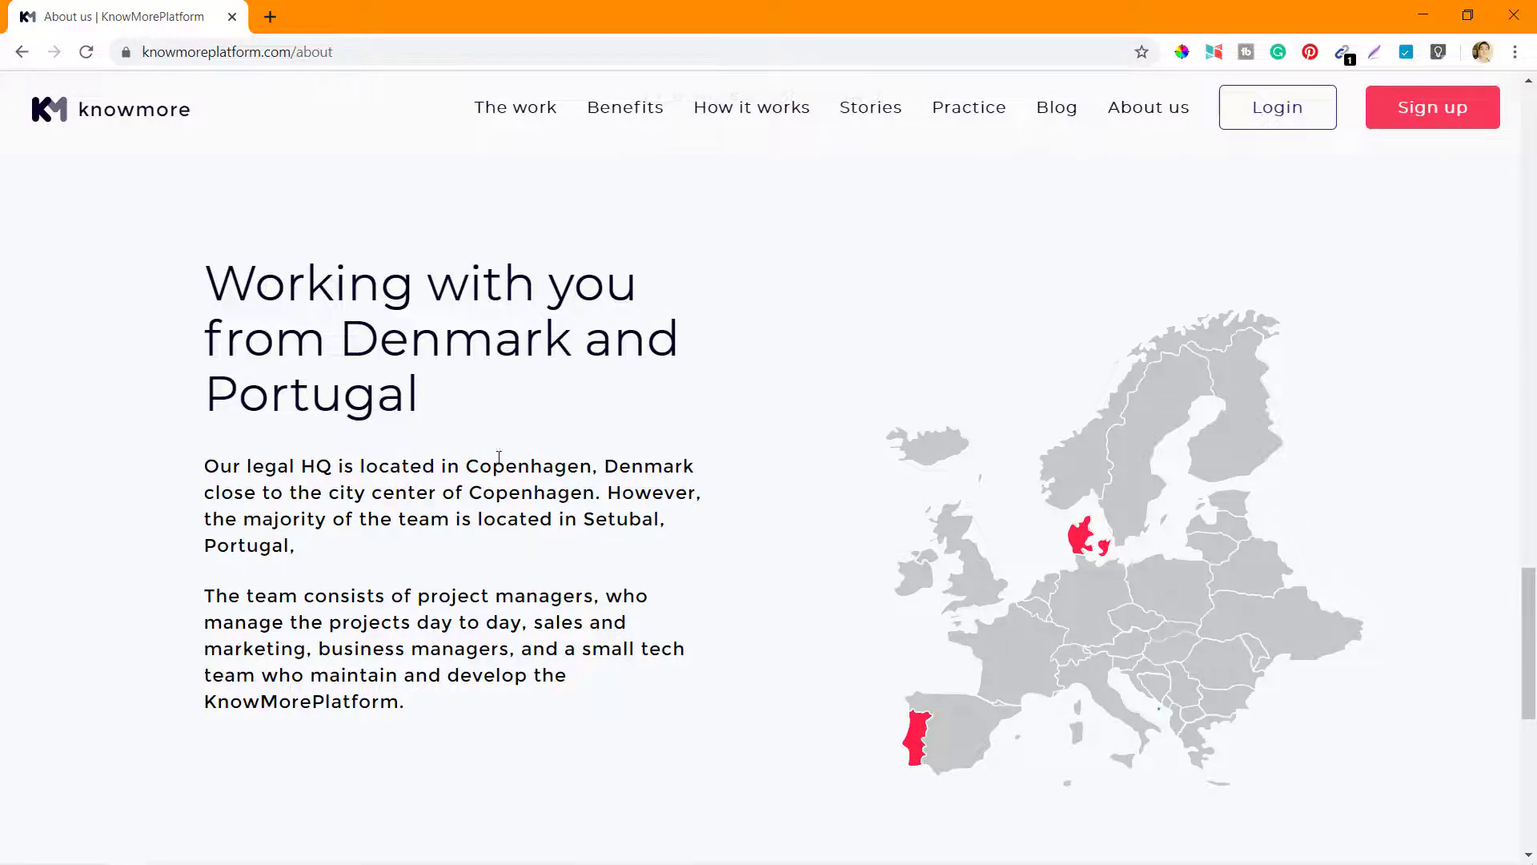
pyautogui.scroll(-3)
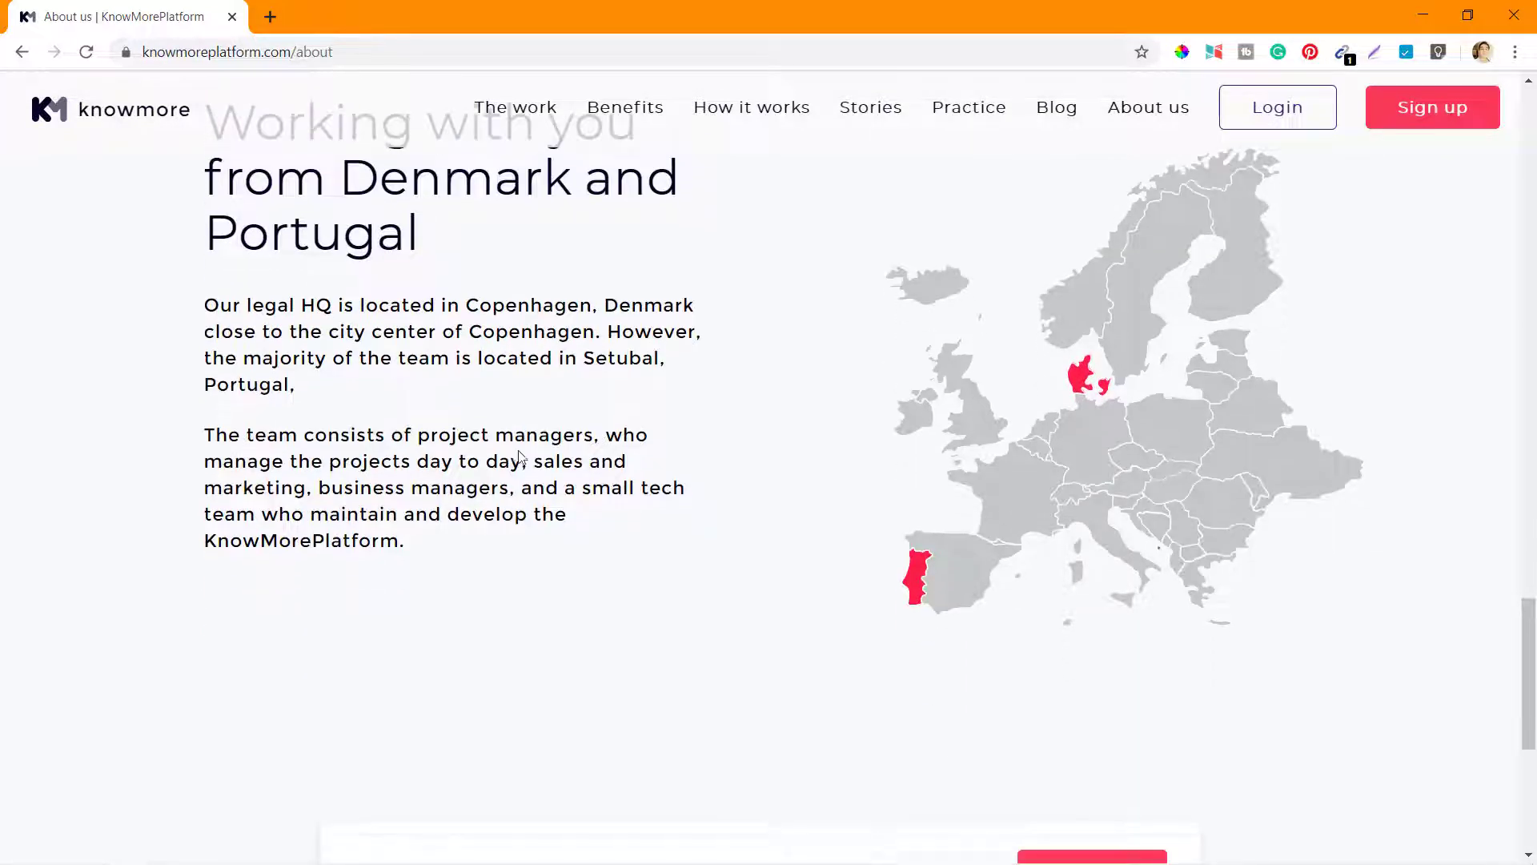
pyautogui.scroll(-3)
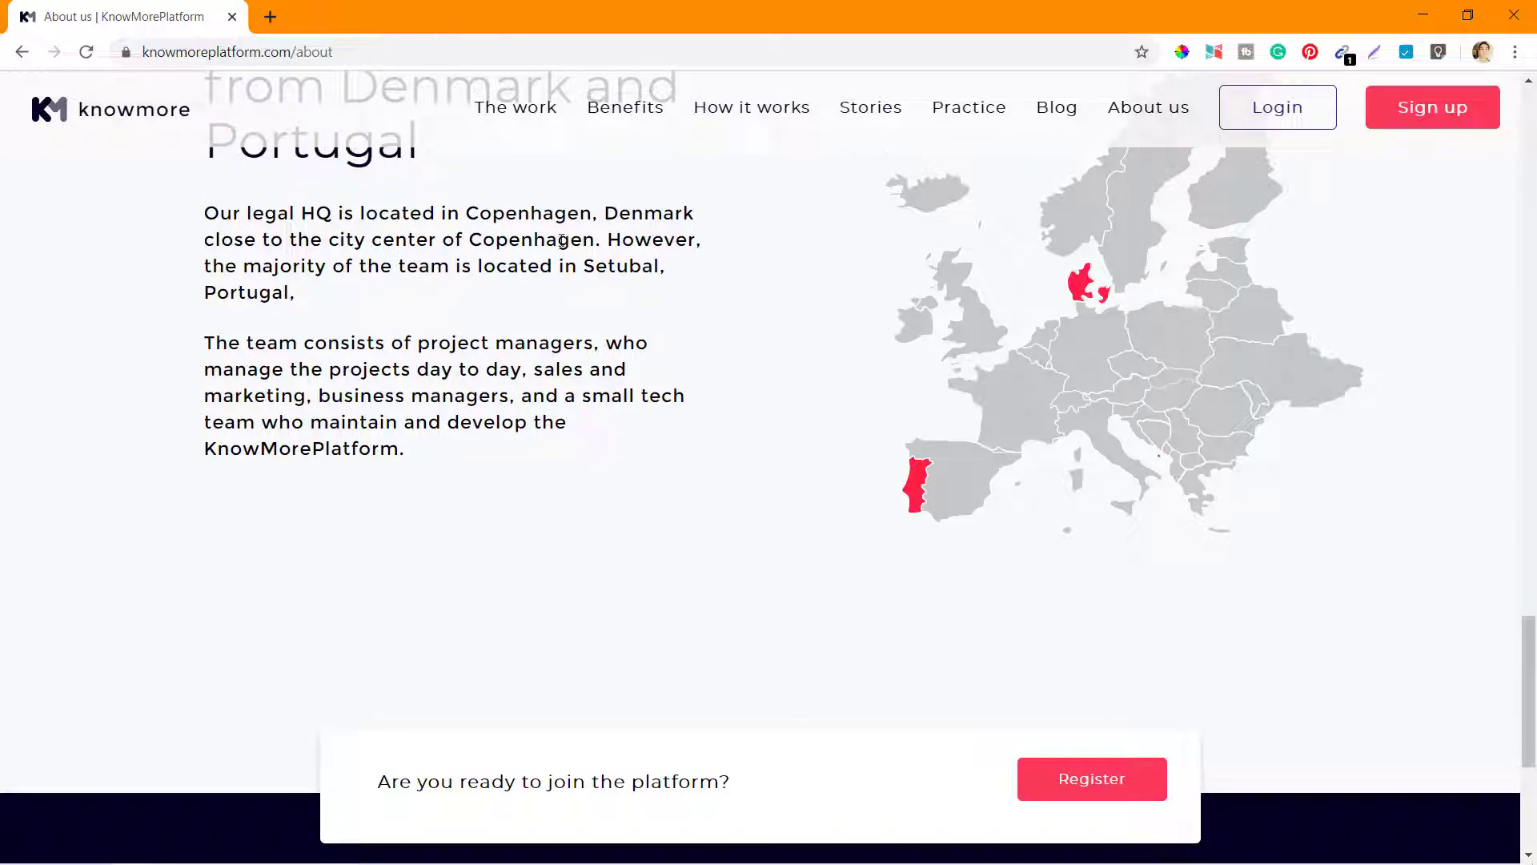
pyautogui.scroll(-3)
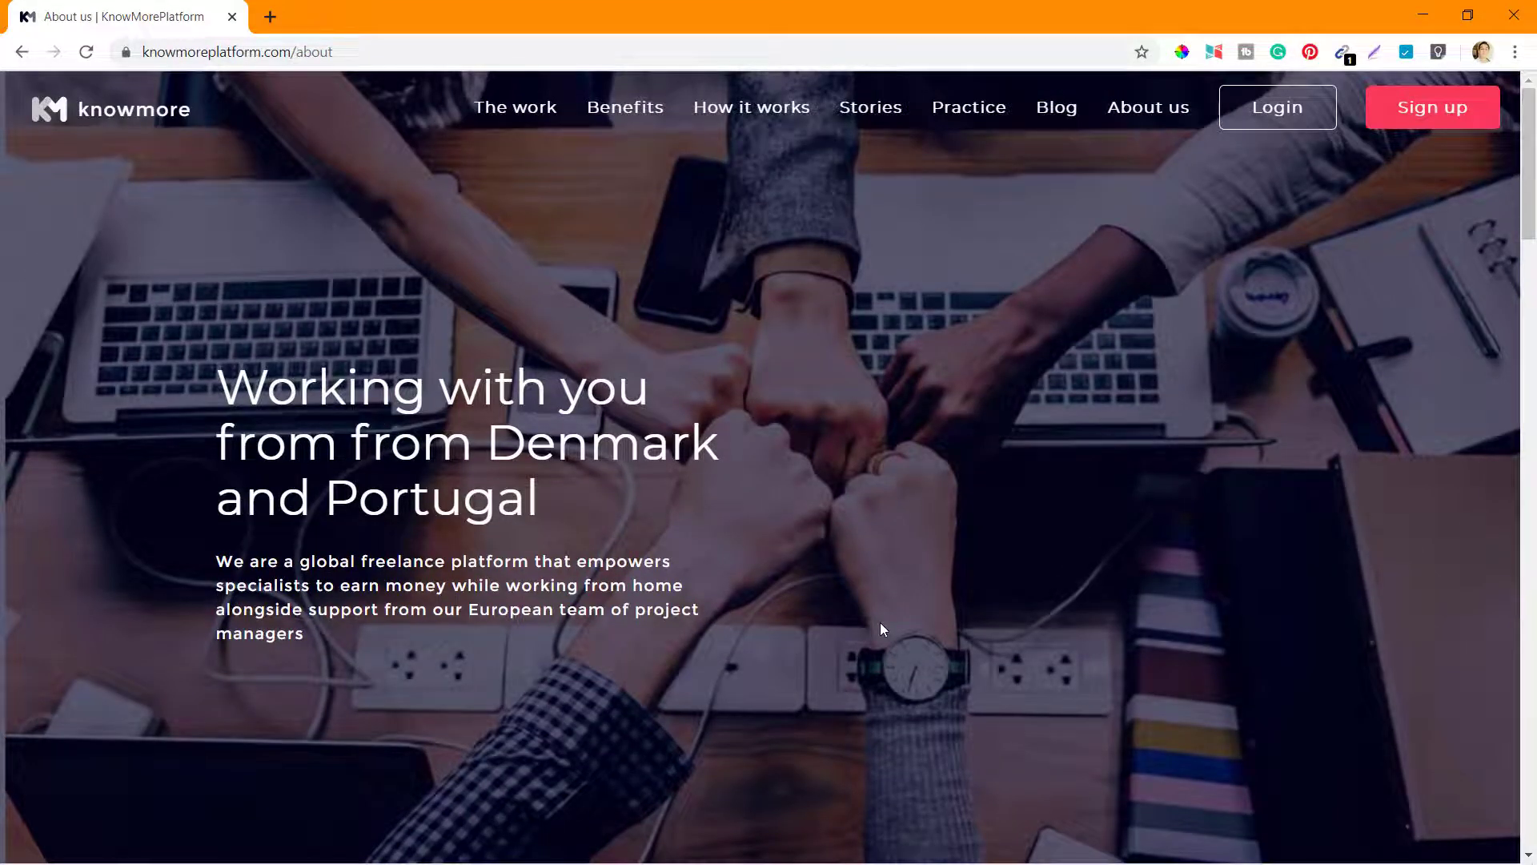
pyautogui.moveTo(1128, 367)
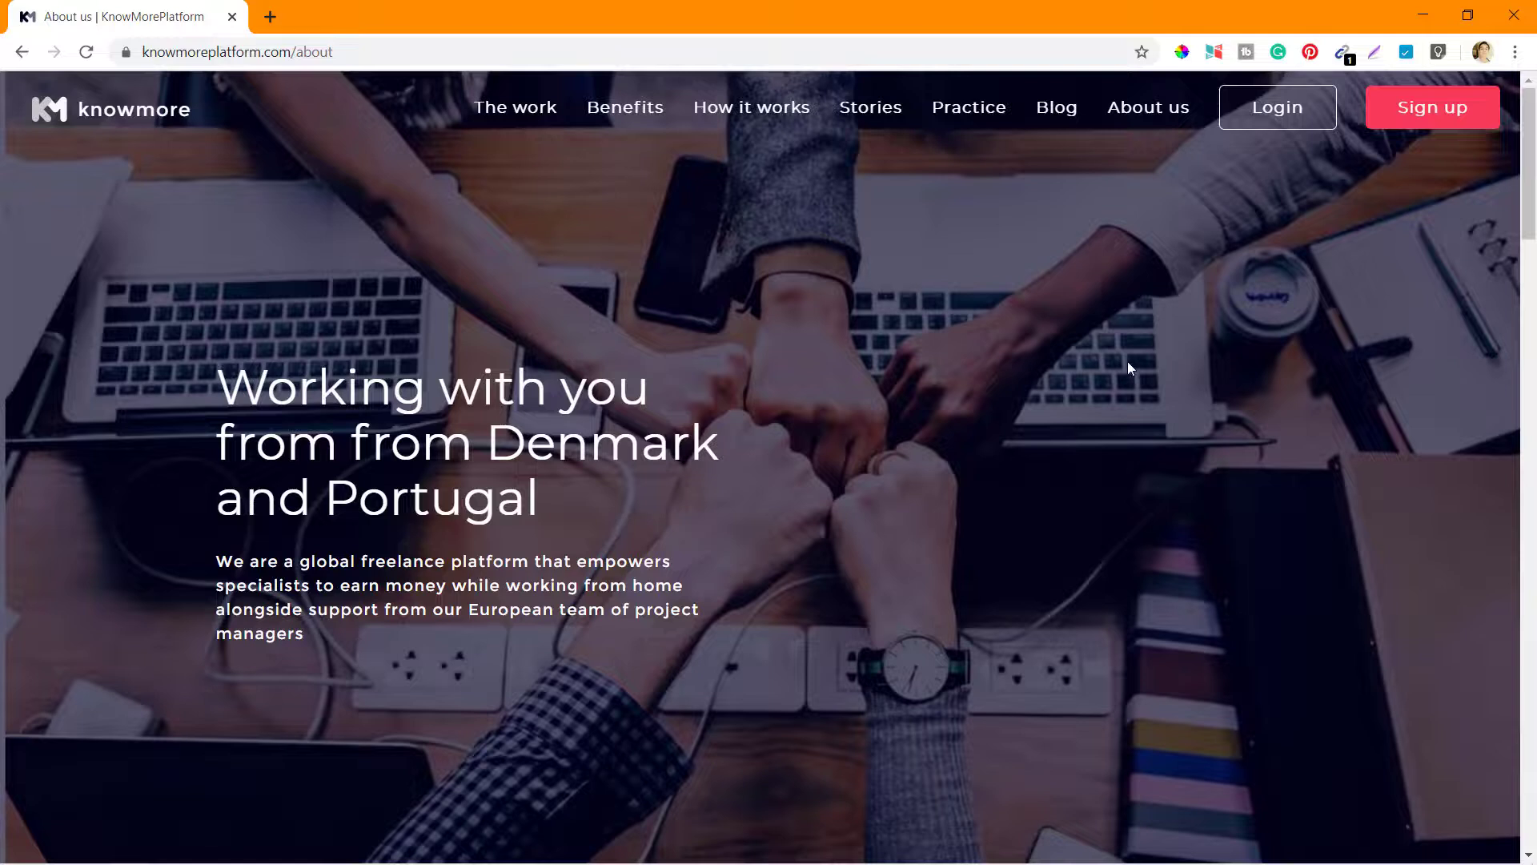
pyautogui.moveTo(989, 158)
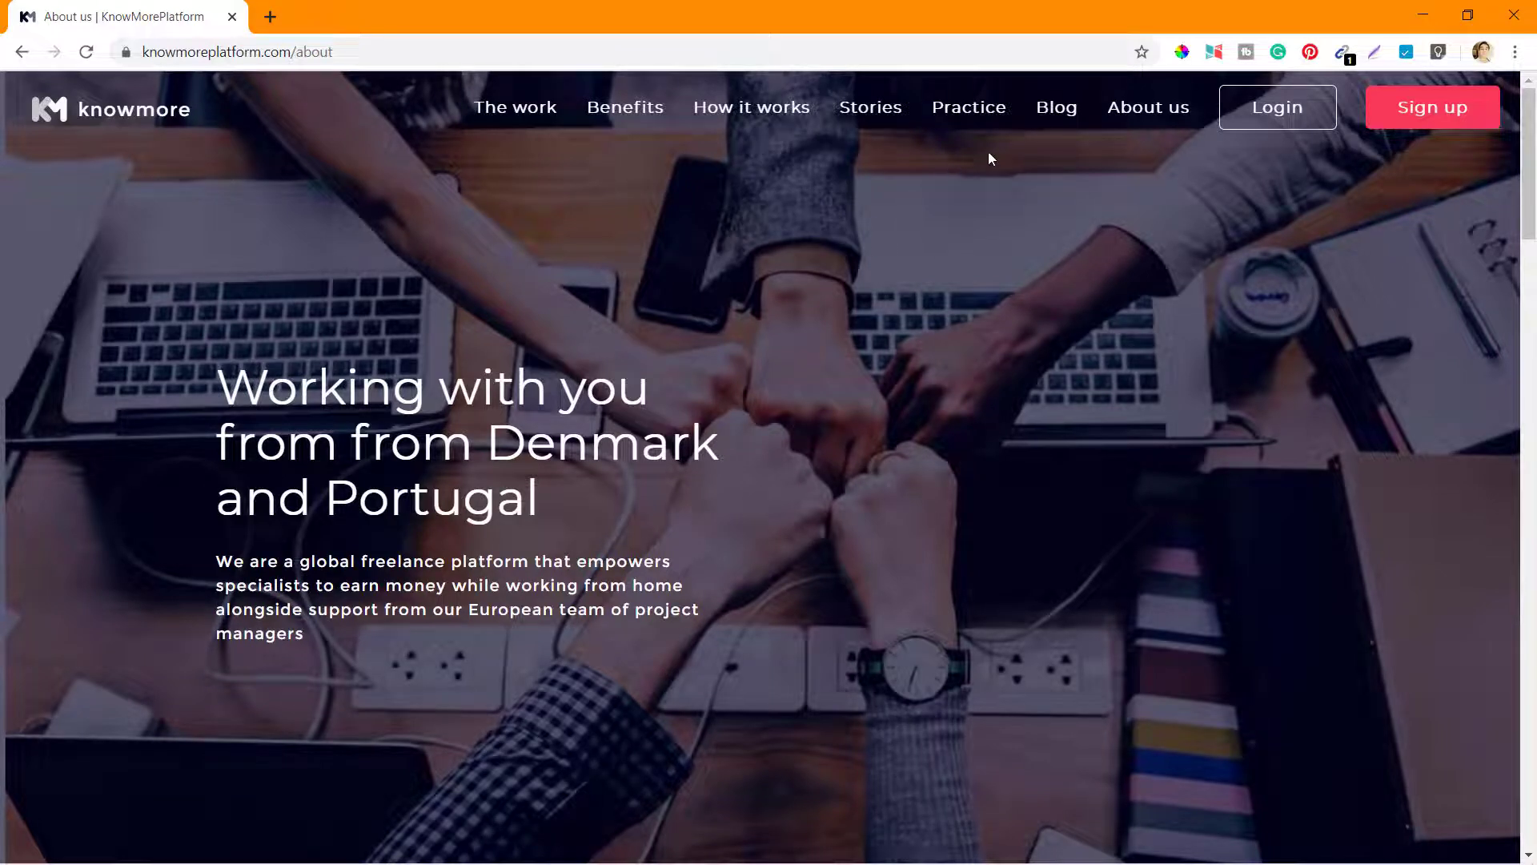
# Load the Practice page introducing PowerPoint practice documents and videos.
pyautogui.click(969, 106)
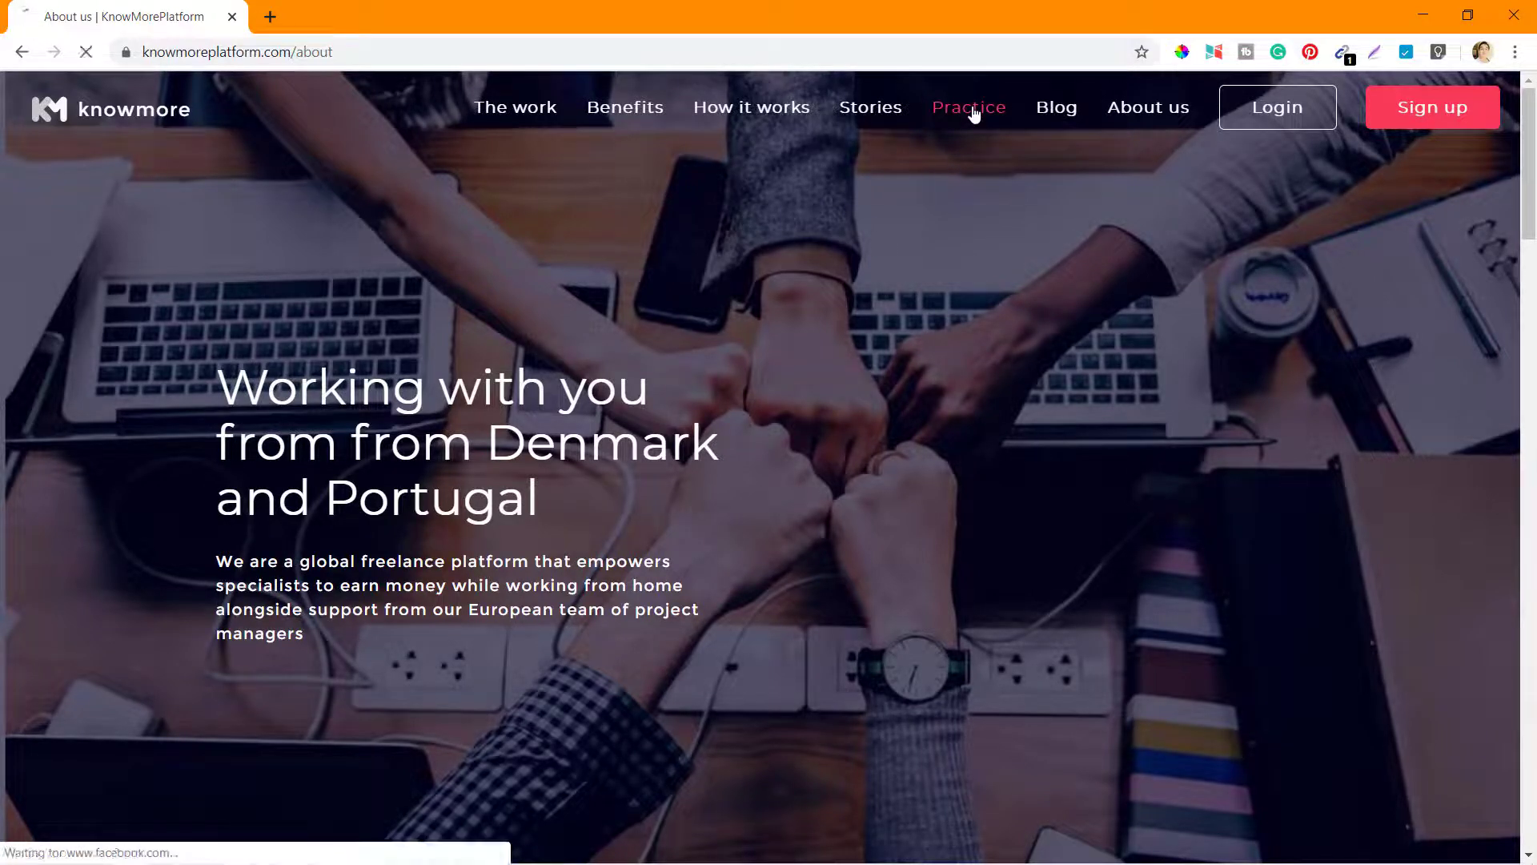
pyautogui.click(968, 107)
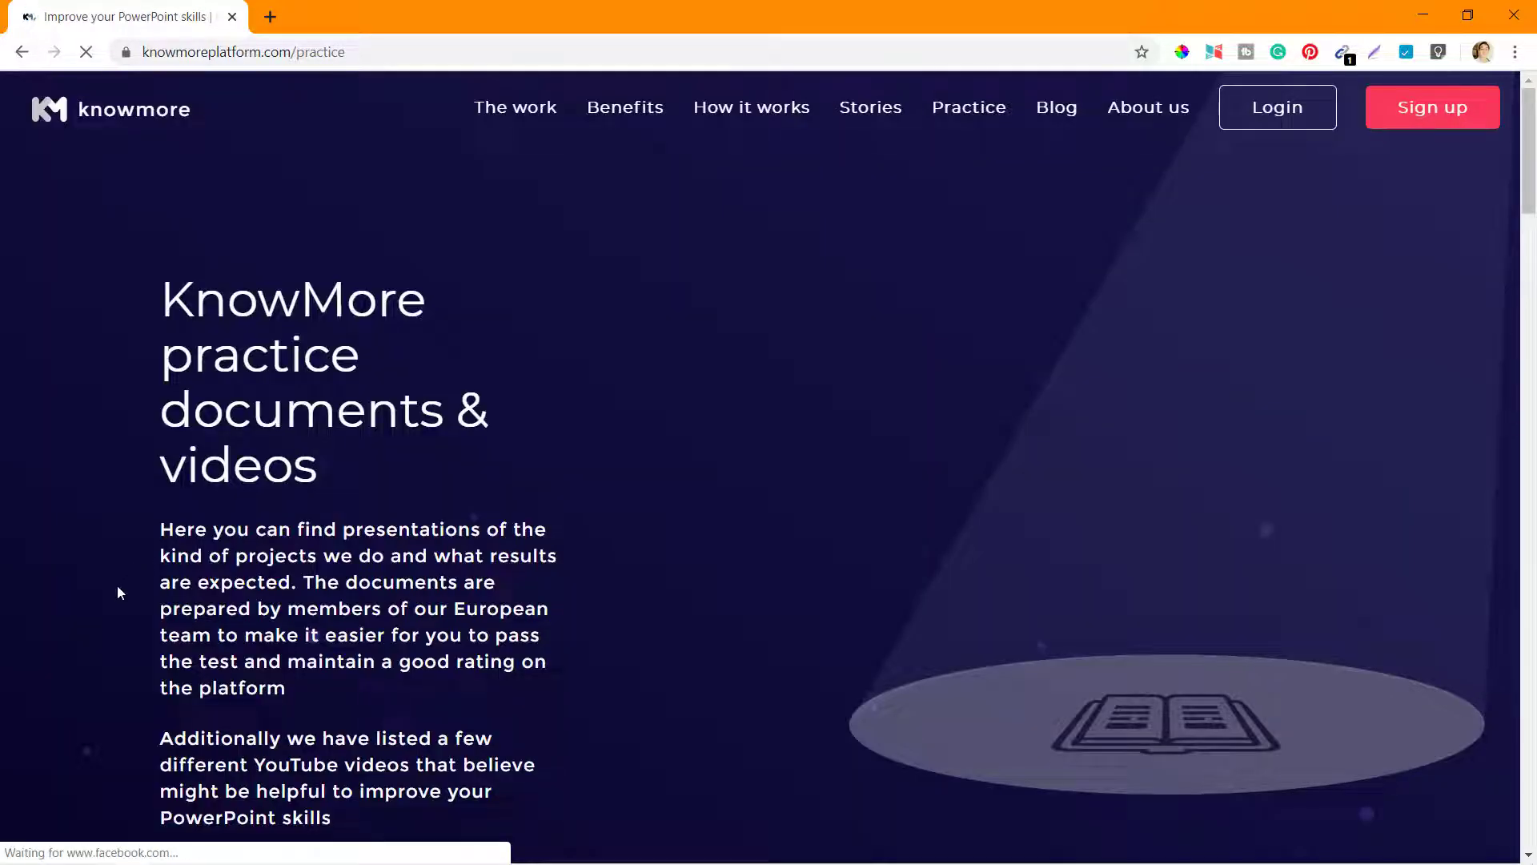
# Scroll through document cards from Project types to The NO-GO checklist and YouTube section.
pyautogui.scroll(-3)
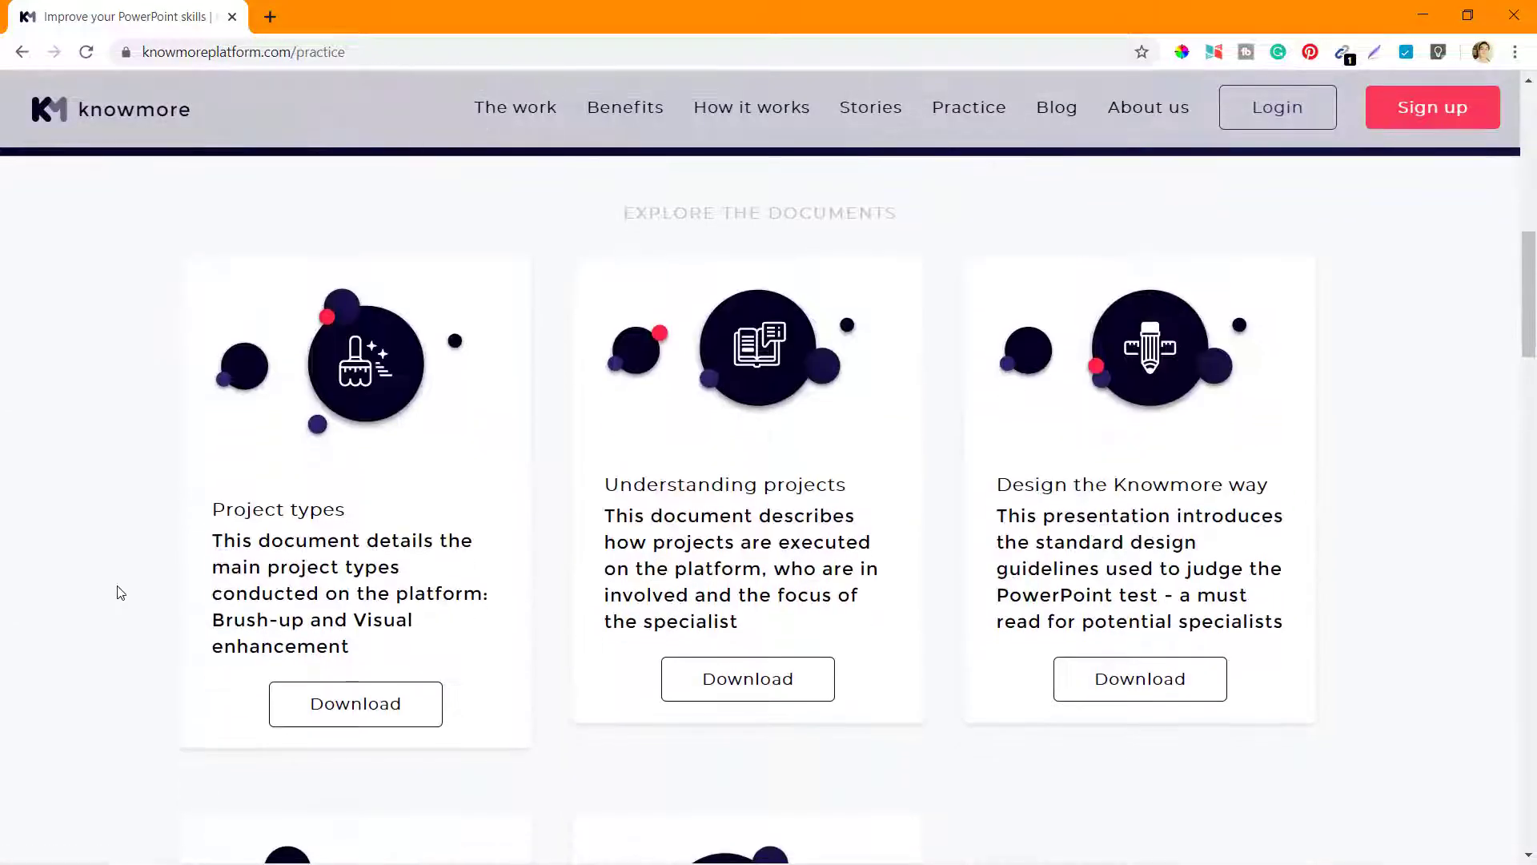
pyautogui.scroll(-3)
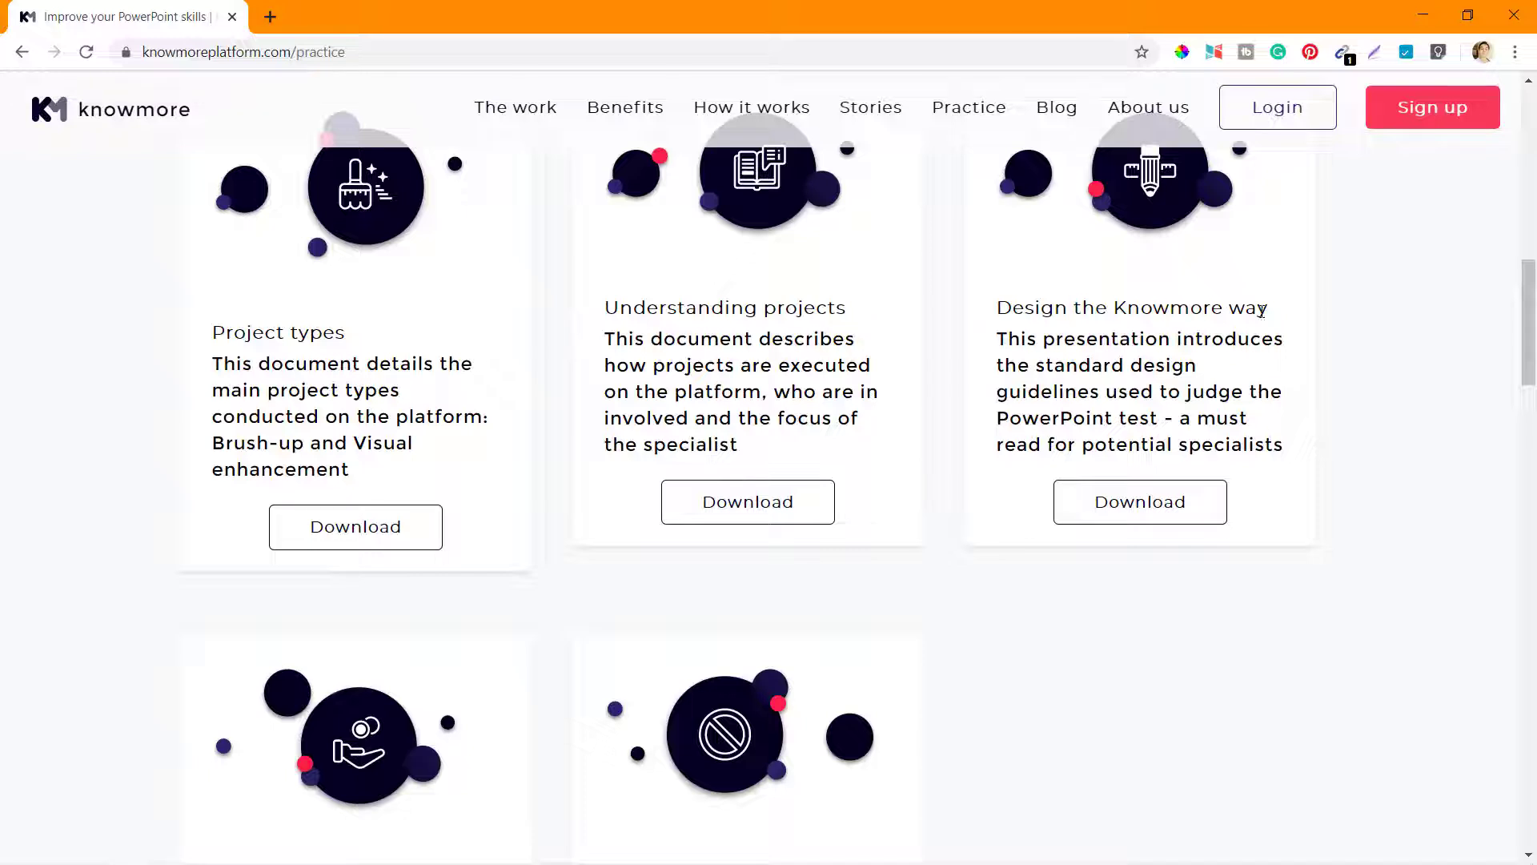
pyautogui.moveTo(1181, 288)
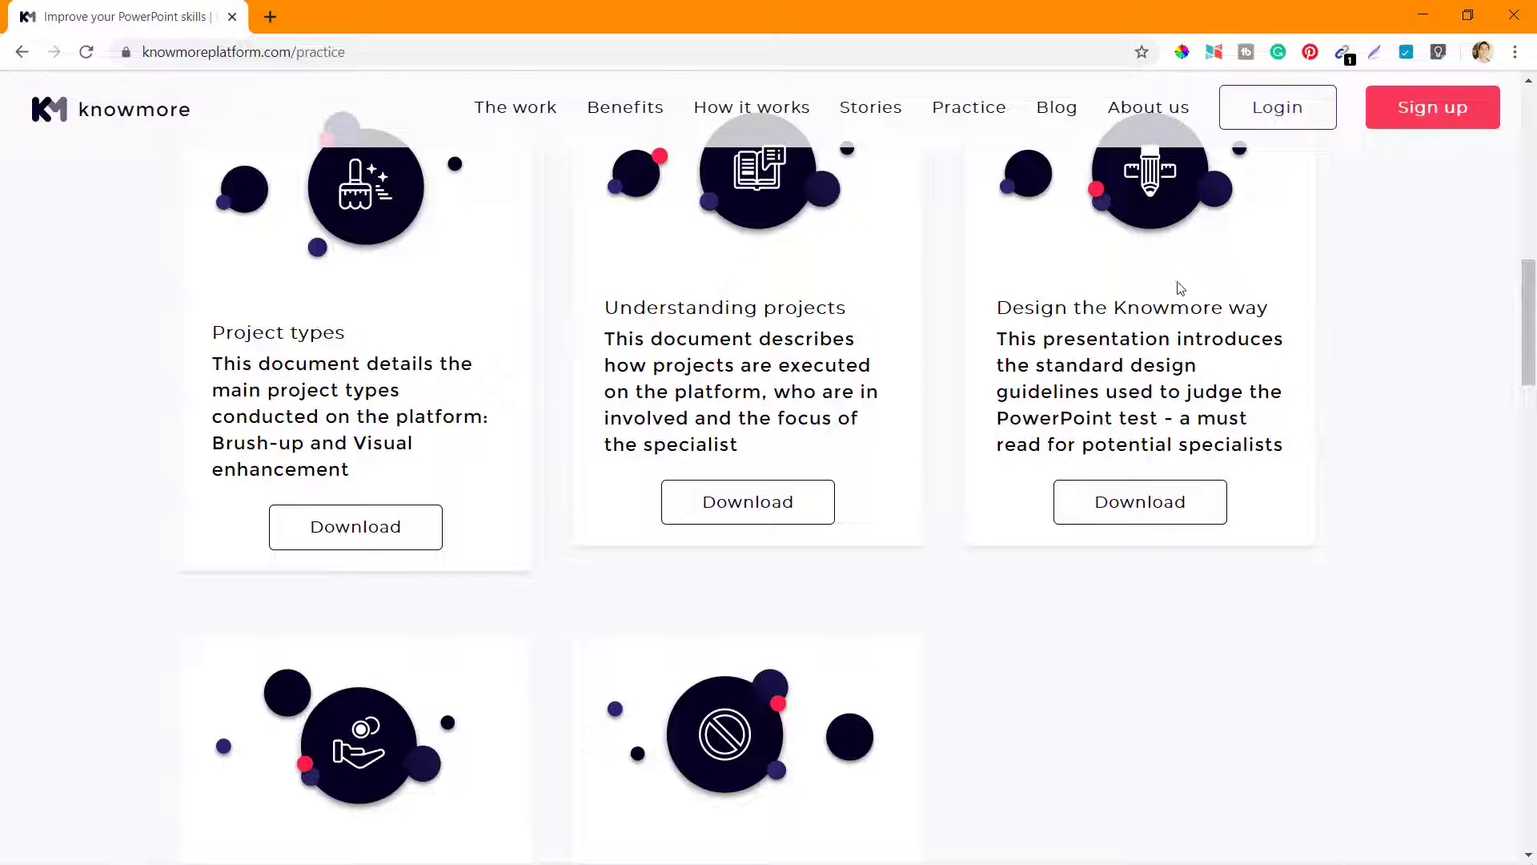
pyautogui.scroll(-3)
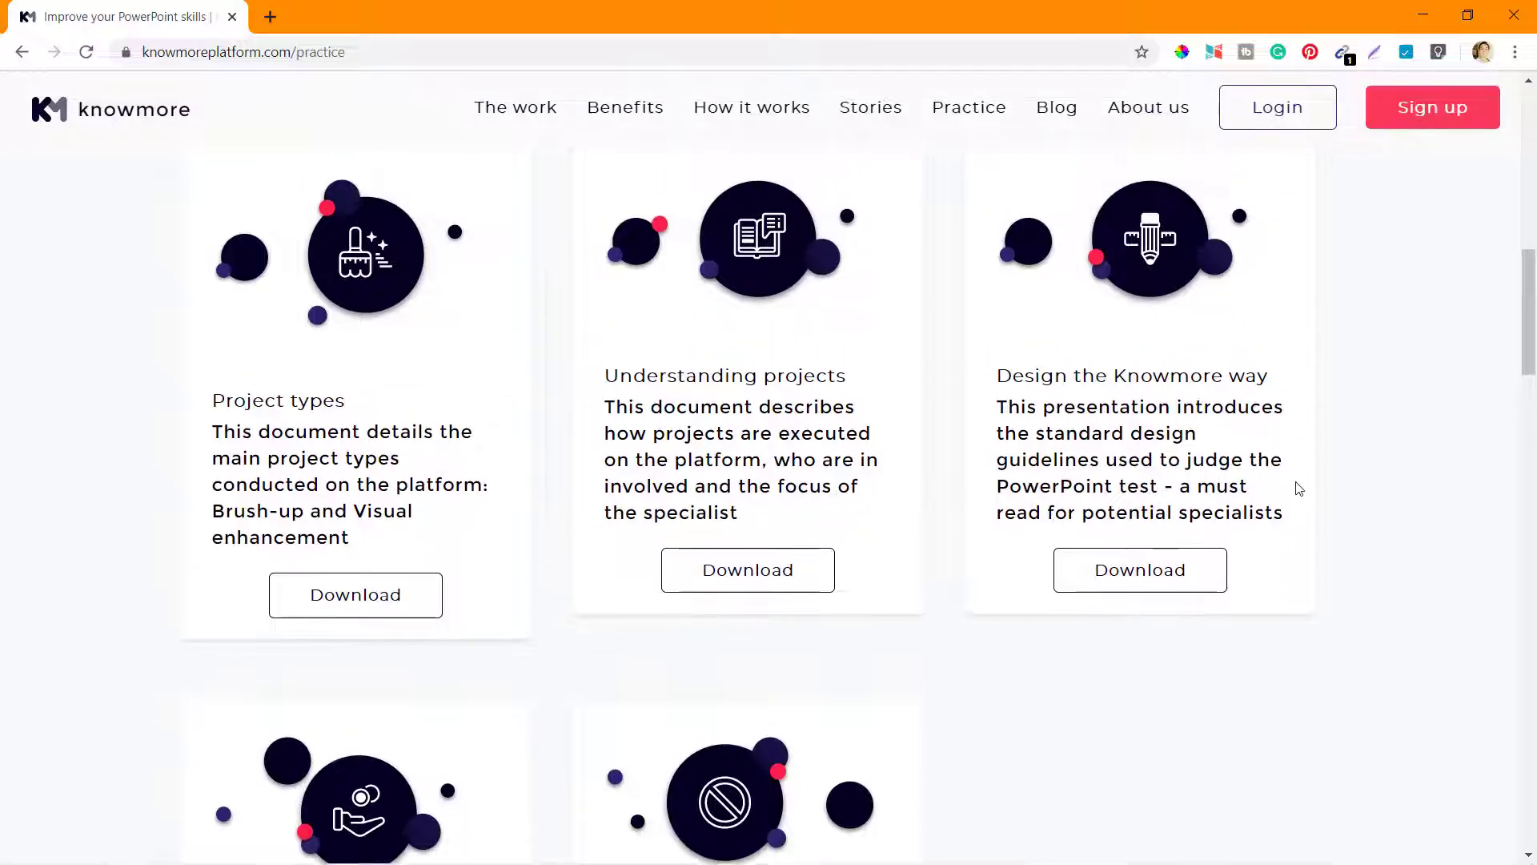
pyautogui.scroll(-3)
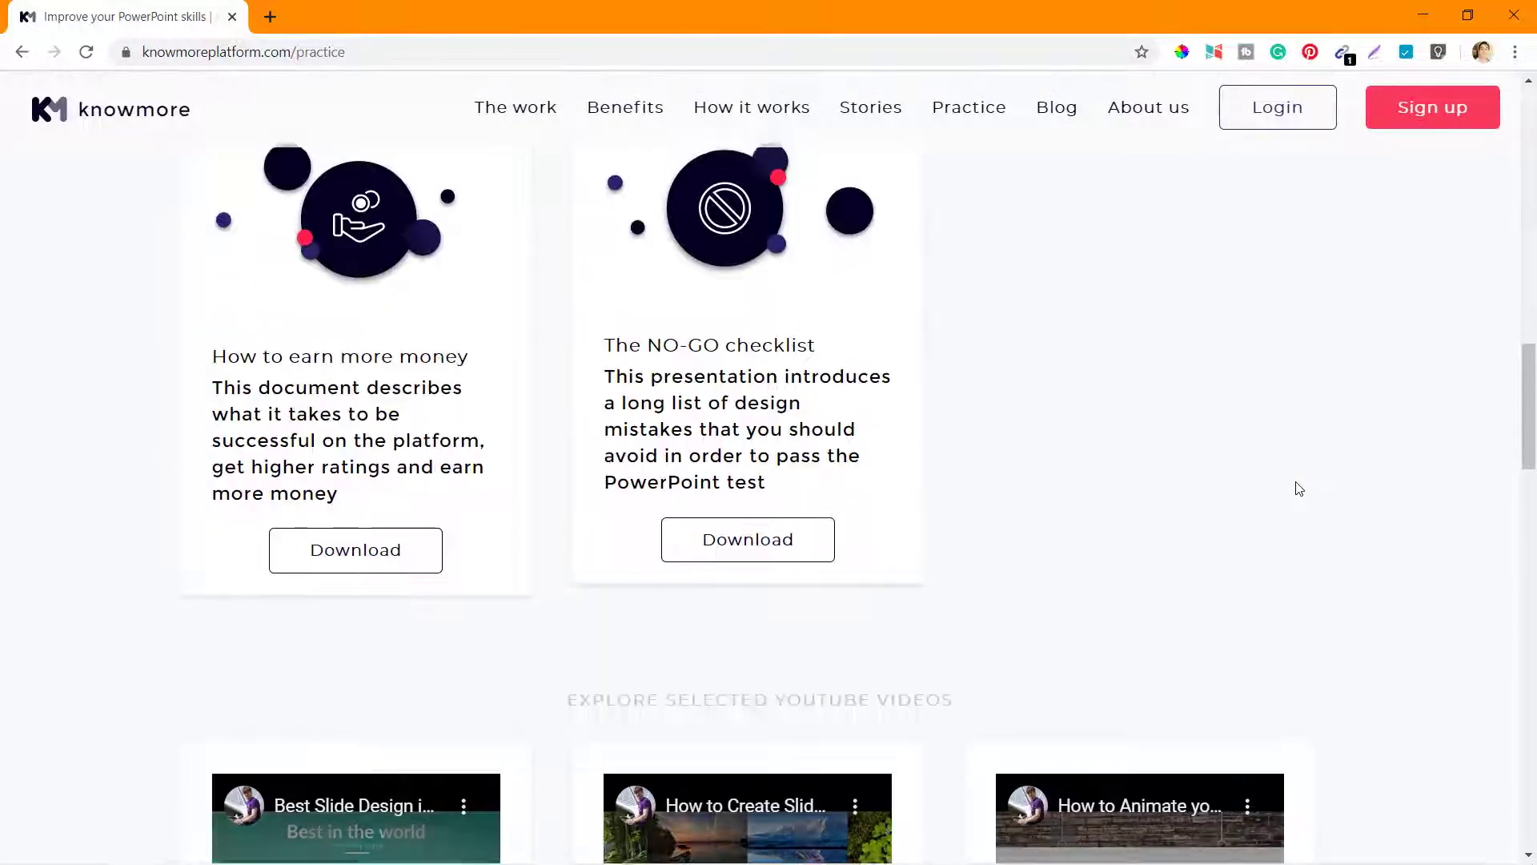
pyautogui.scroll(-3)
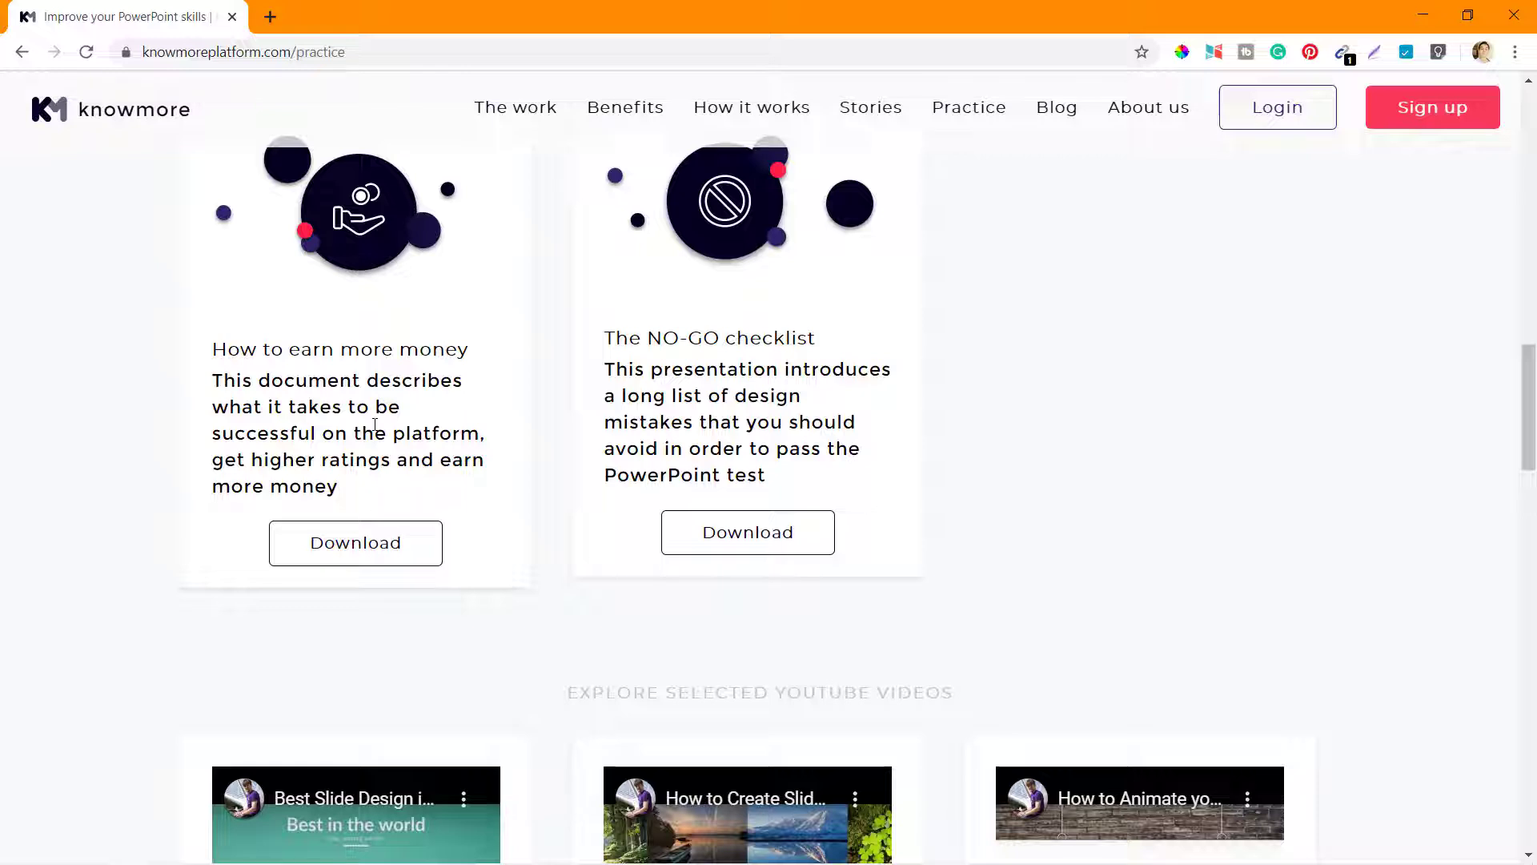
pyautogui.scroll(-3)
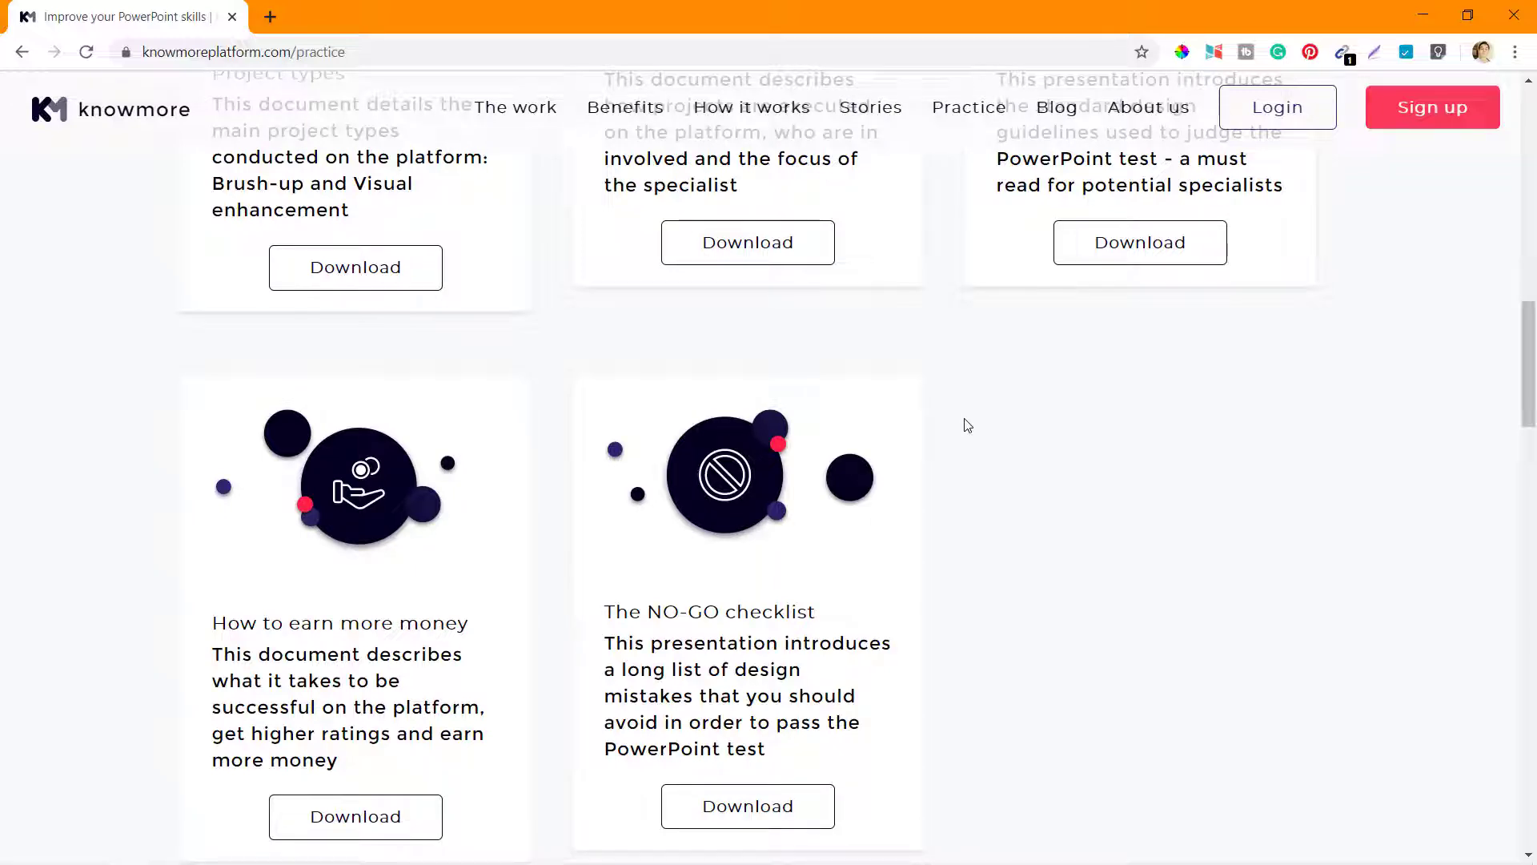
# Browse the YouTube grid from Re-create a slide to Using Brushes and arrows, then back up.
pyautogui.scroll(-3)
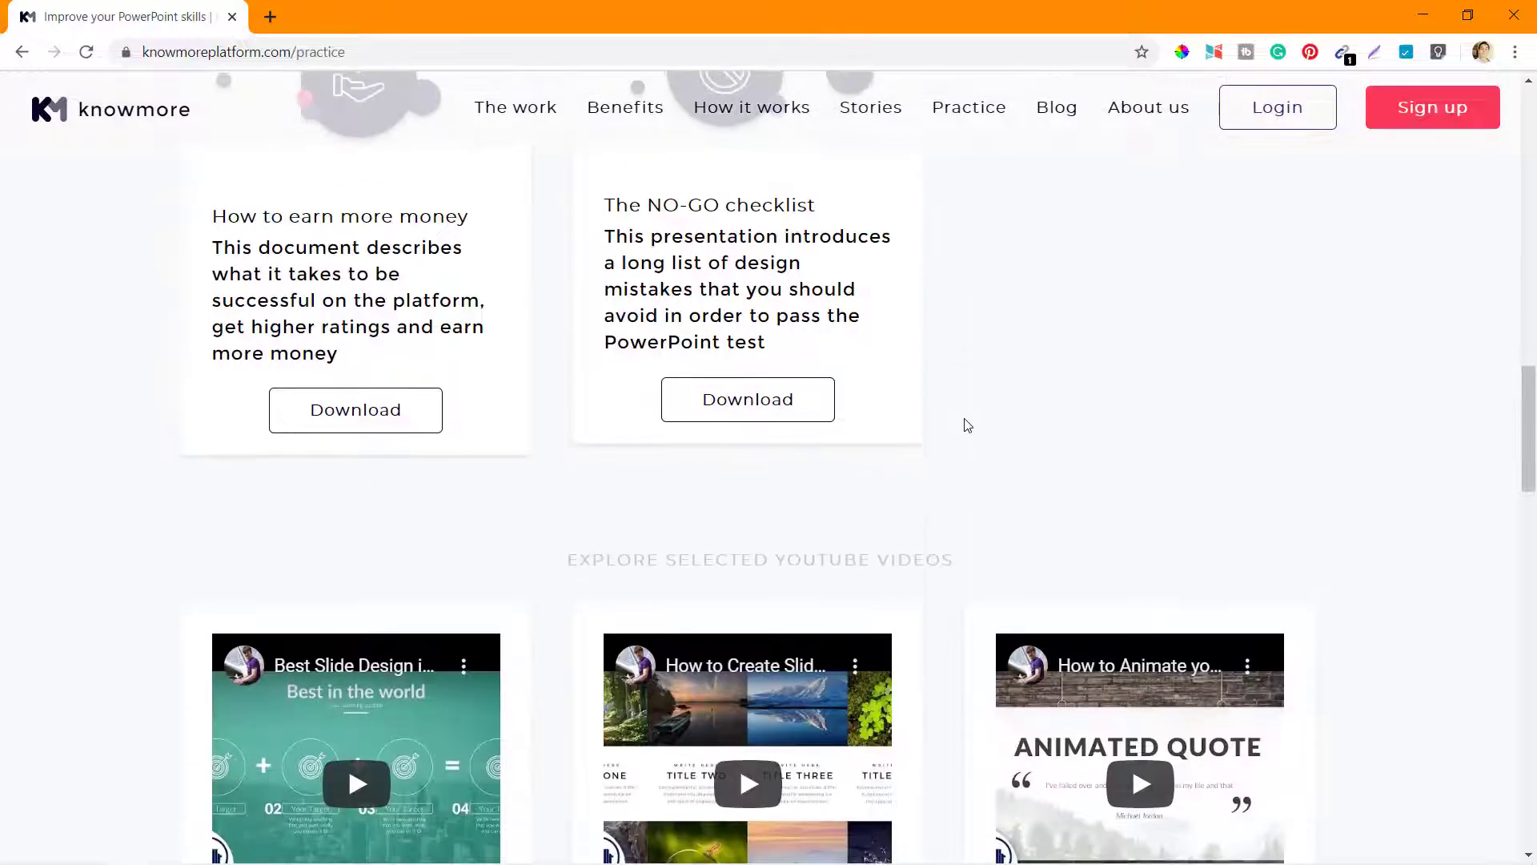
pyautogui.scroll(-3)
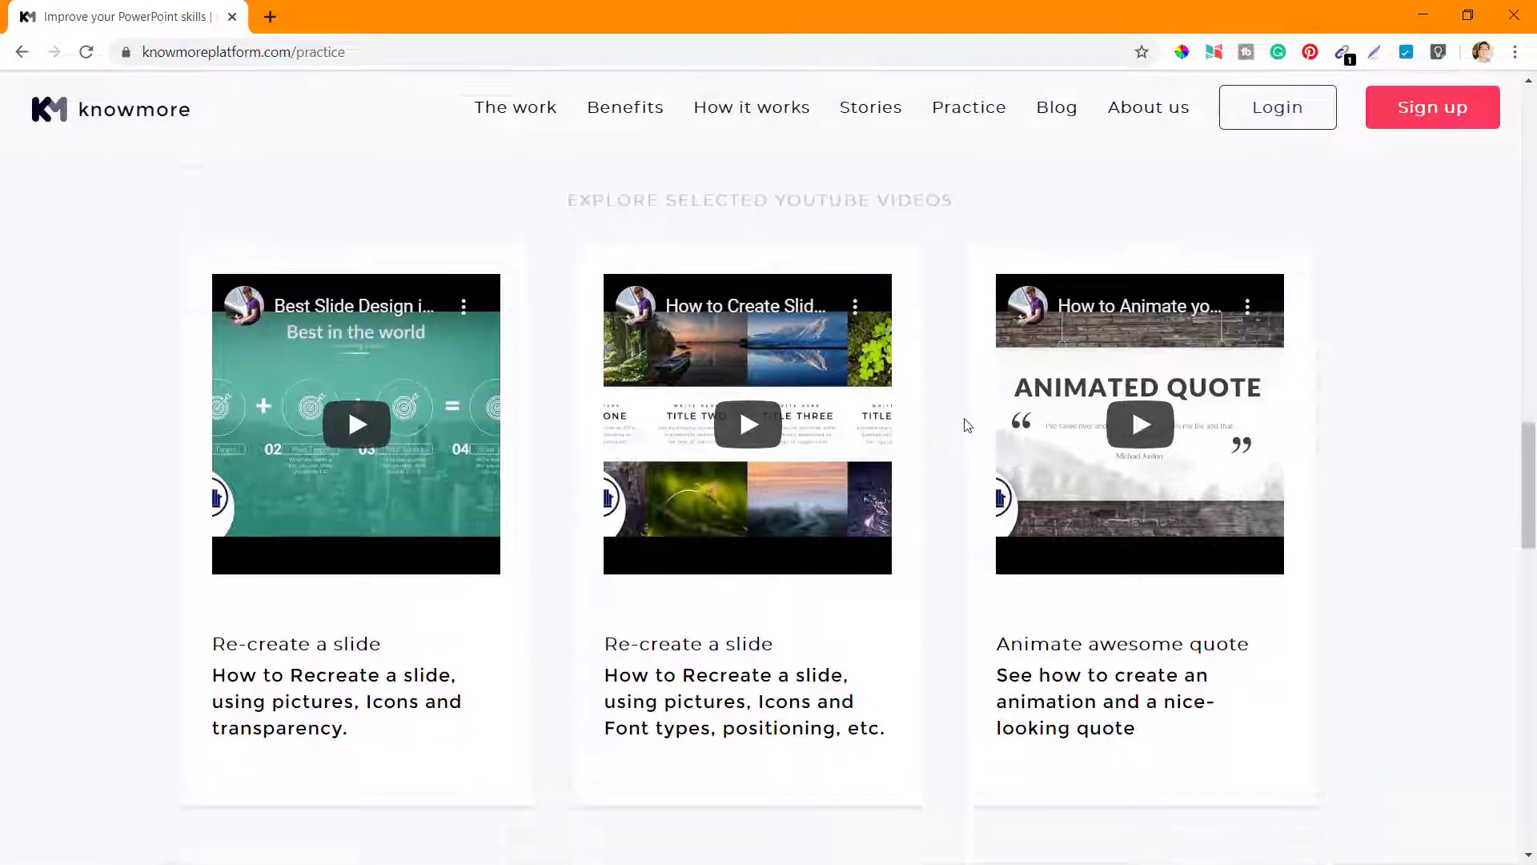
pyautogui.scroll(-3)
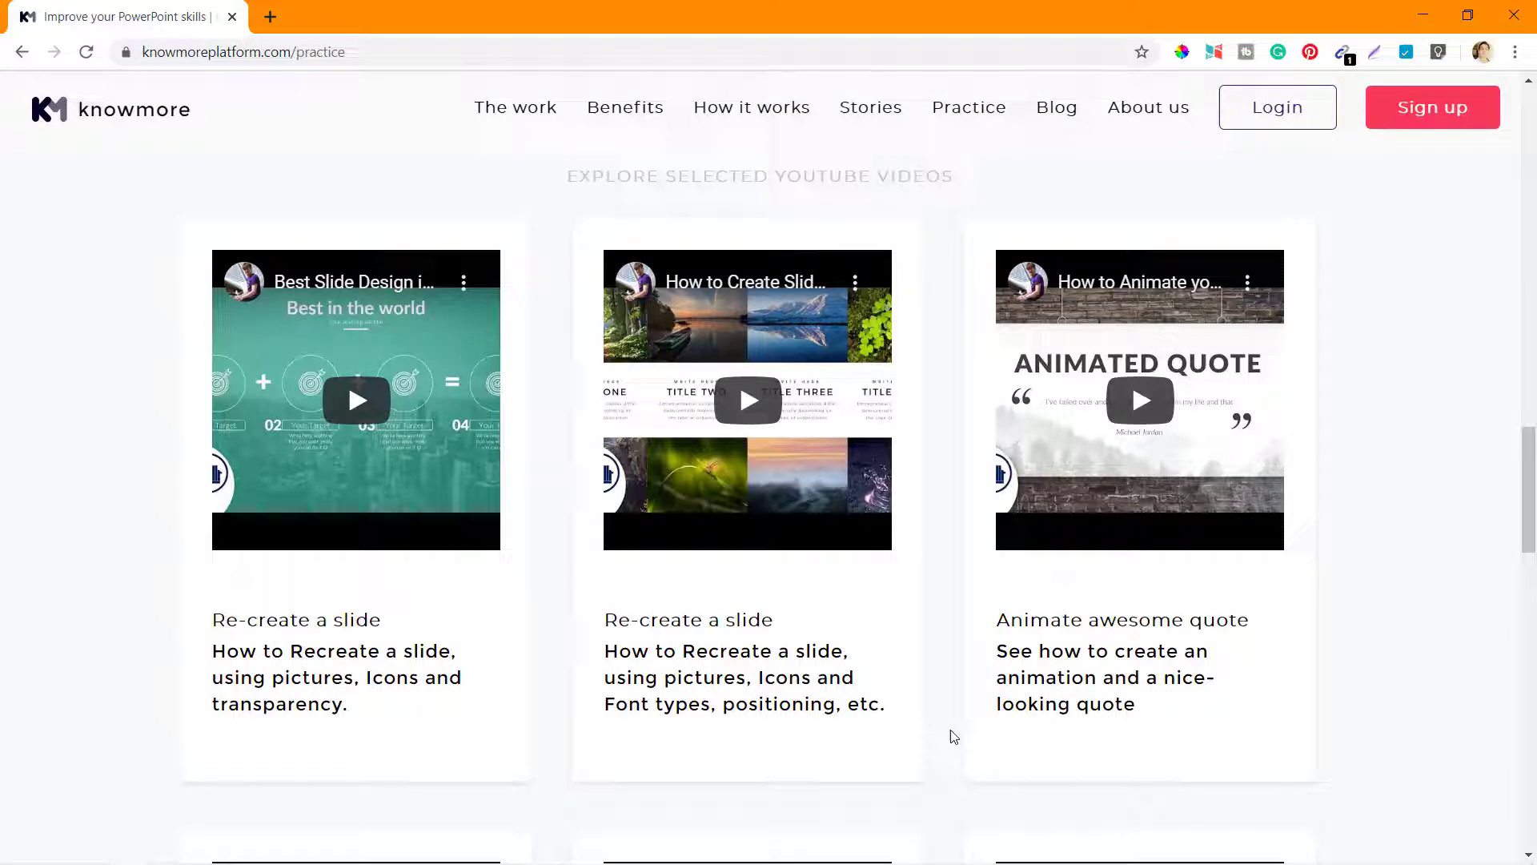
pyautogui.scroll(-3)
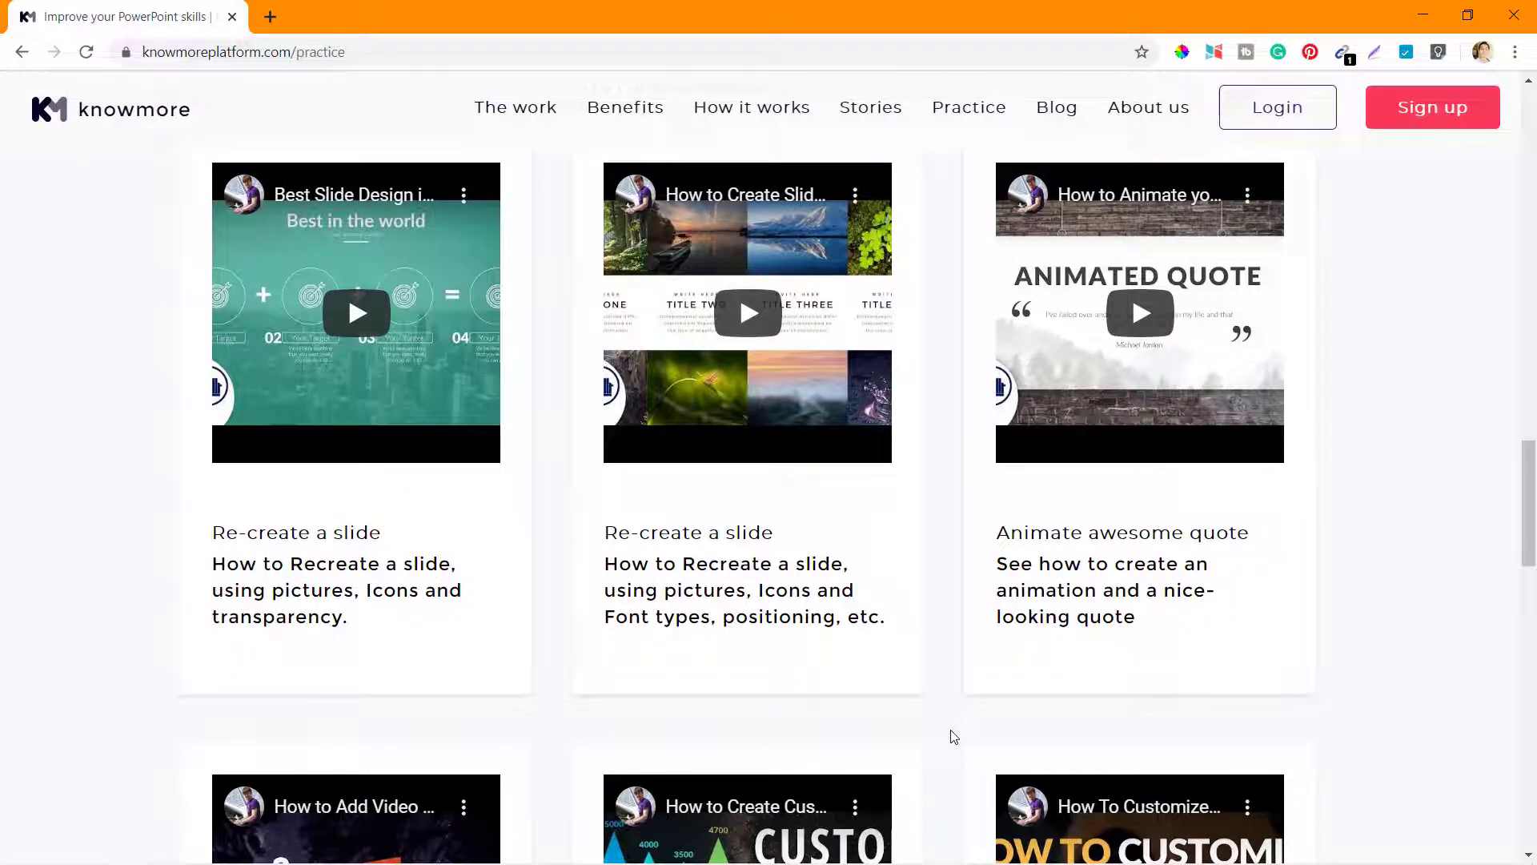
pyautogui.scroll(-3)
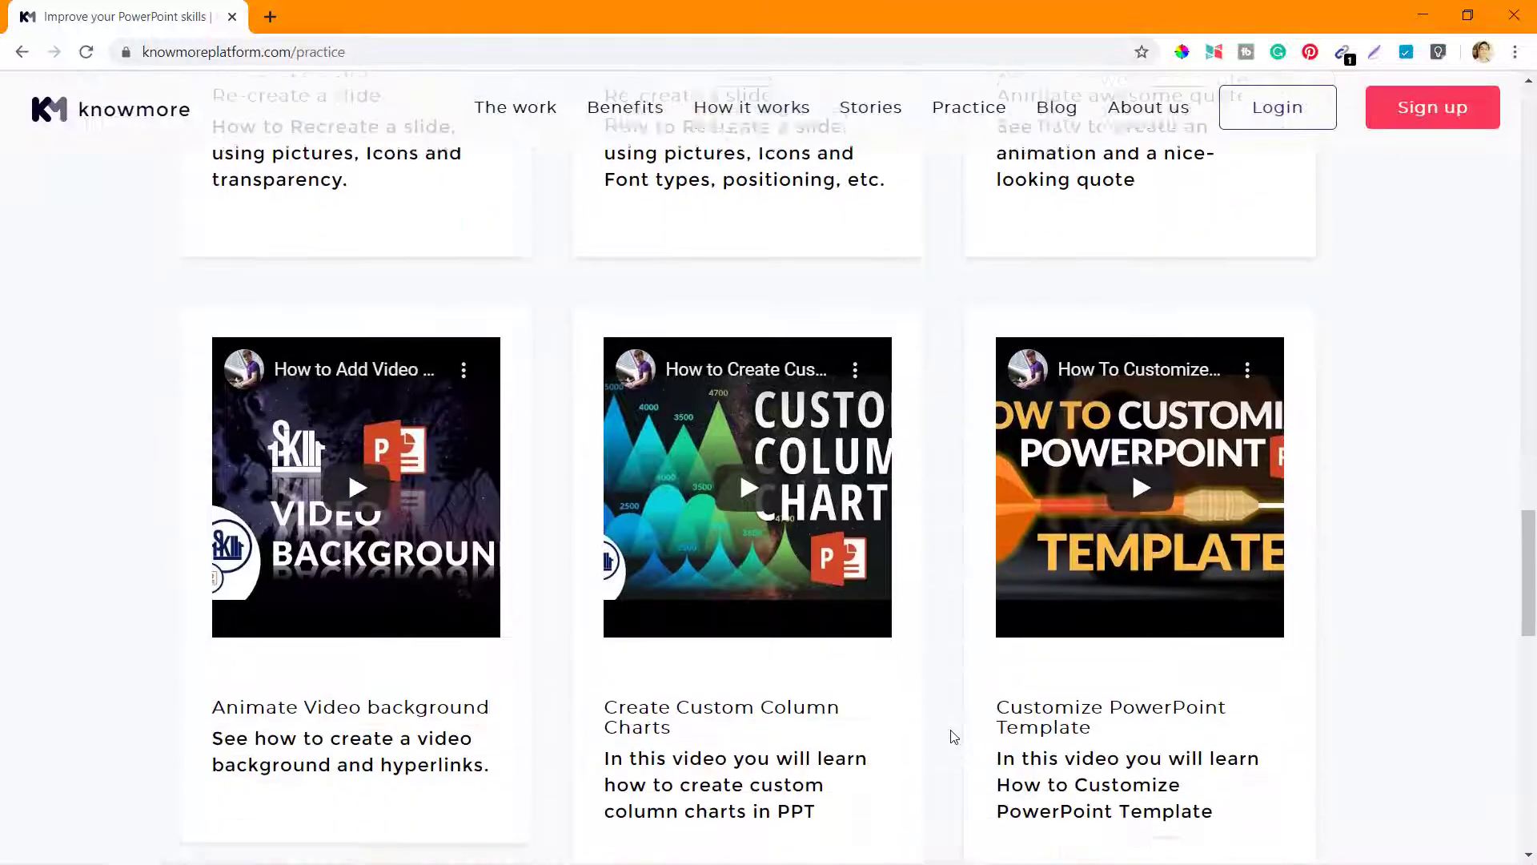
pyautogui.scroll(-3)
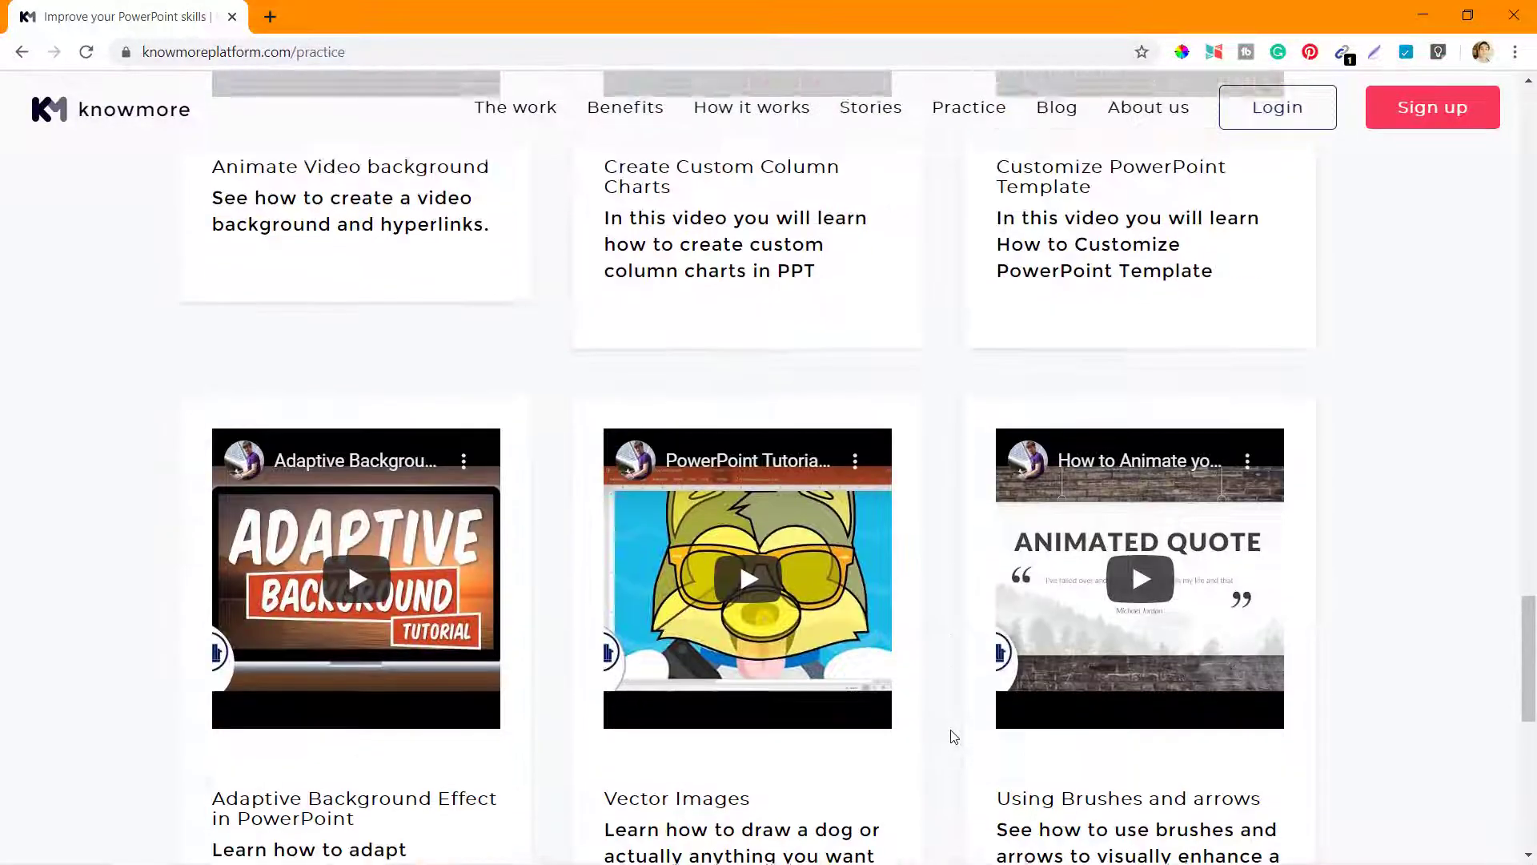
pyautogui.scroll(-3)
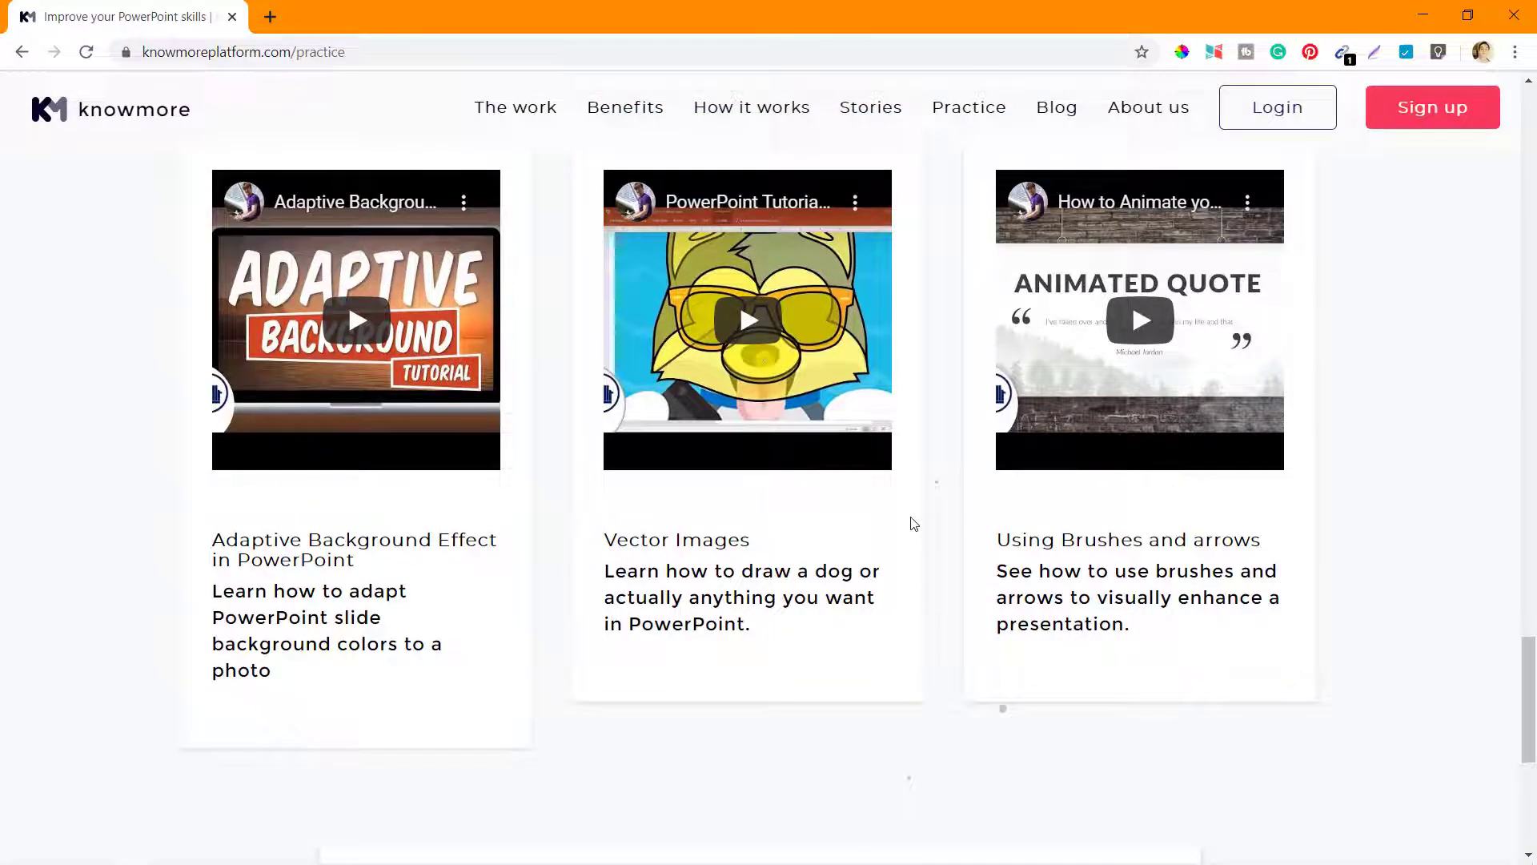
pyautogui.scroll(3)
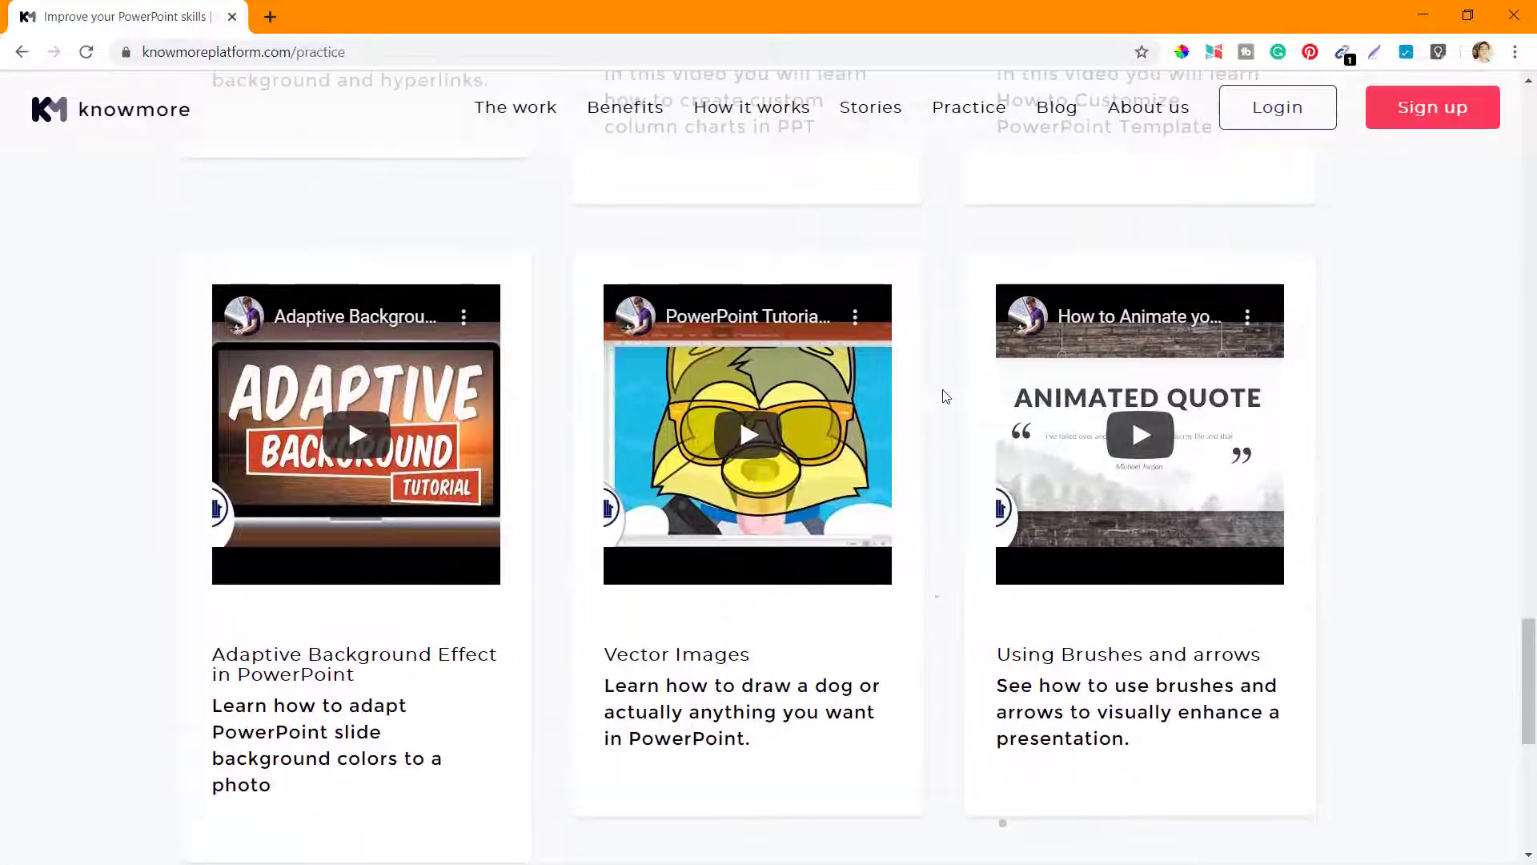
pyautogui.scroll(3)
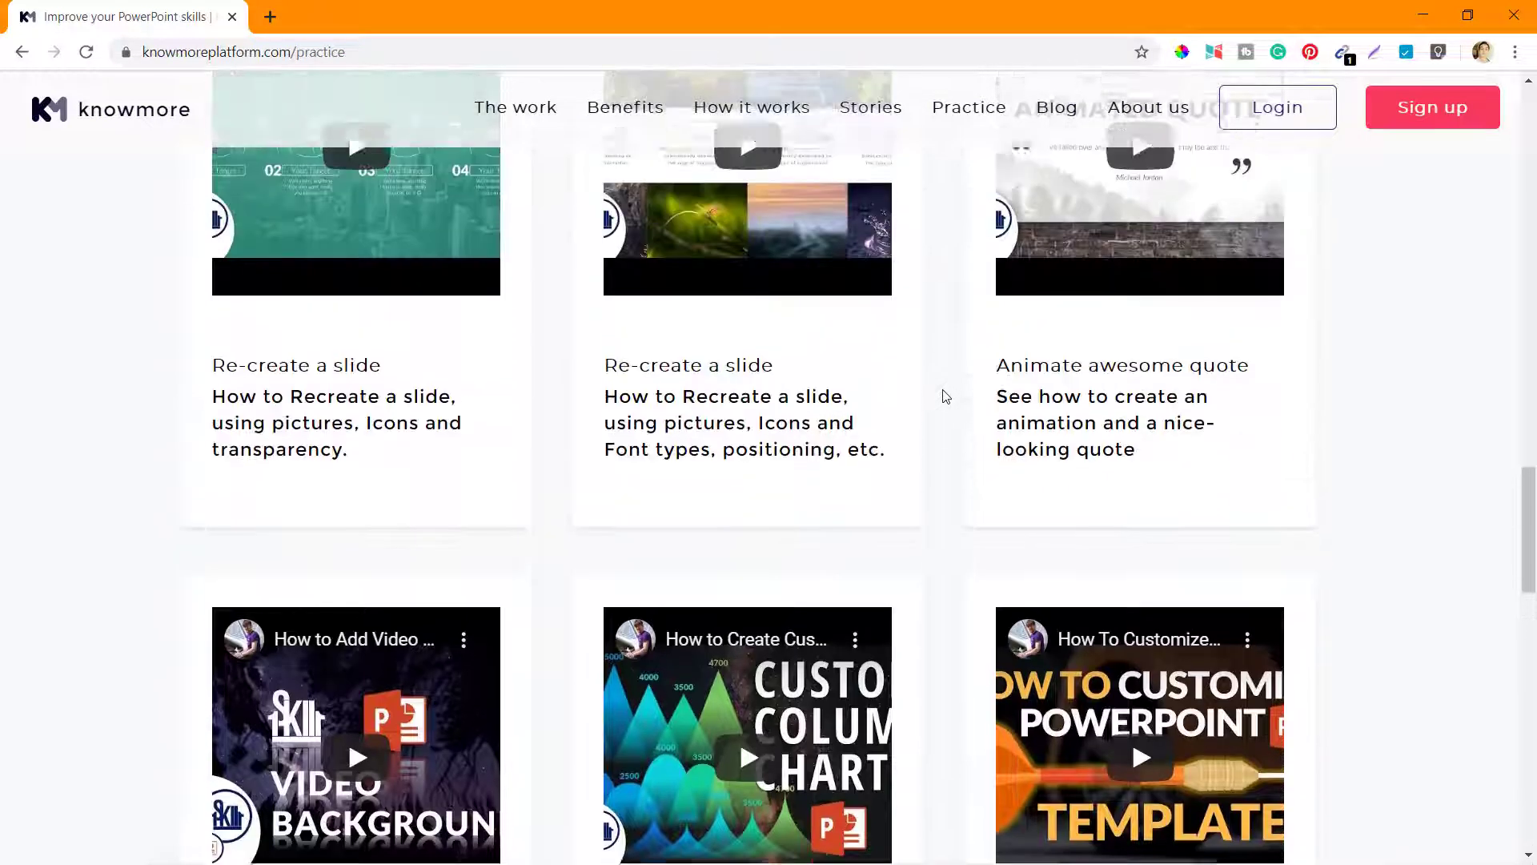
# Scroll past the downloadable document cards, then back up to the Practice page intro banner.
pyautogui.scroll(-3)
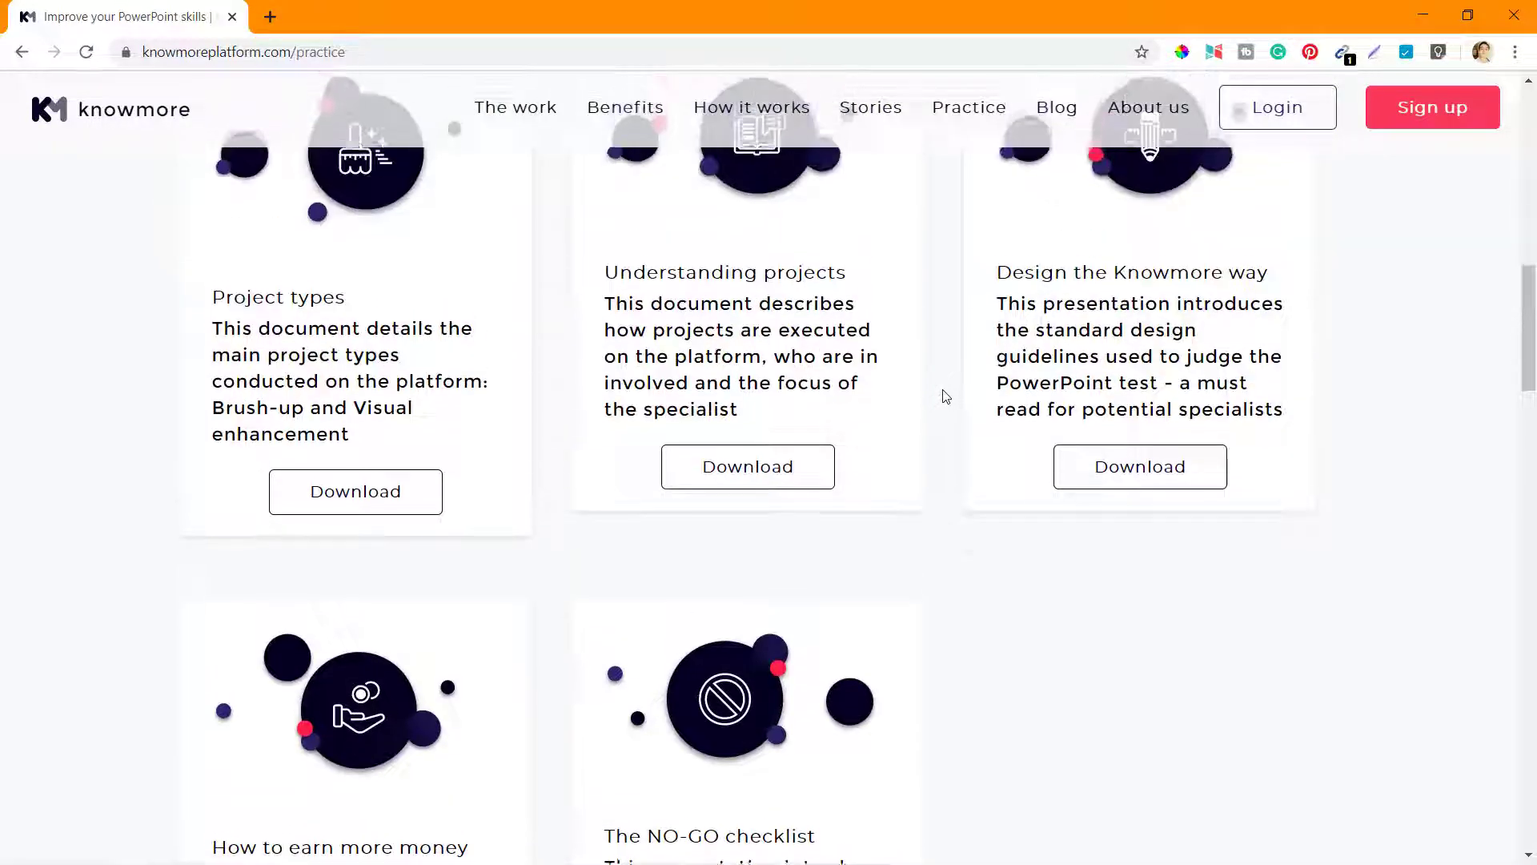
pyautogui.scroll(-3)
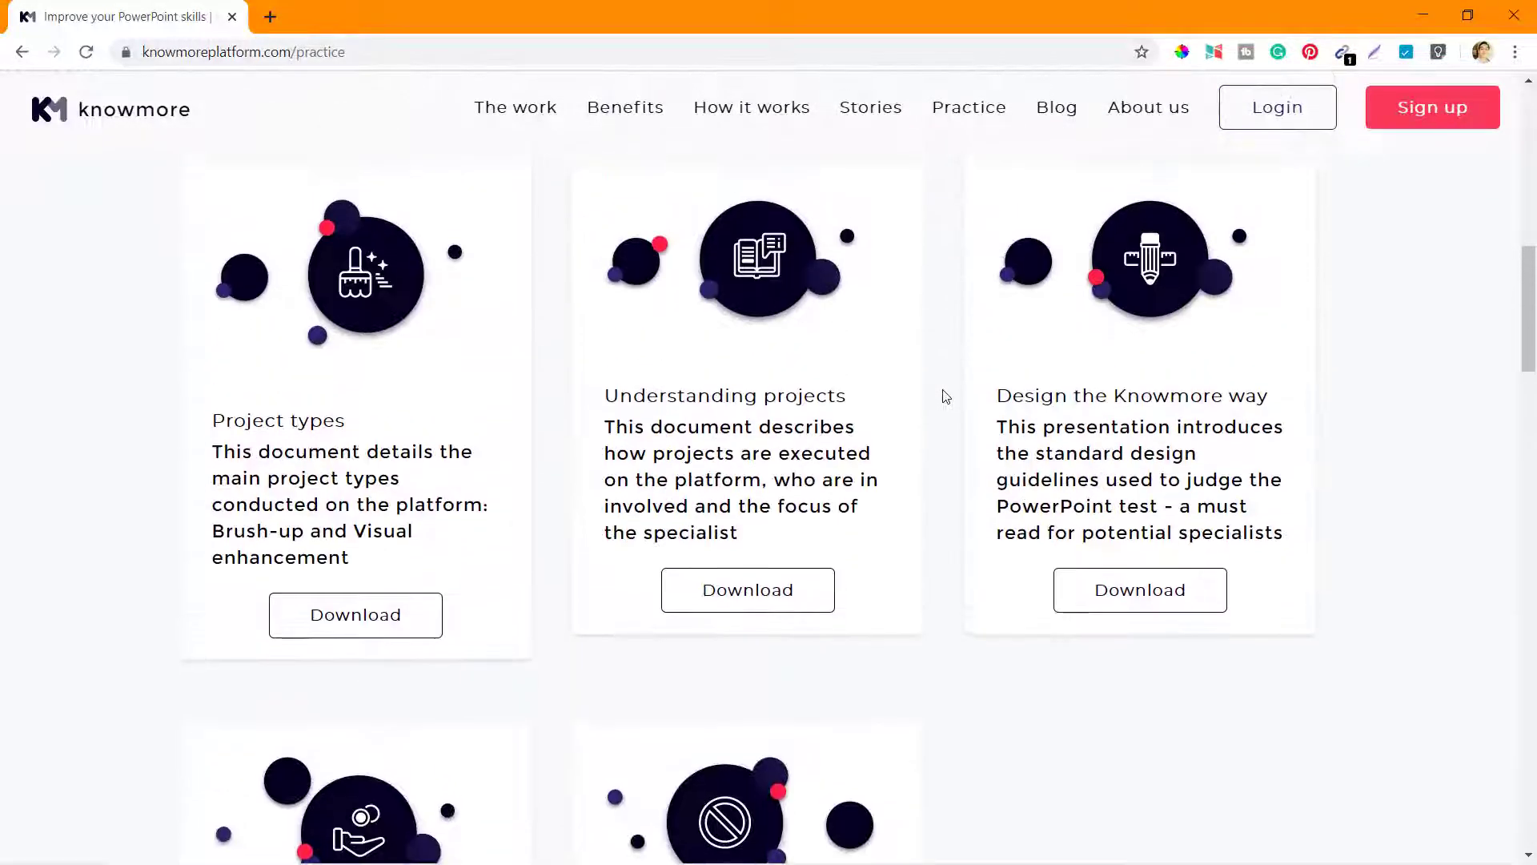
pyautogui.scroll(3)
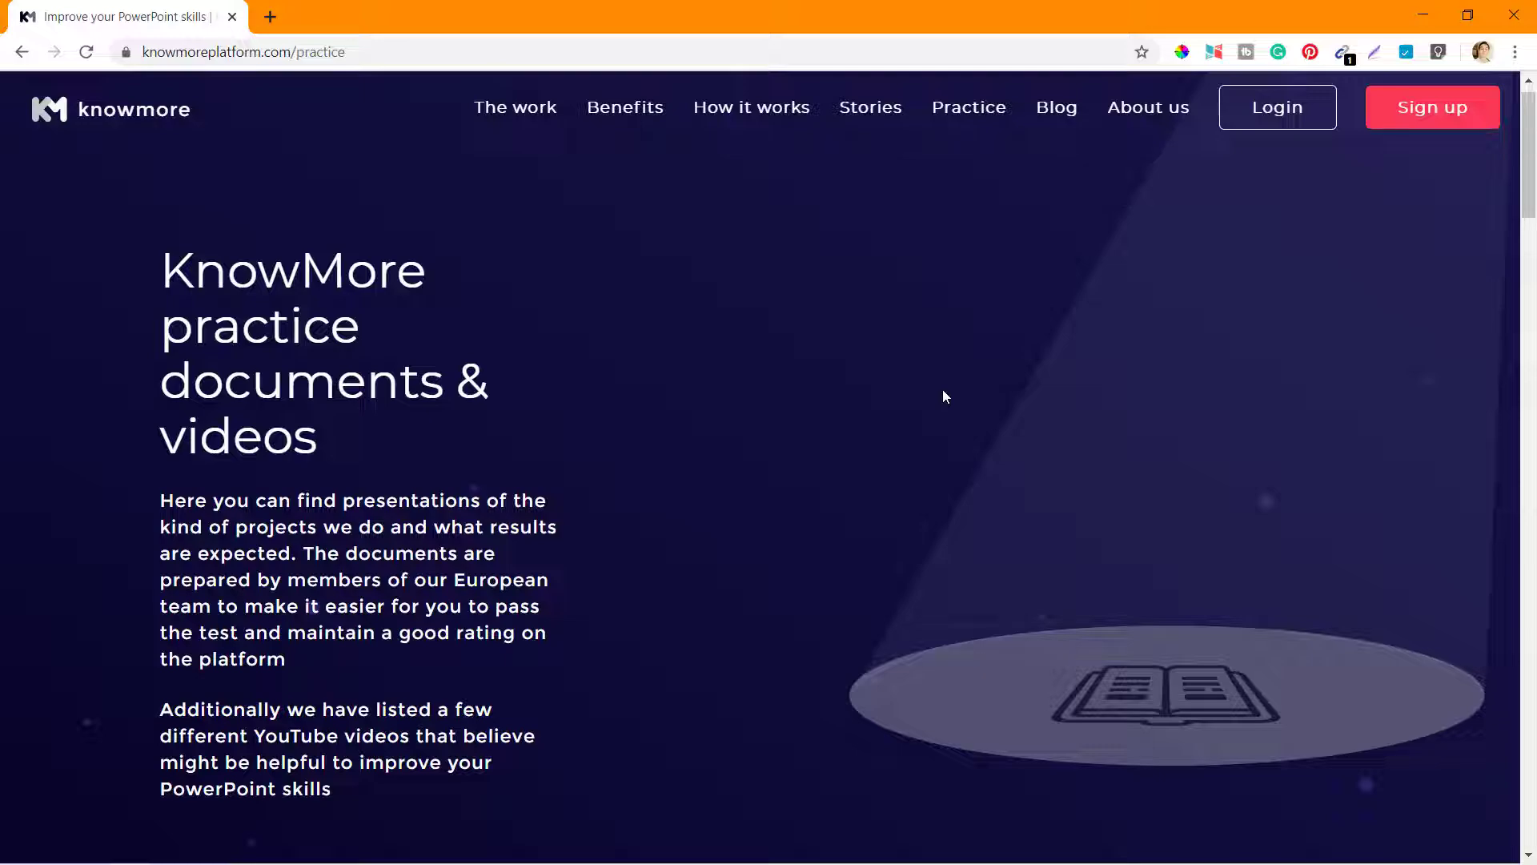